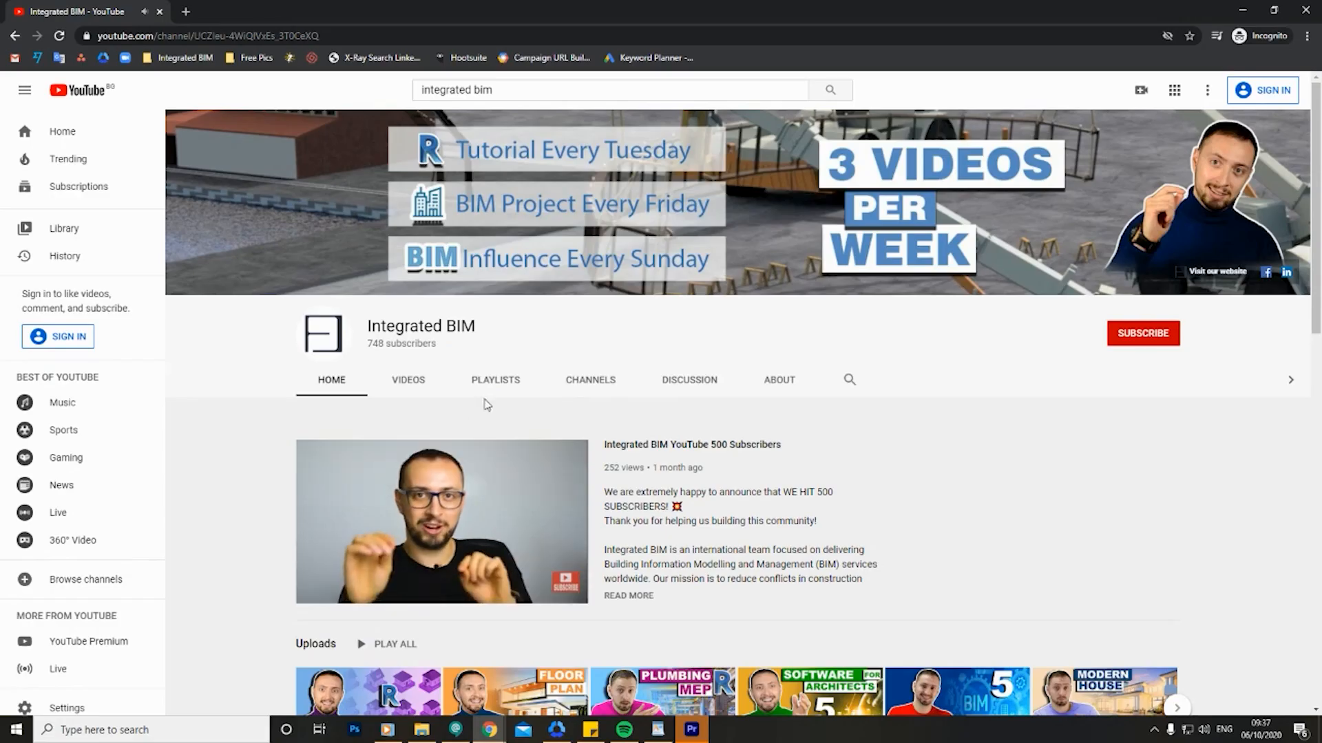
Show the Integrated BIM channel's Playlists listing on YouTube
left_click(494, 380)
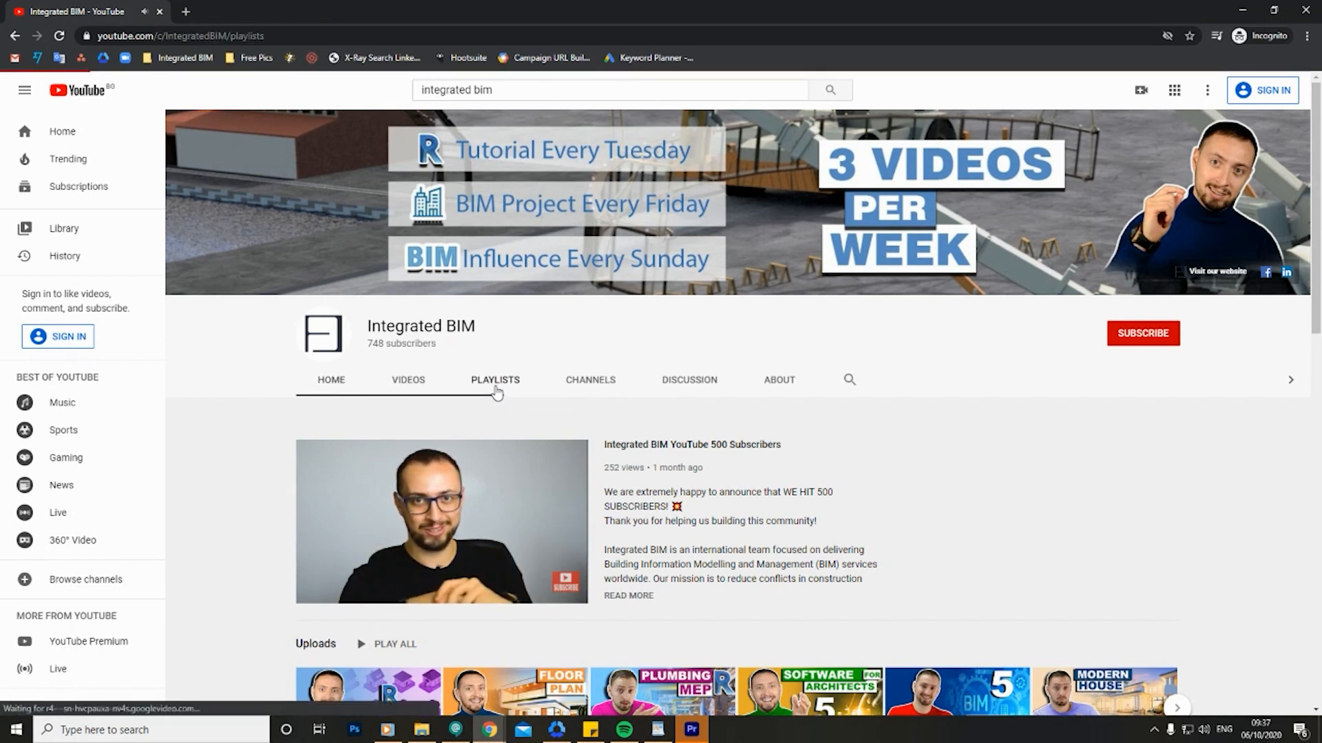
left_click(494, 380)
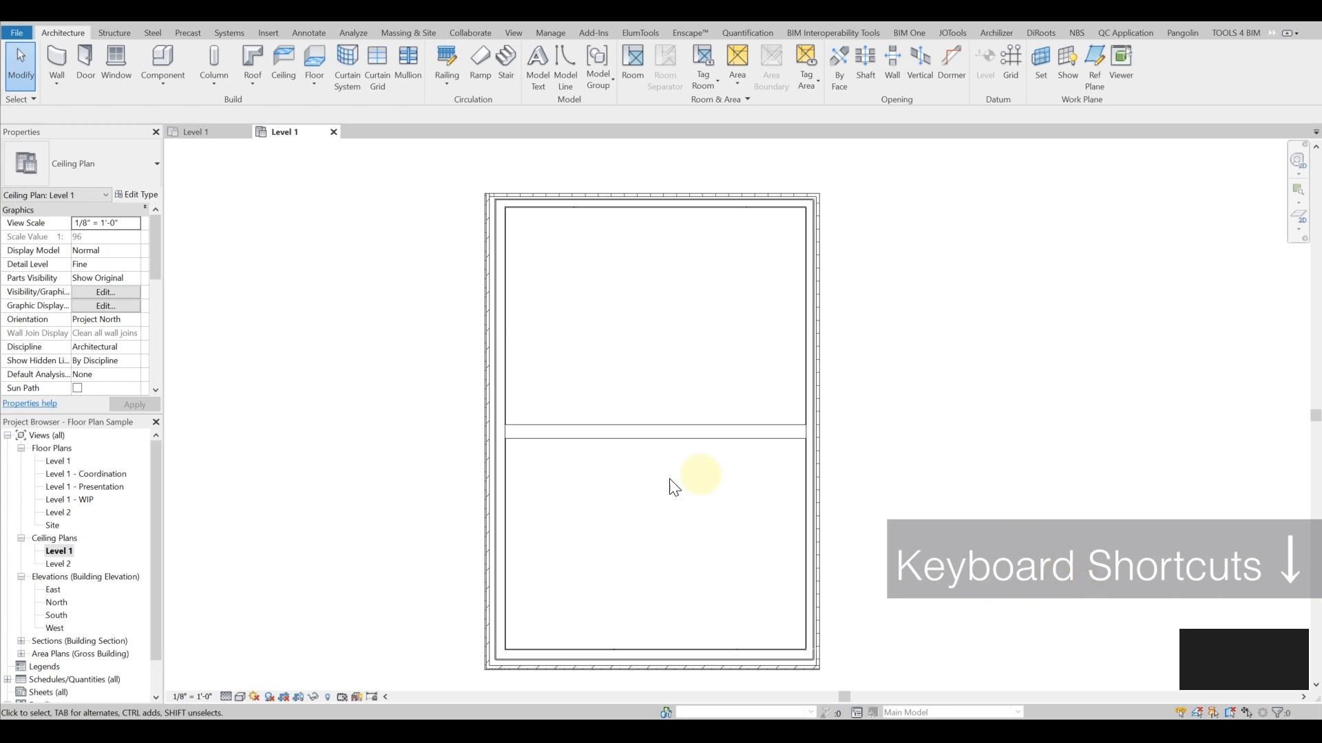
mouse_move(257, 390)
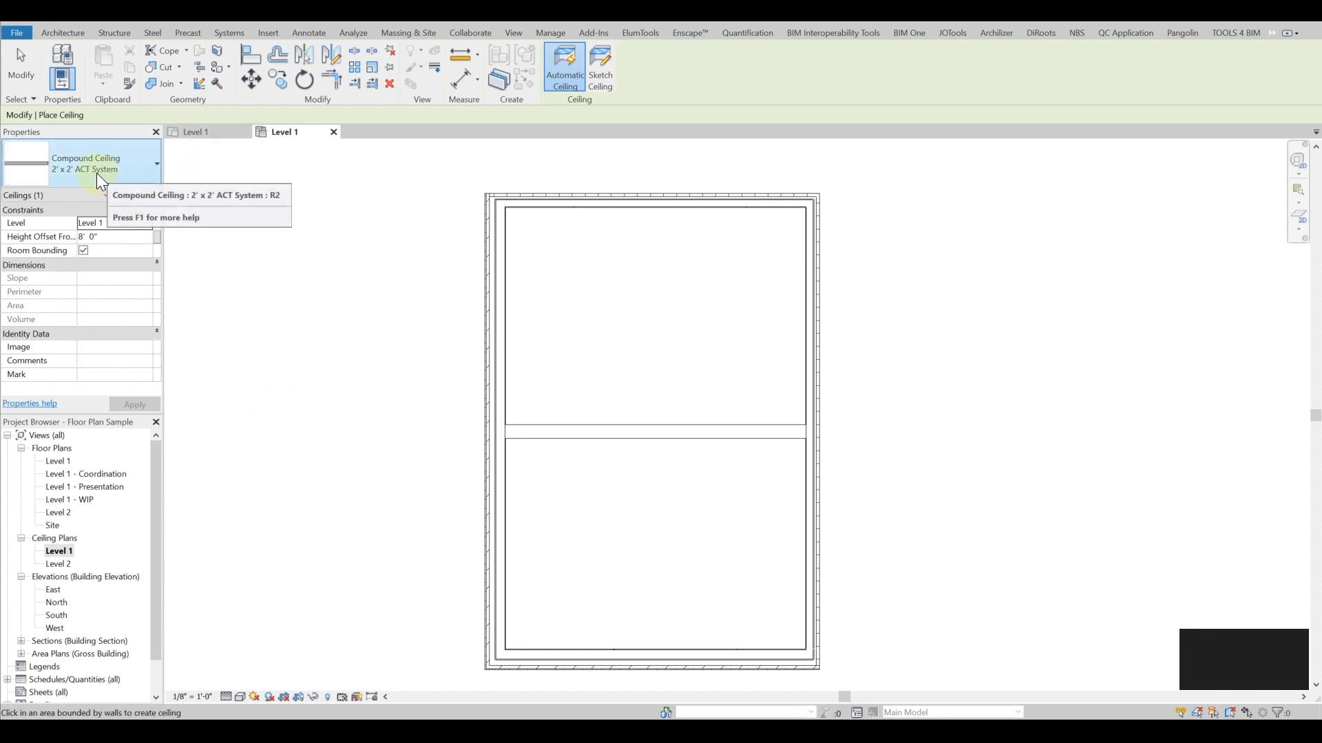
Inspect the Basic Ceiling Generic type's properties from the ceiling type list
left_click(155, 162)
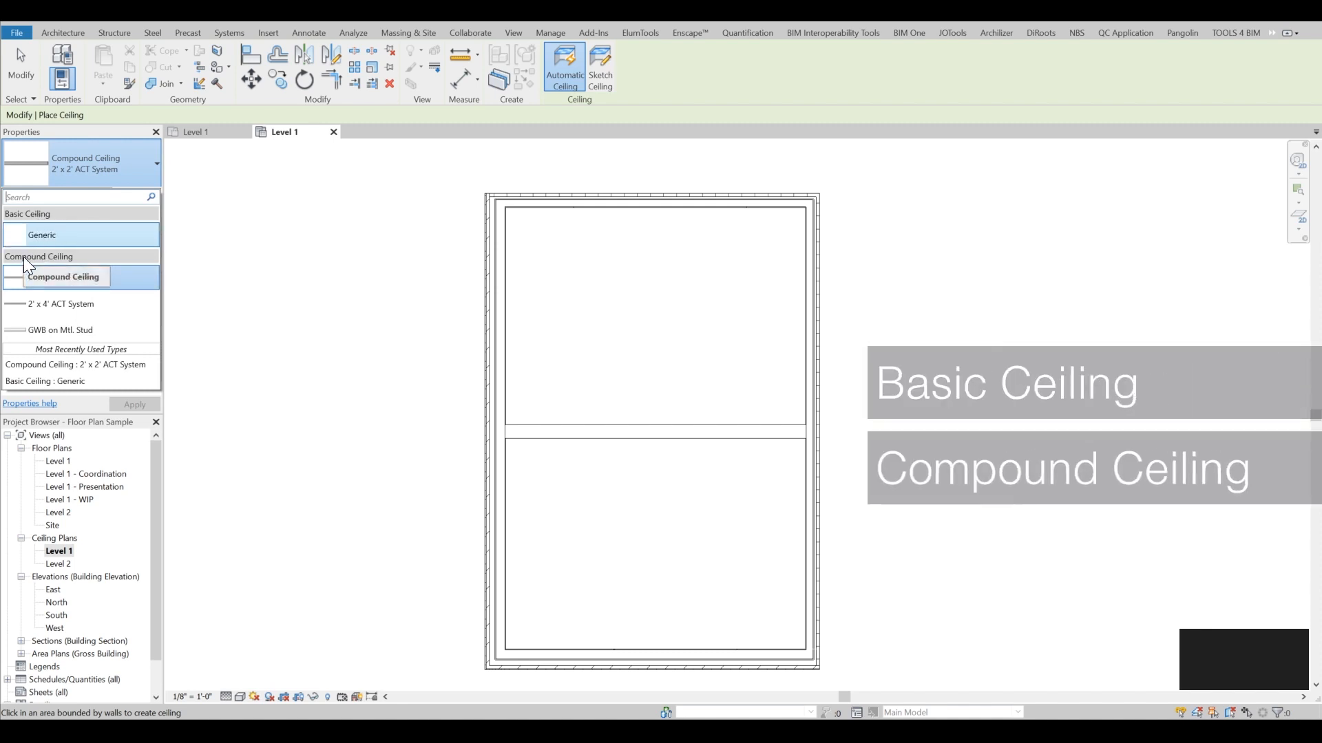
left_click(62, 276)
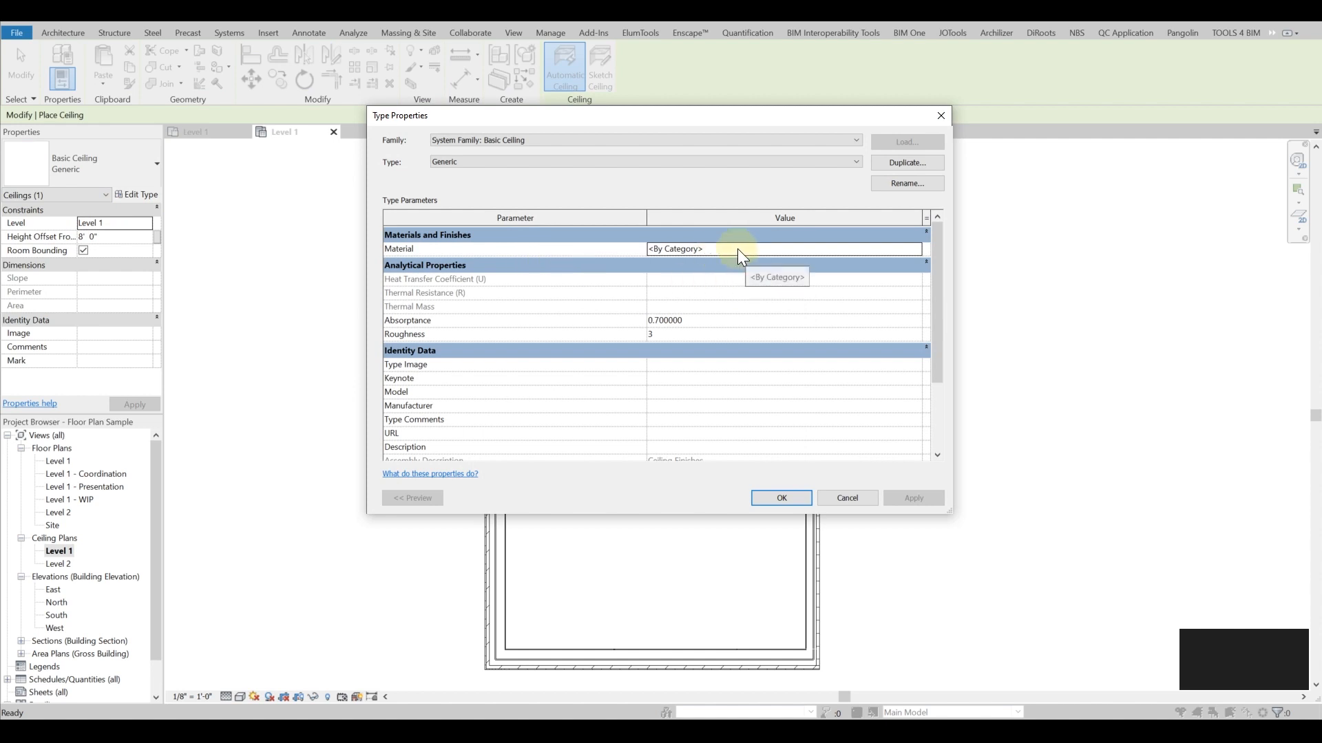
left_click(779, 497)
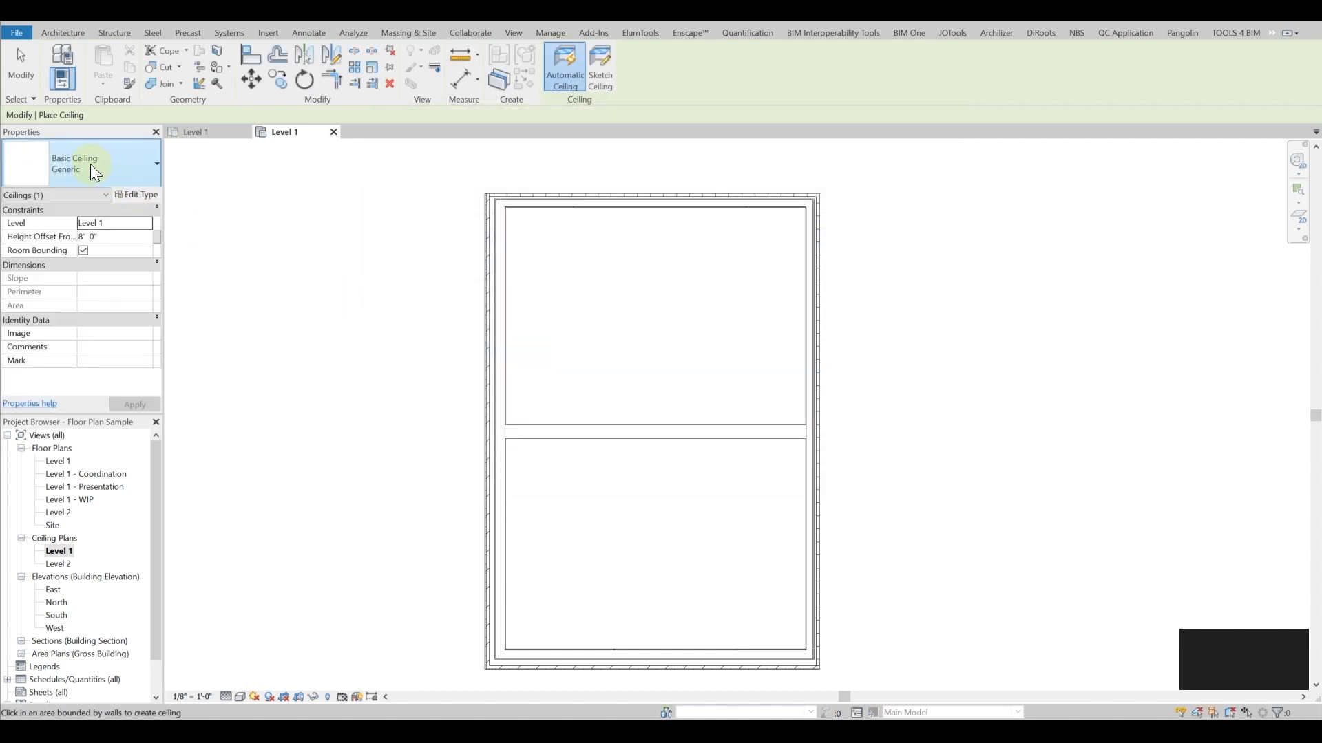
Review the 2' x 2' ACT System compound ceiling's layer assembly and close it
left_click(110, 164)
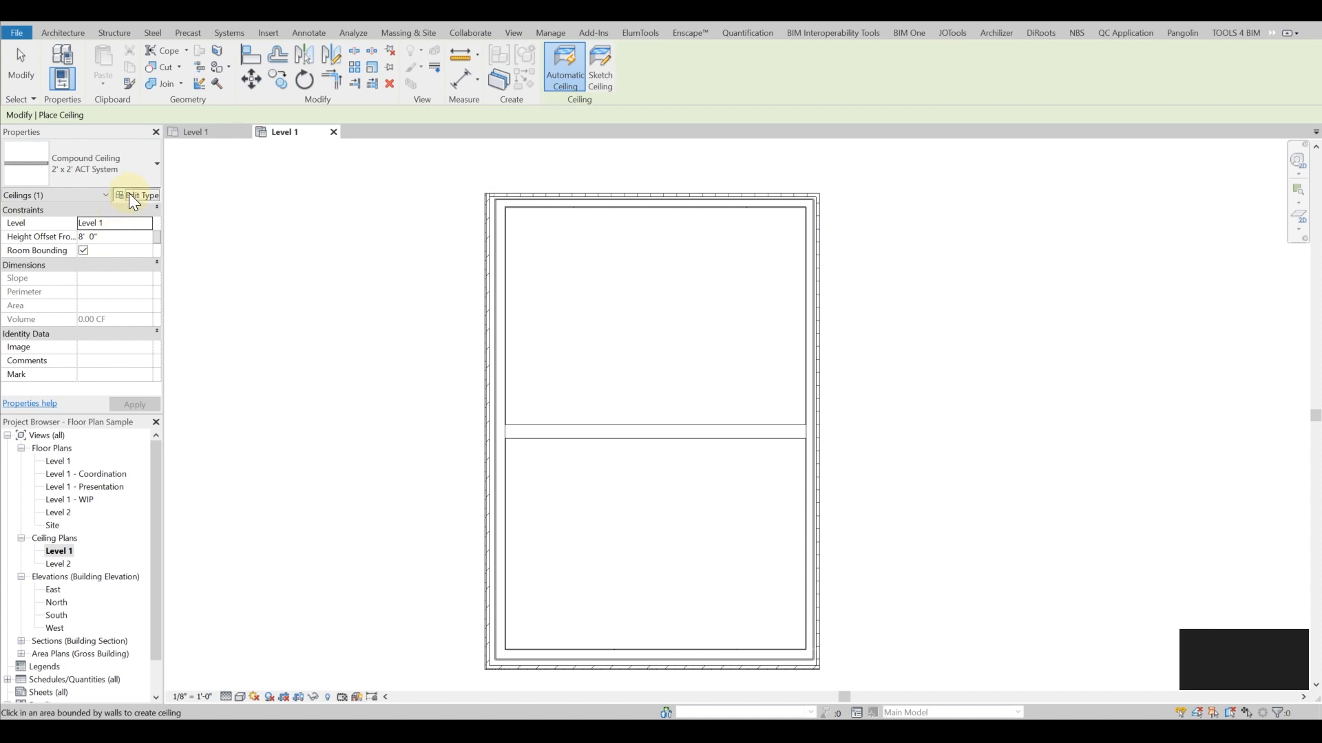
left_click(140, 194)
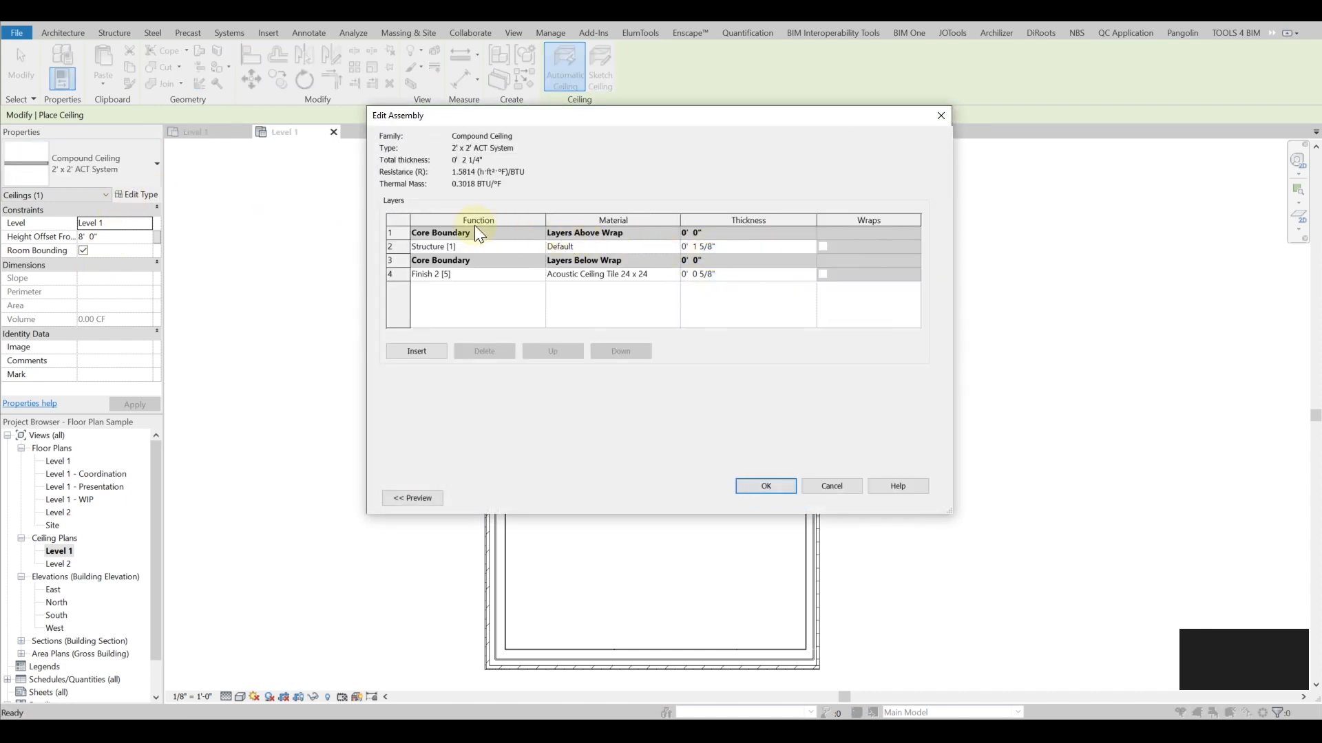
mouse_move(541, 266)
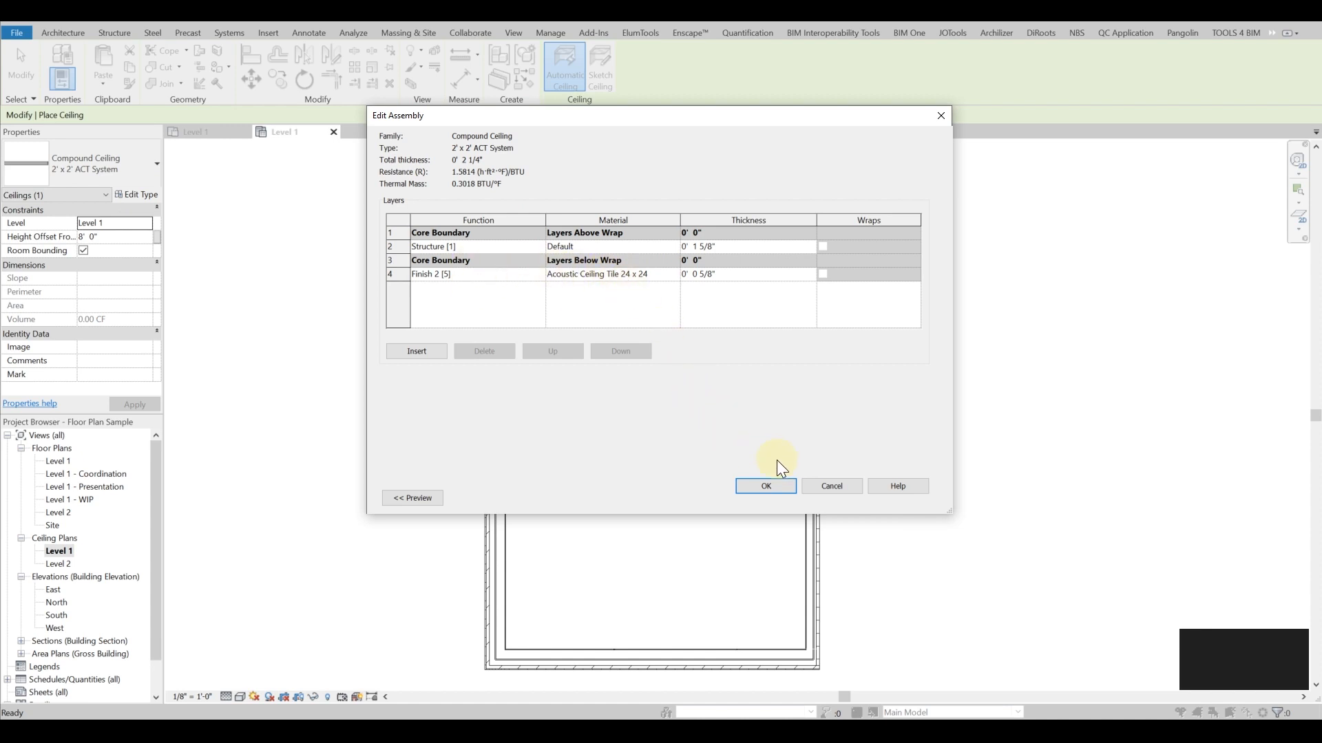
left_click(764, 486)
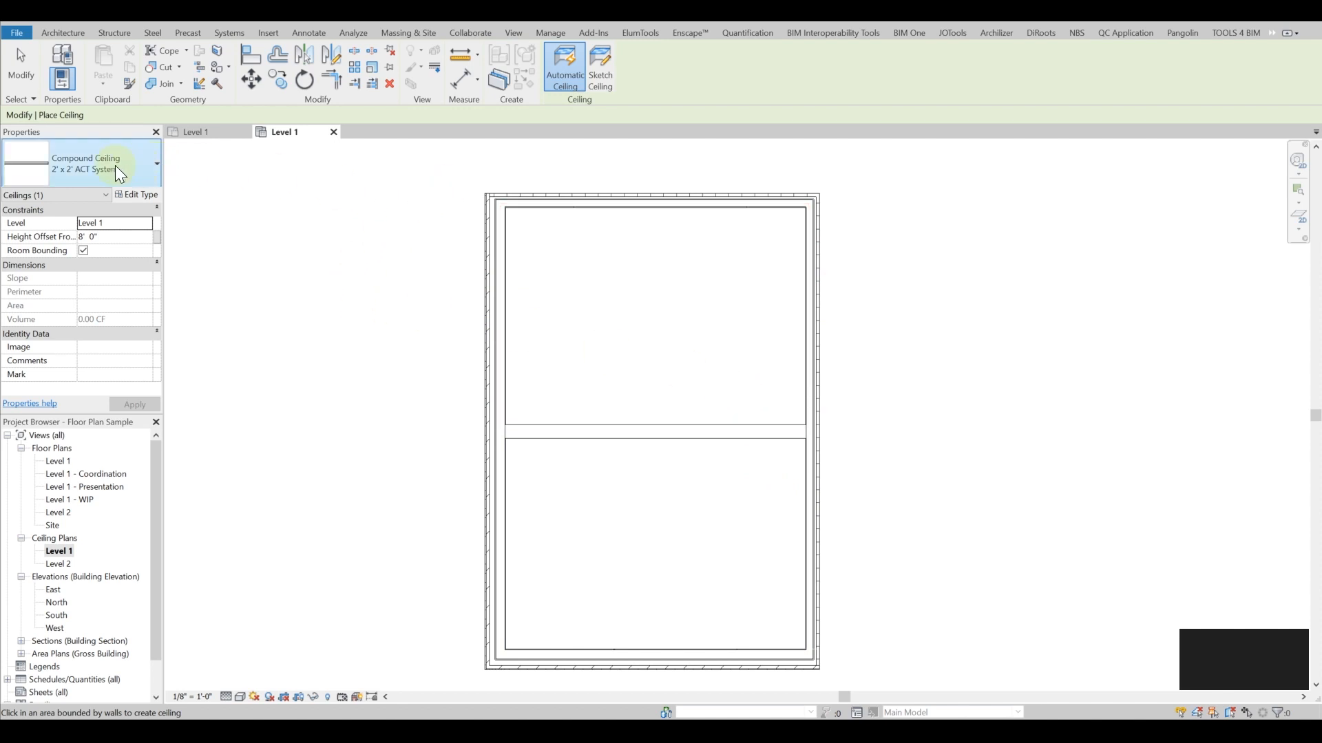
left_click(156, 163)
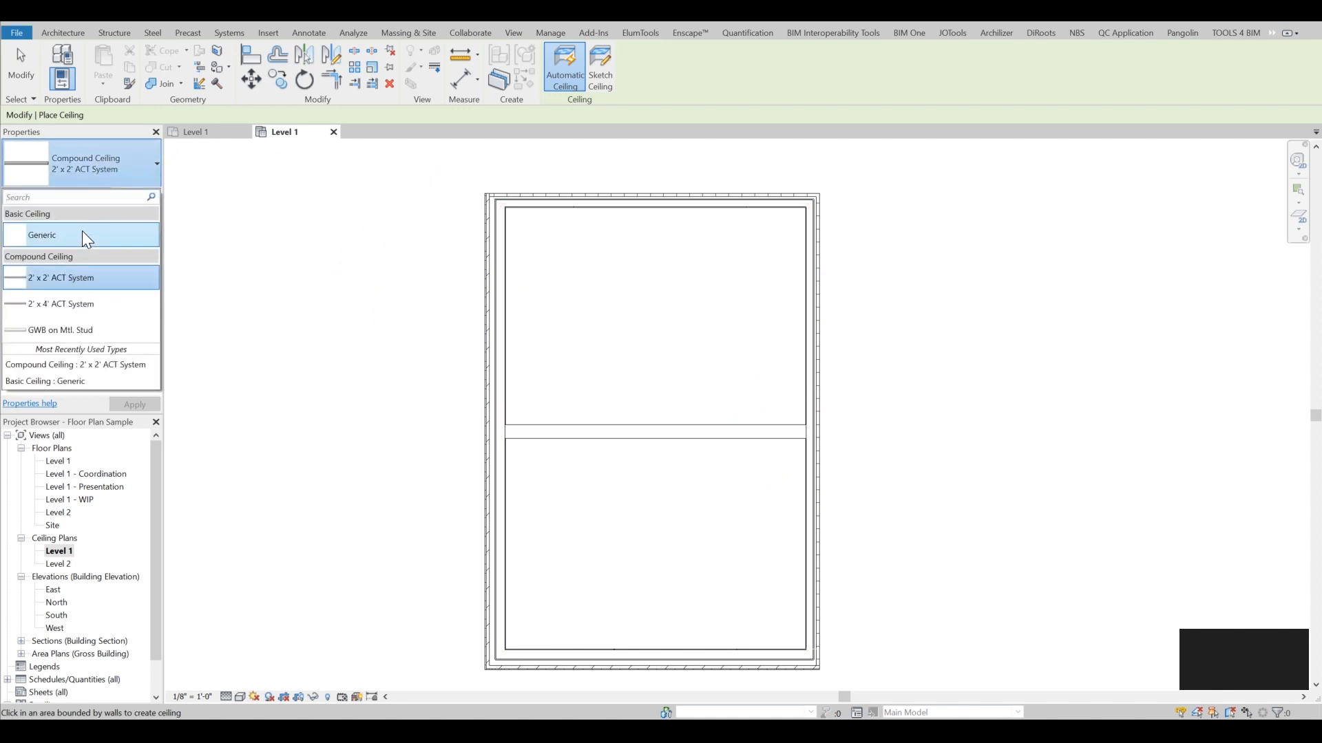
Place a Basic Ceiling Generic in the upper room and select the new ceiling
left_click(523, 215)
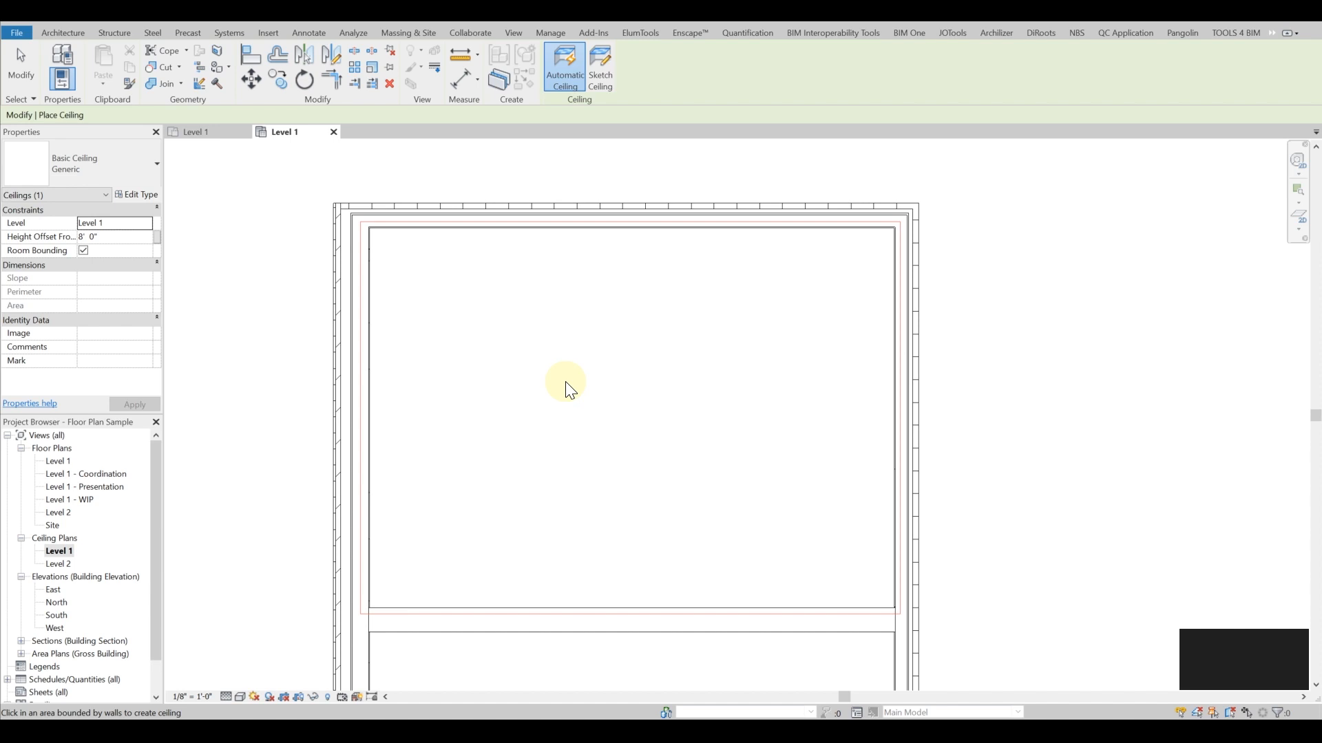
mouse_move(568, 385)
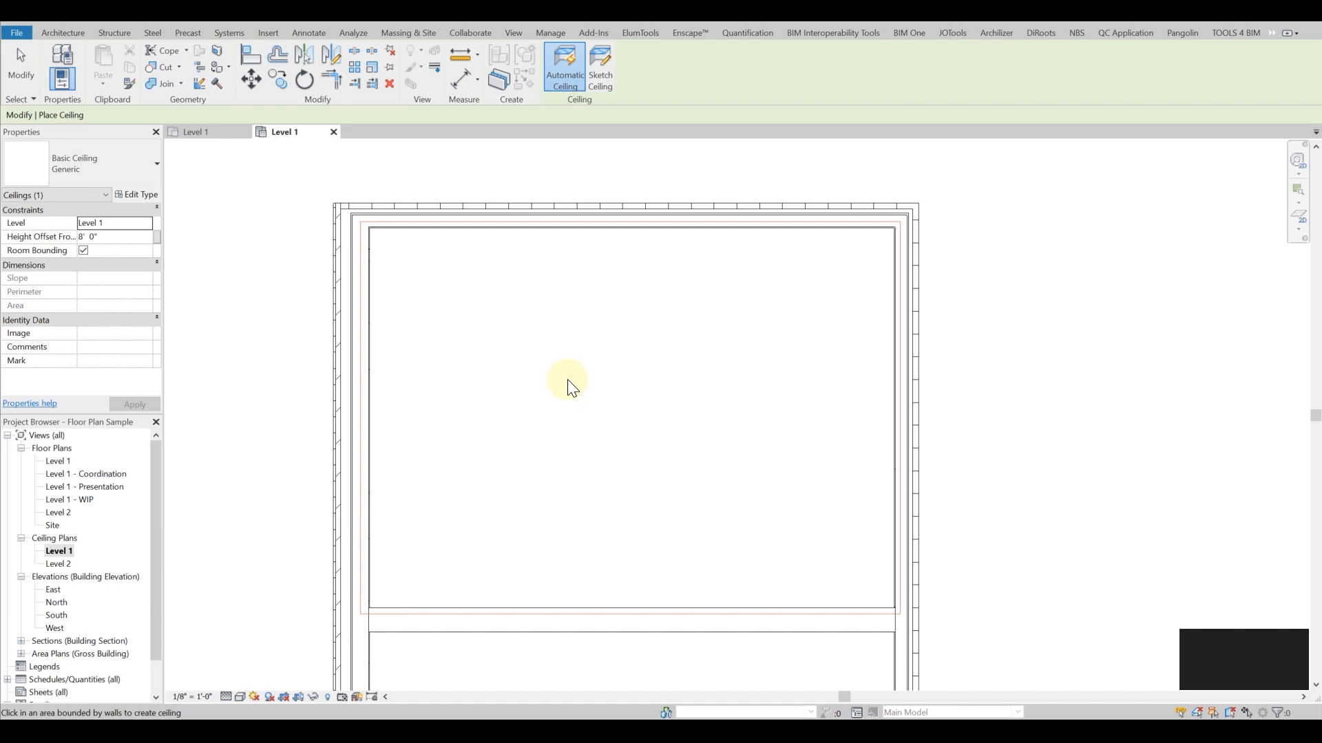
mouse_move(388, 240)
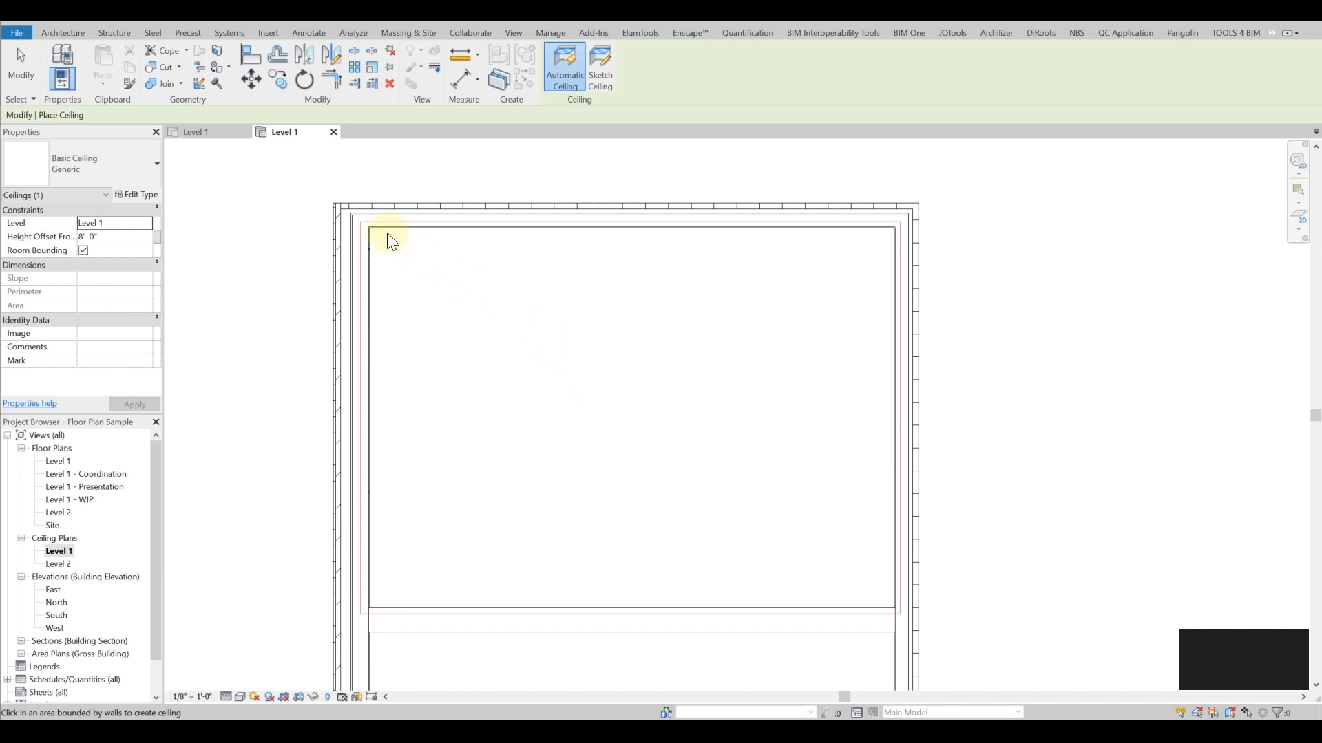
mouse_move(366, 246)
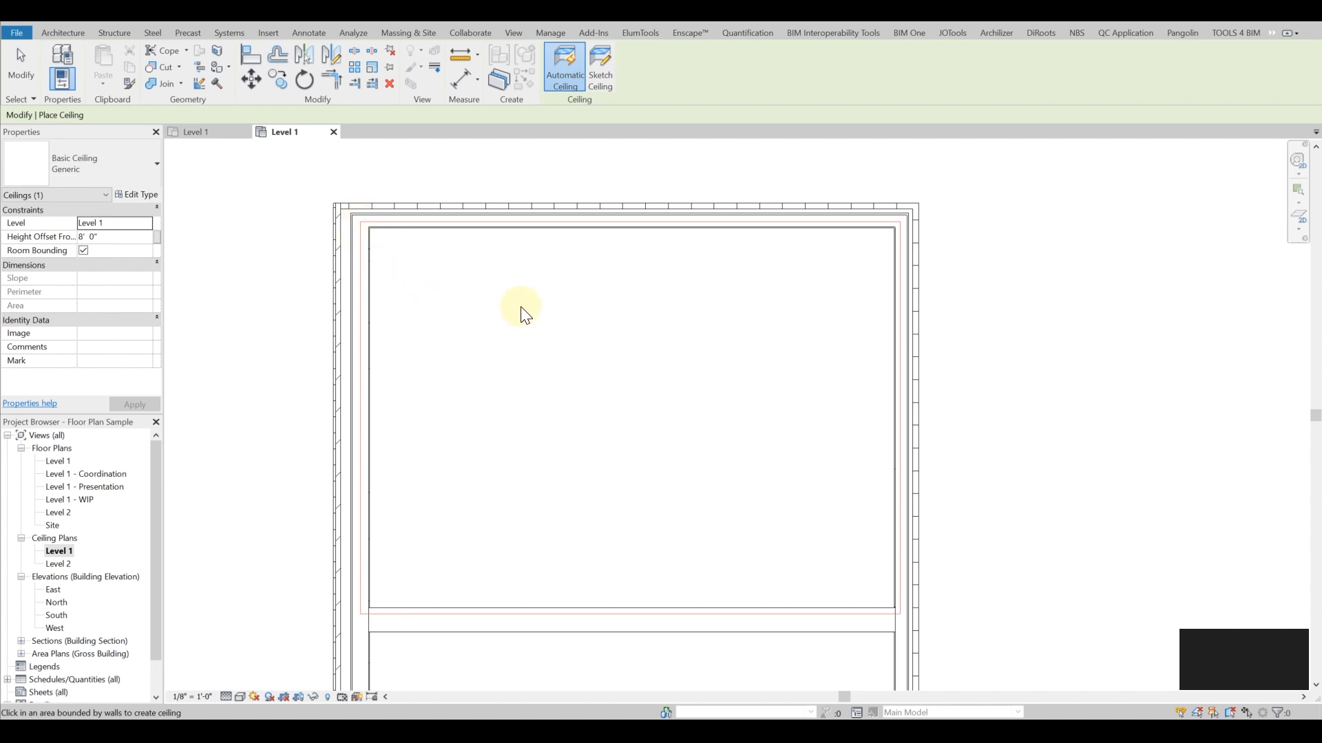
mouse_move(540, 324)
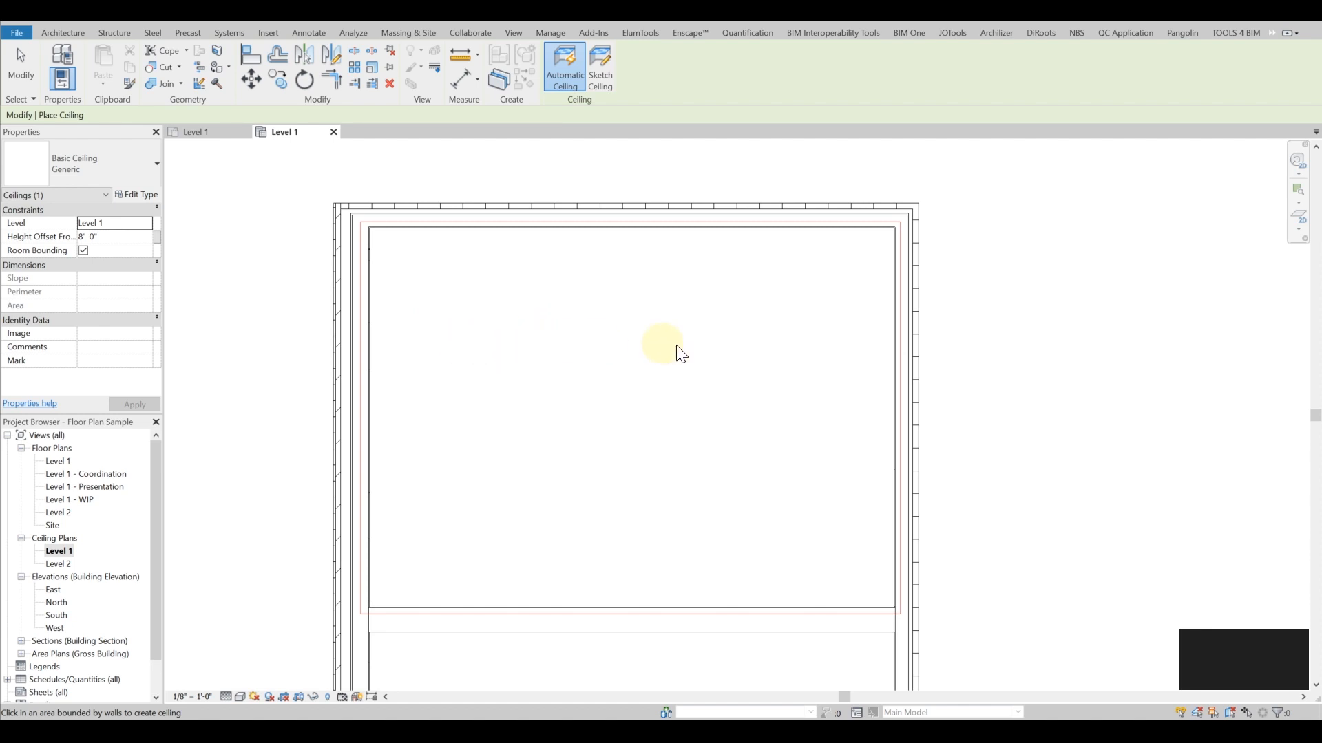
key("Escape")
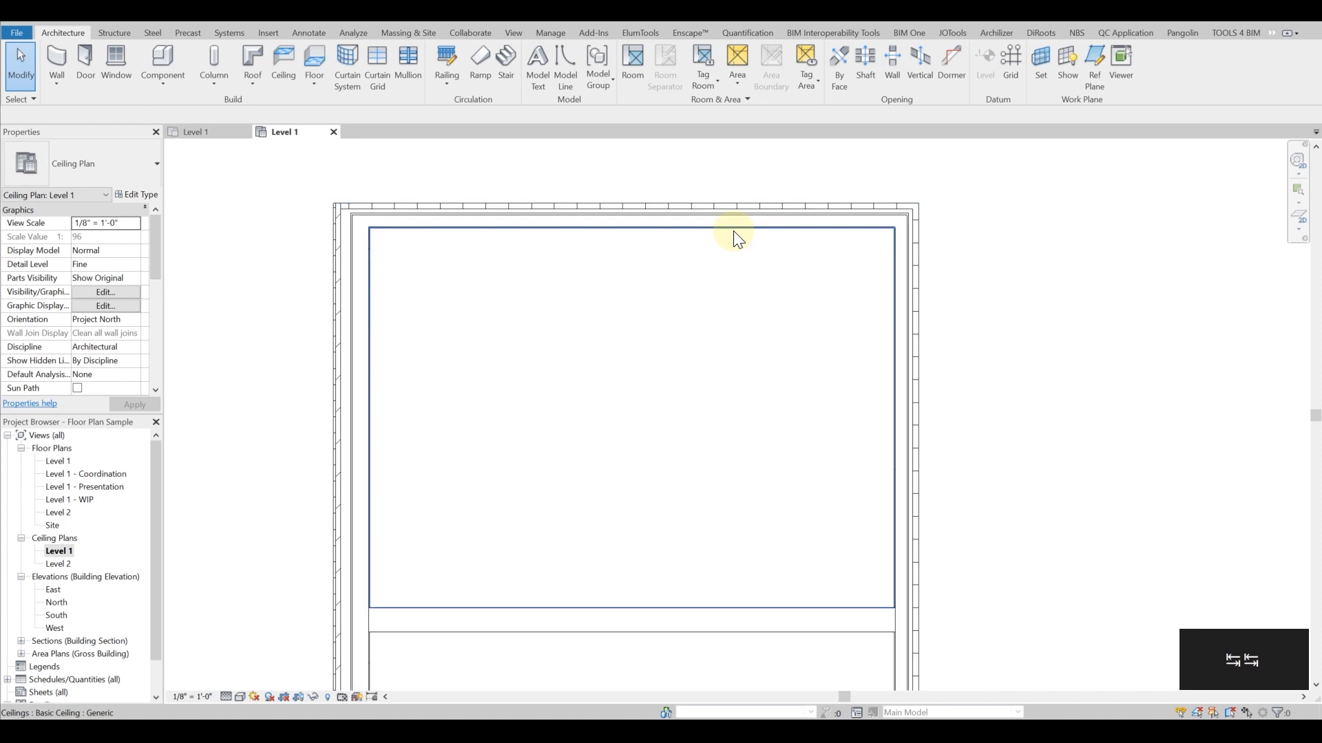
left_click(734, 234)
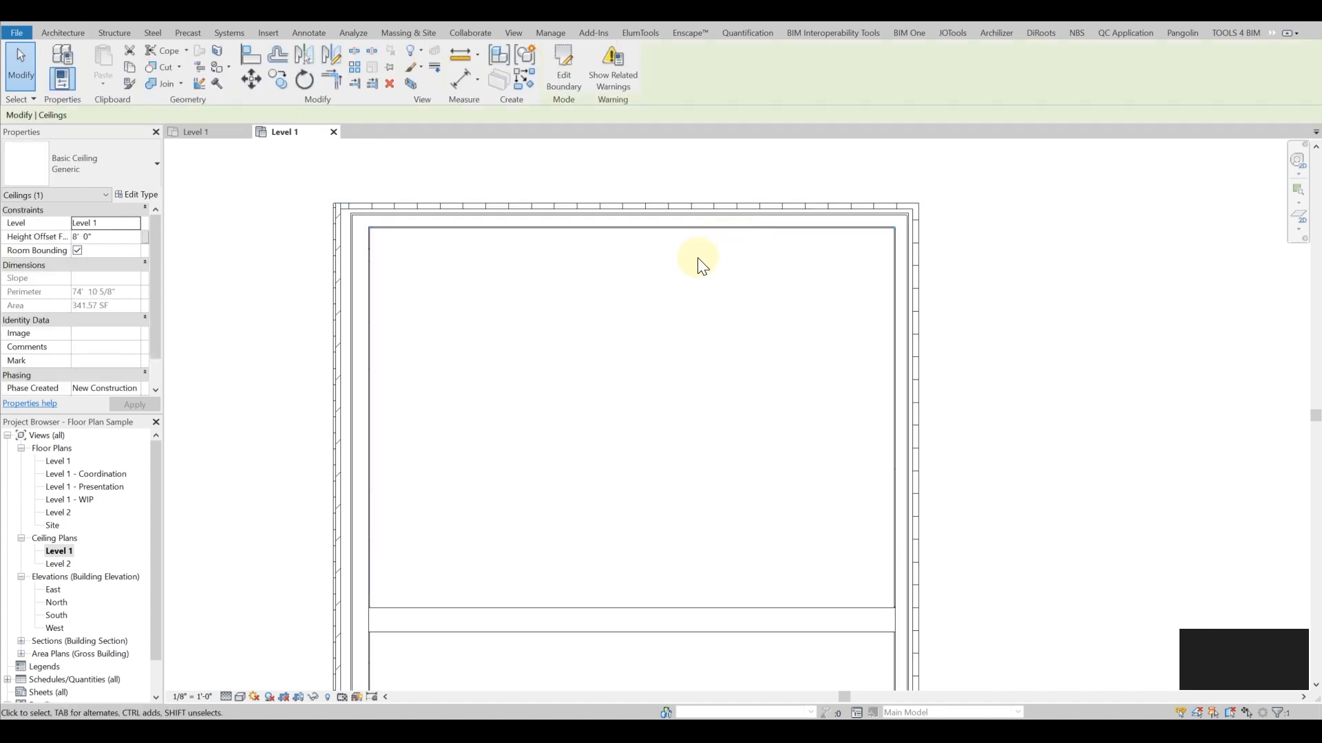
mouse_move(80, 164)
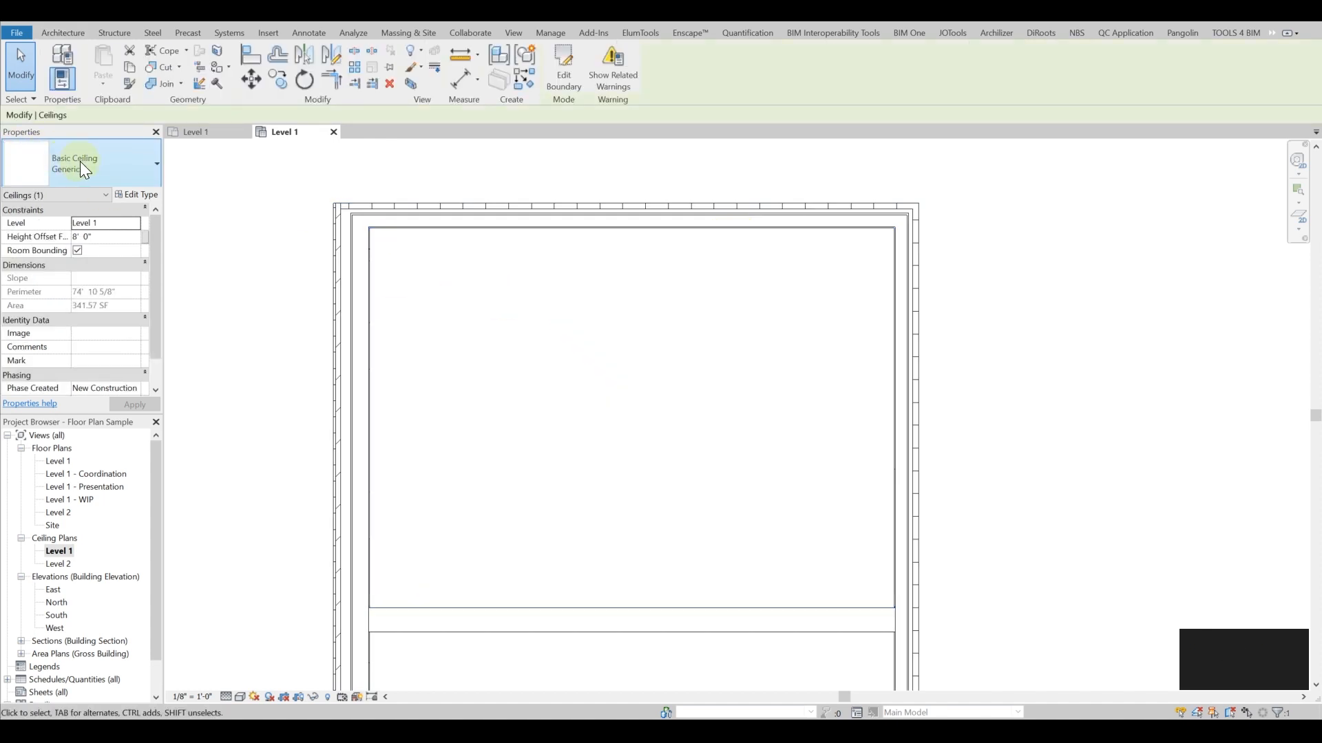
left_click(413, 226)
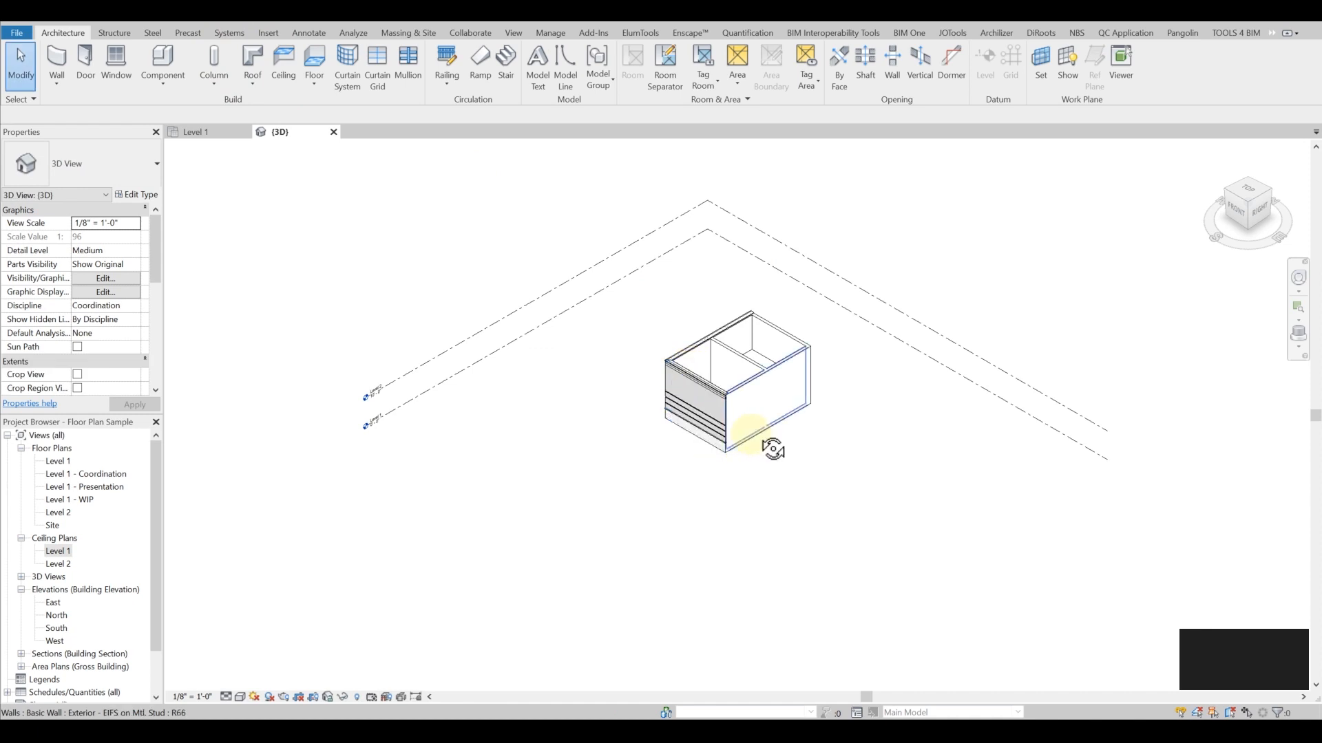
Check the ceiling in 3D, then switch it to Compound Ceiling 2' x 2' ACT System on Level 1
left_click(766, 350)
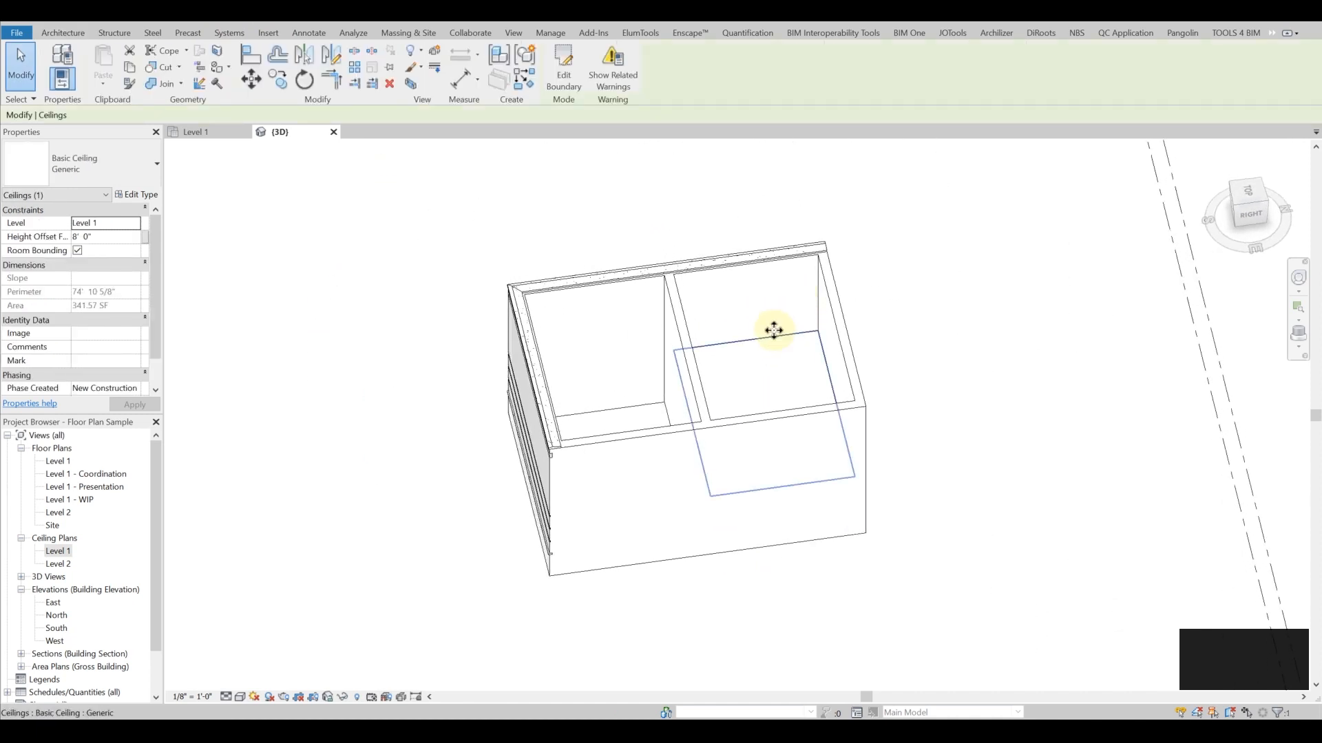
left_click_drag(773, 329, 832, 557)
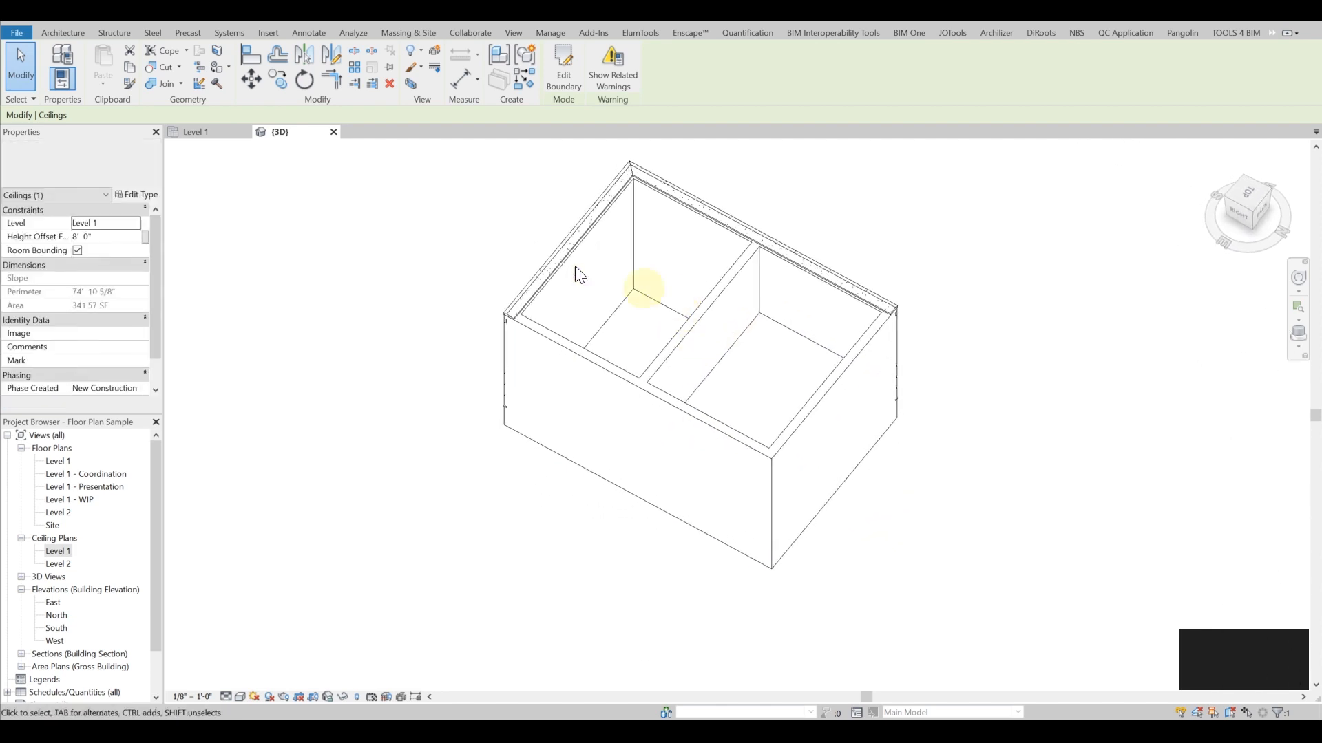
left_click(195, 133)
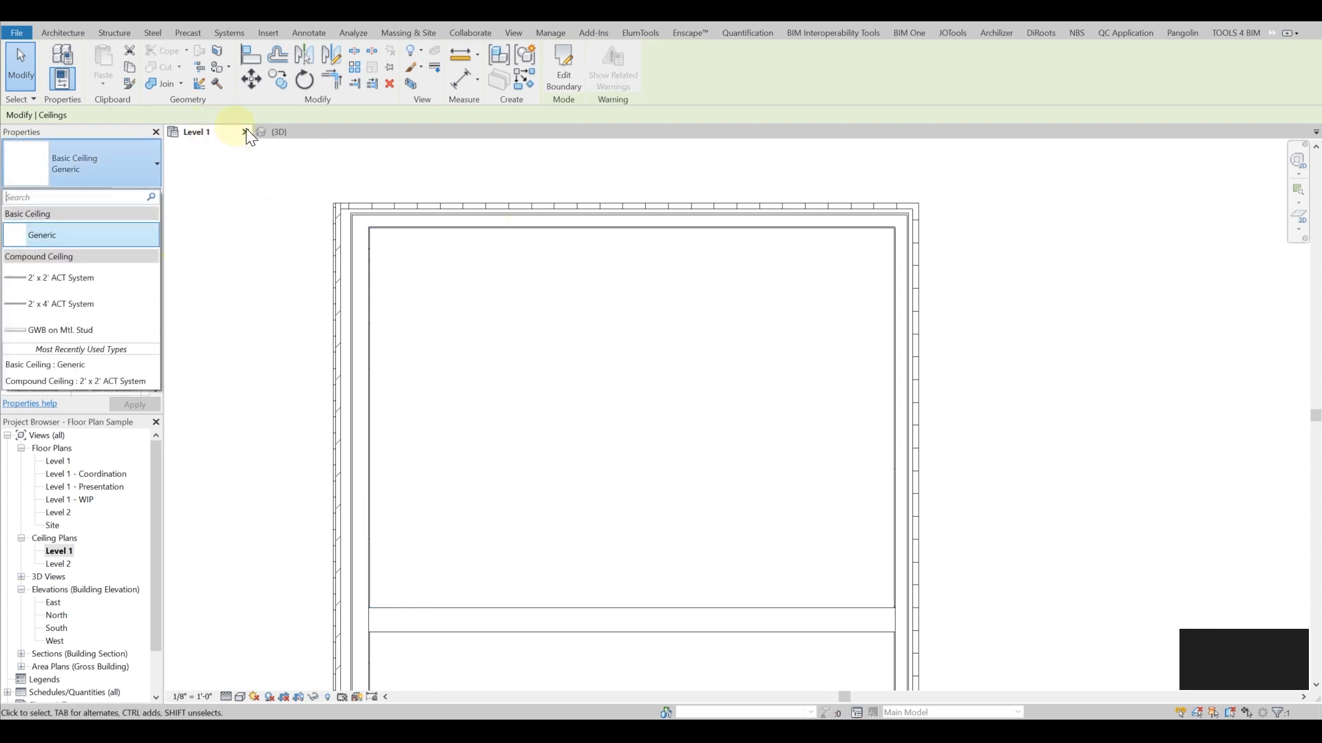
left_click(278, 132)
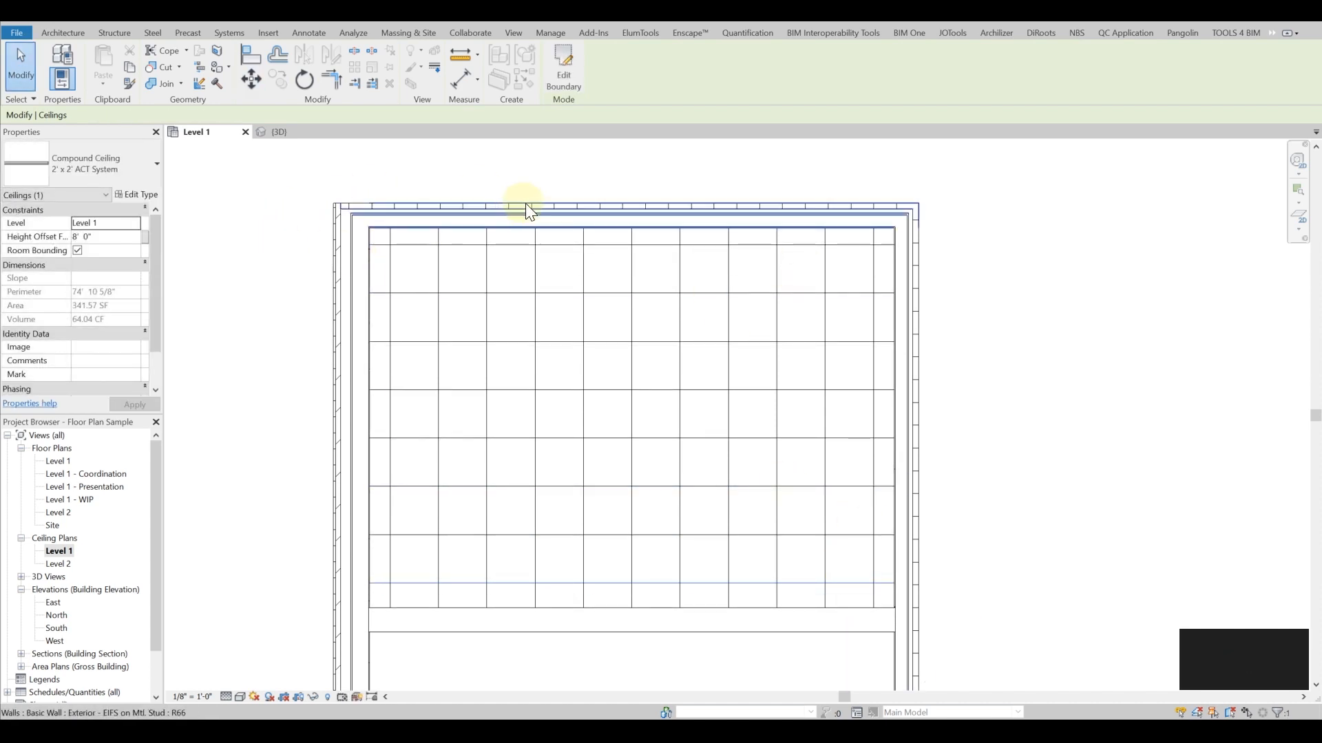
Align a ceiling grid line to a wall so the ACT tile grid shifts in the upper room
left_click(388, 238)
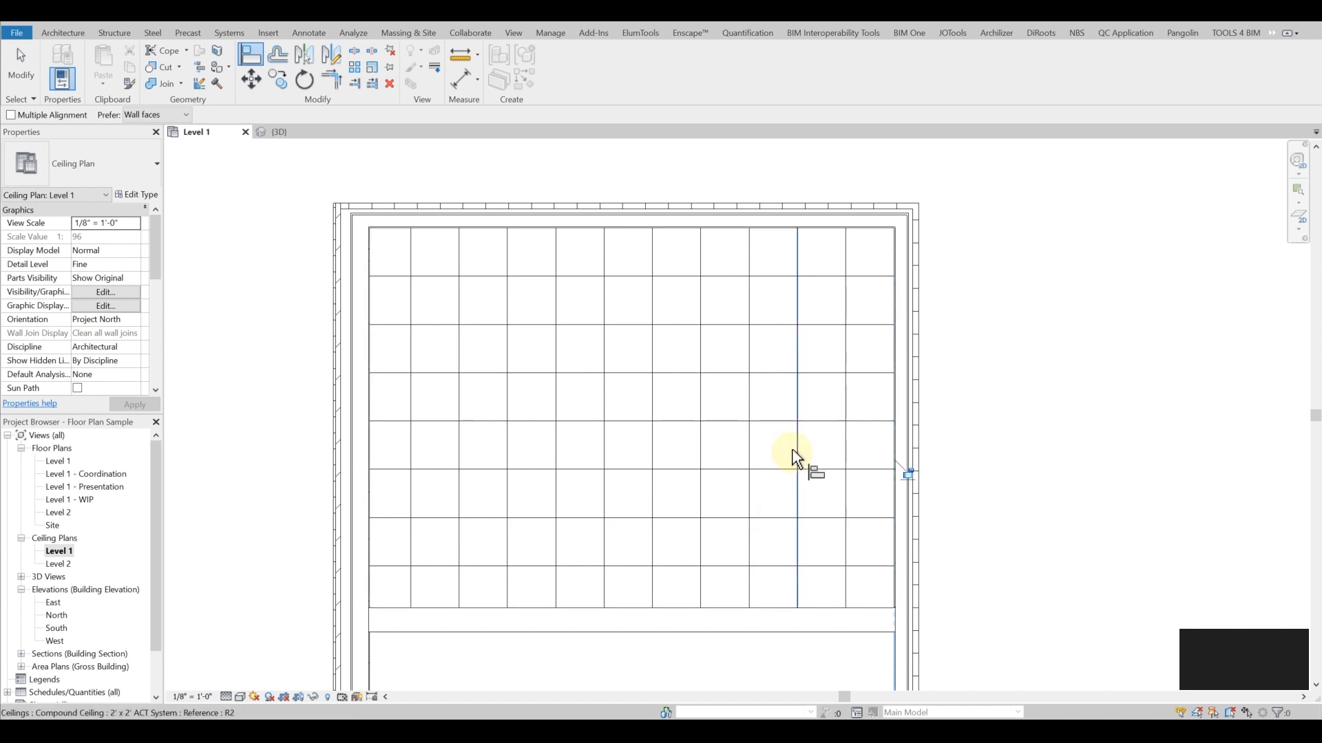
mouse_move(419, 268)
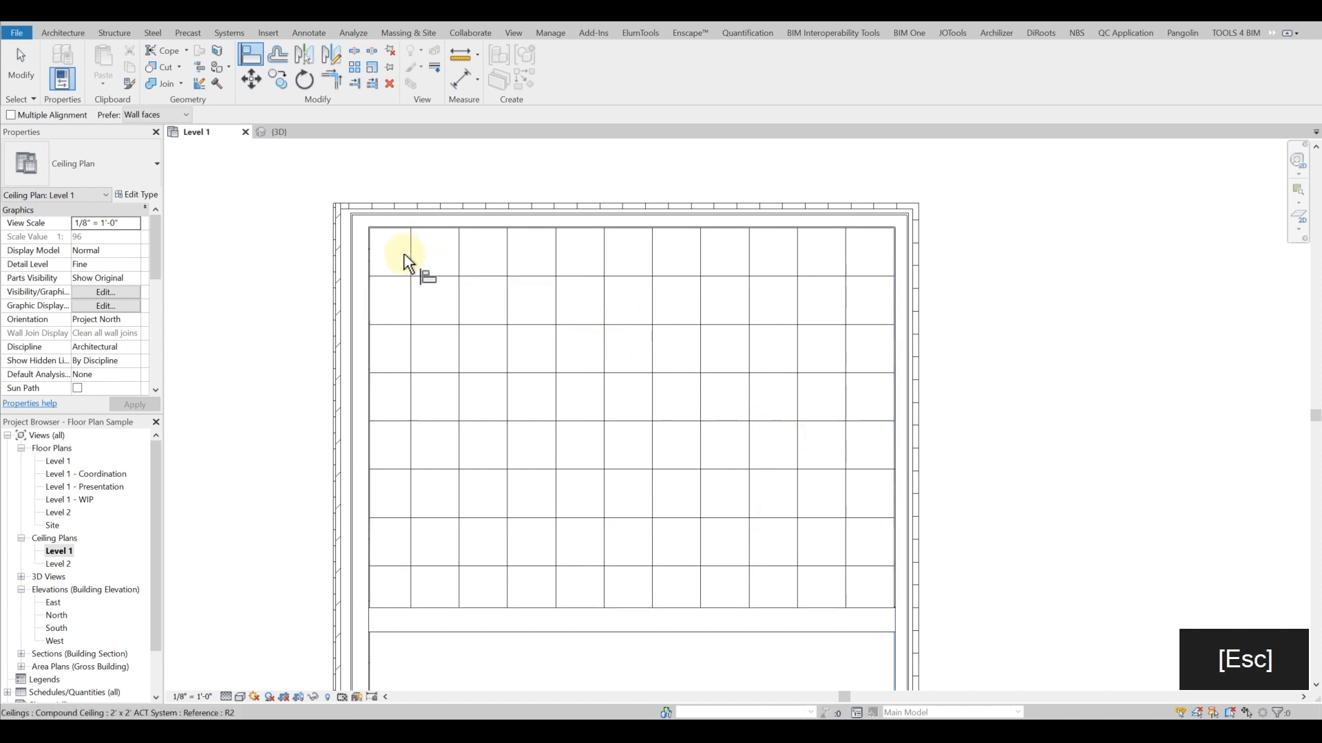
mouse_move(838, 278)
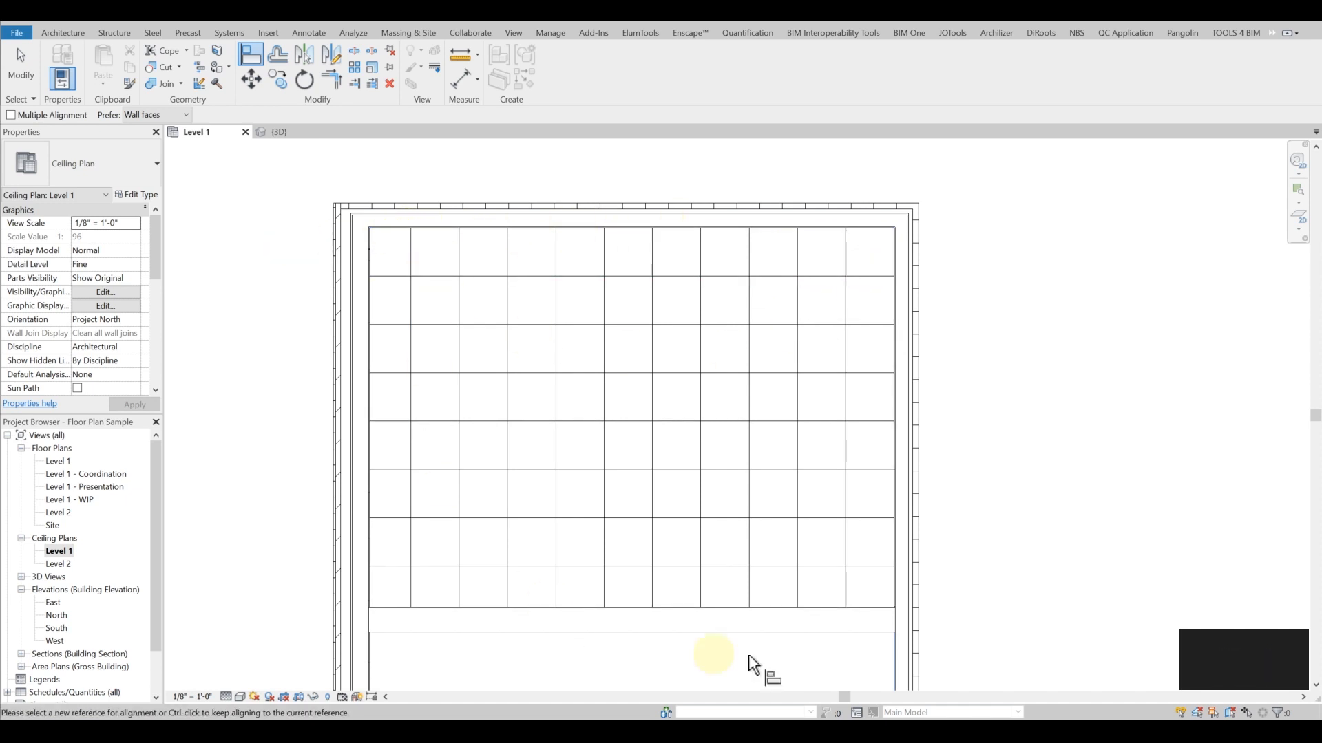
mouse_move(555, 263)
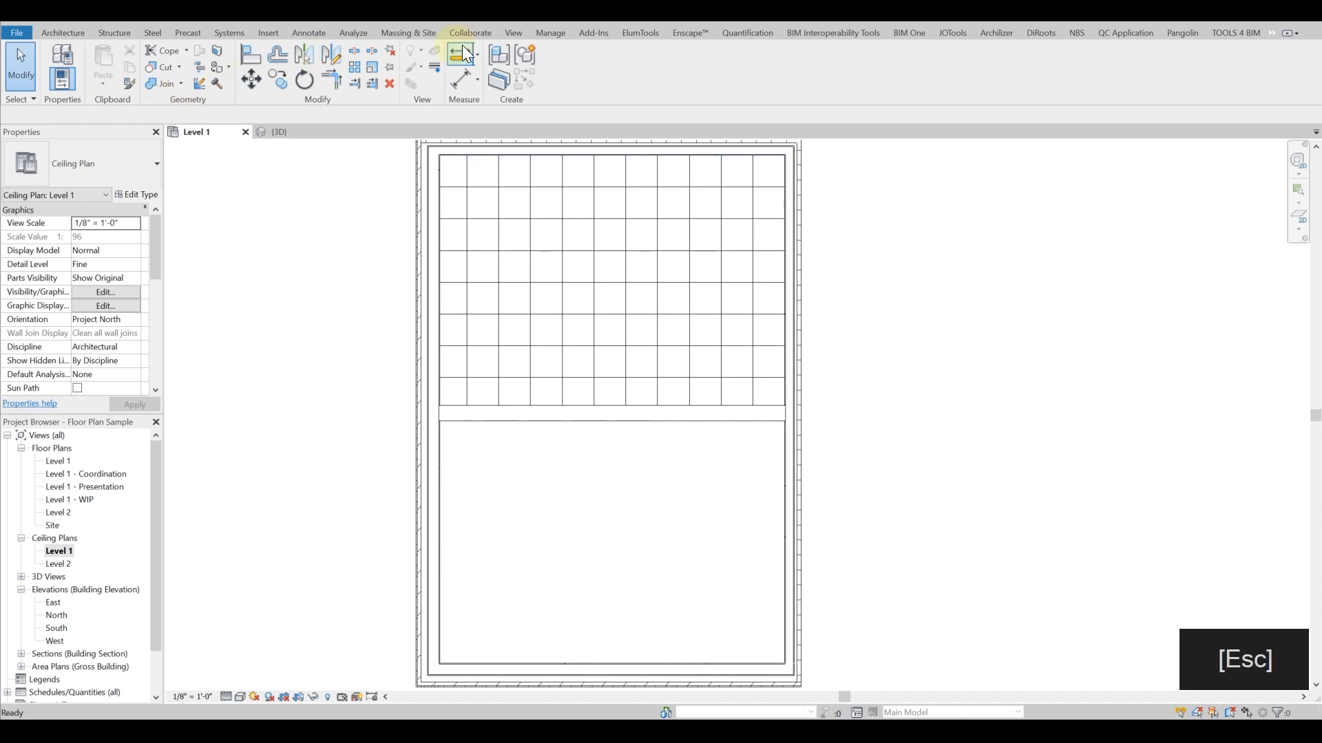
left_click(63, 32)
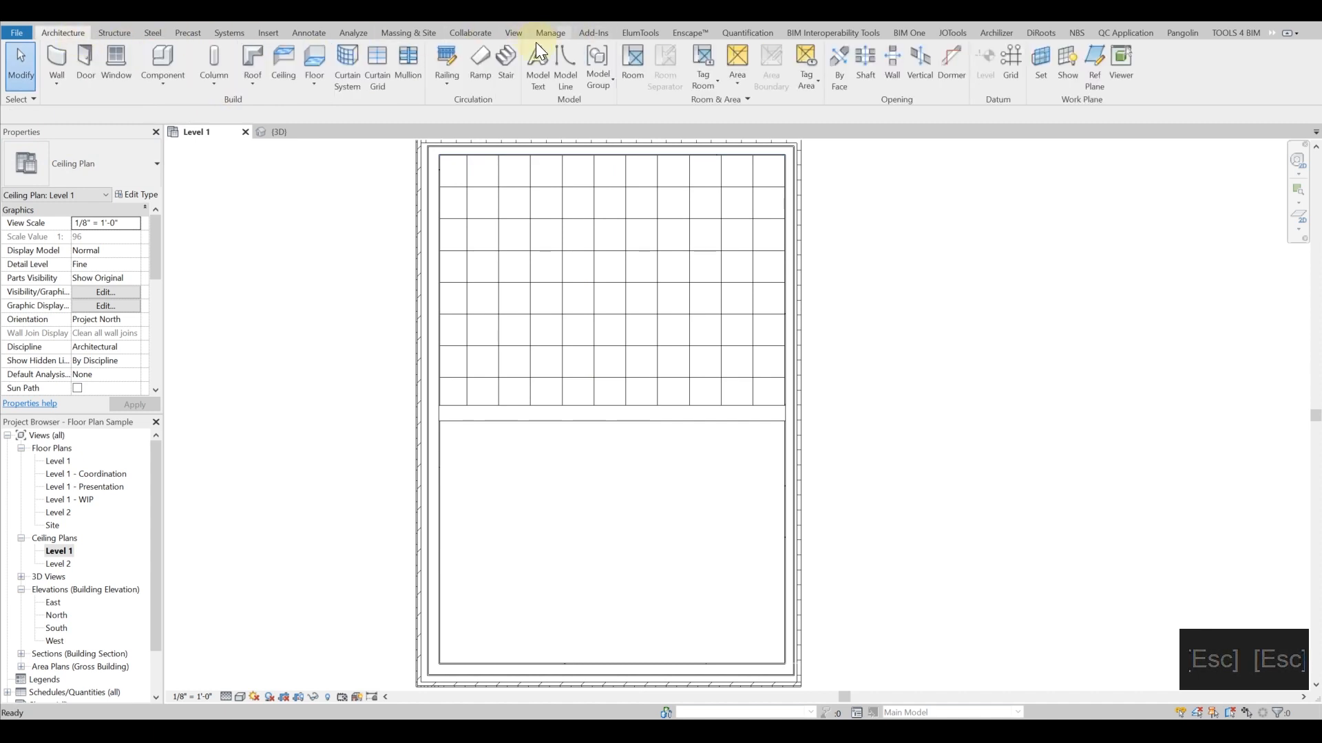
mouse_move(284, 64)
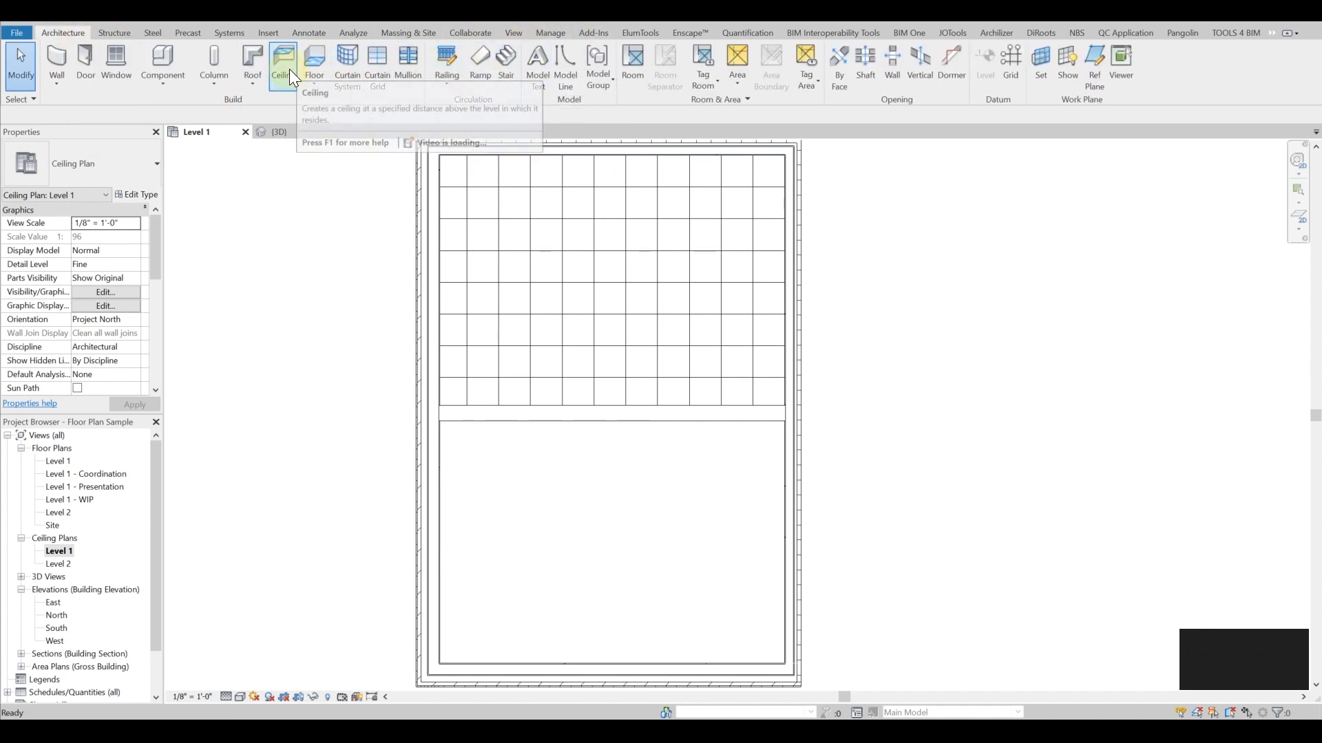
Sketch a new ceiling boundary in the lower room by picking its walls with an offset loop
left_click(281, 66)
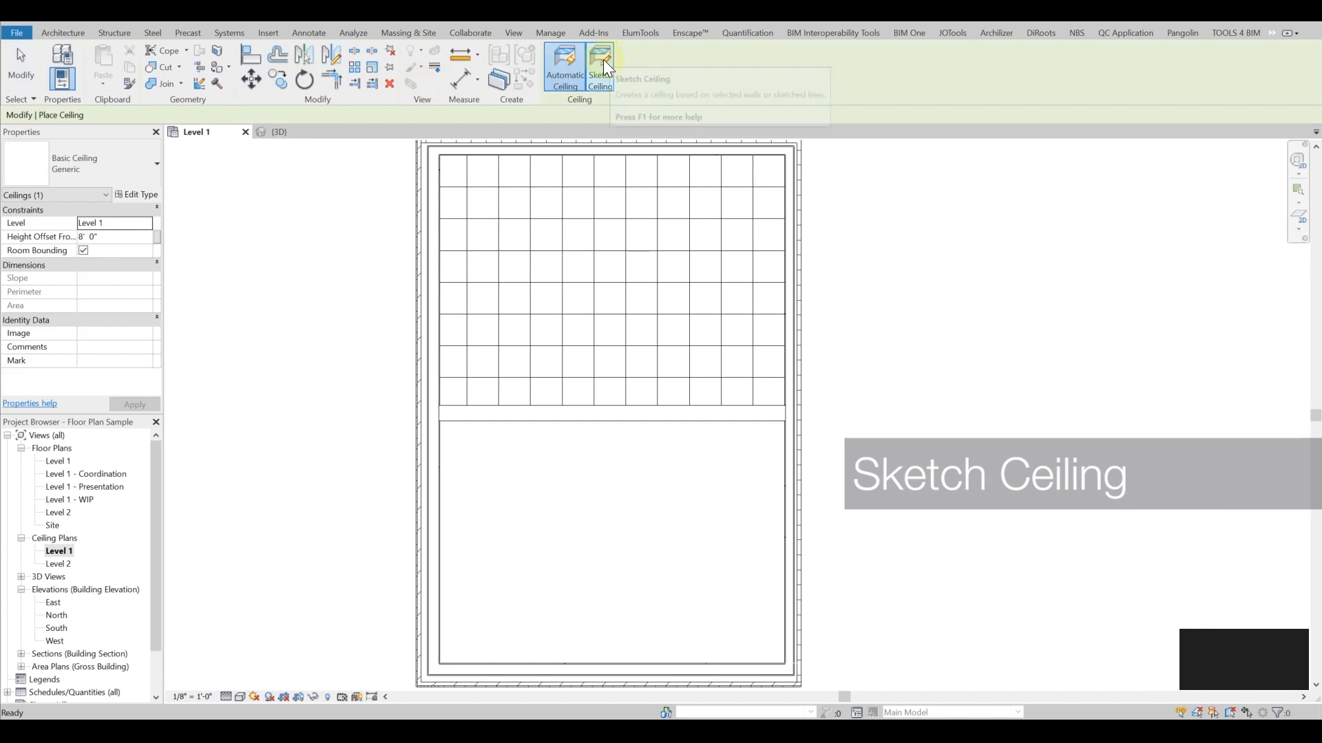
left_click(599, 63)
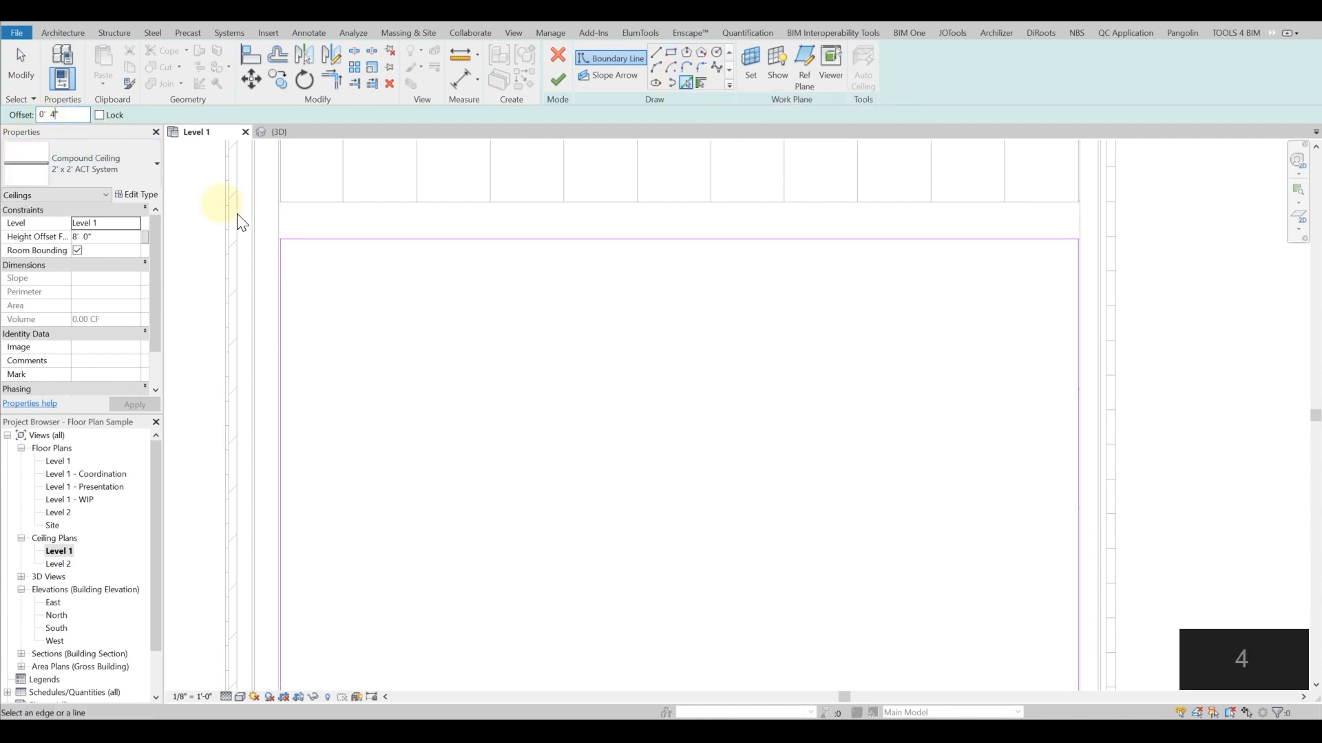
left_click(62, 114)
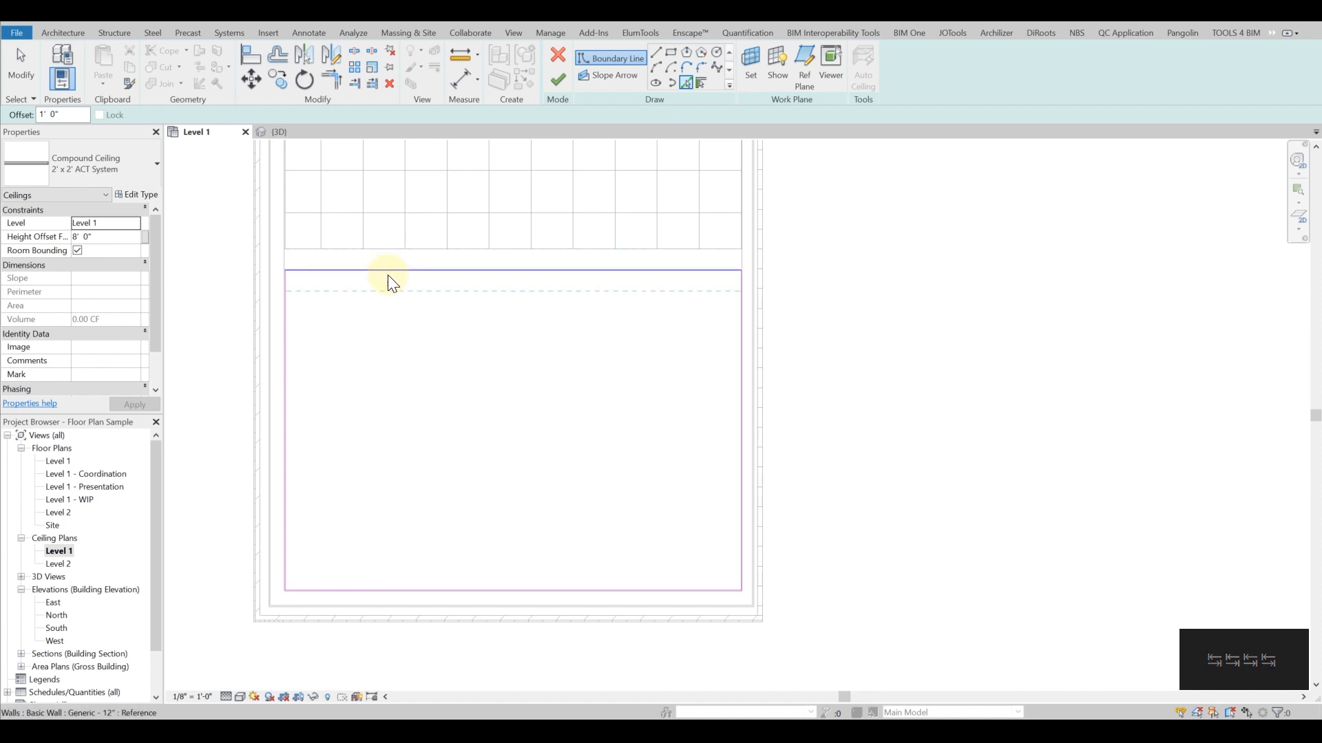
mouse_move(390, 282)
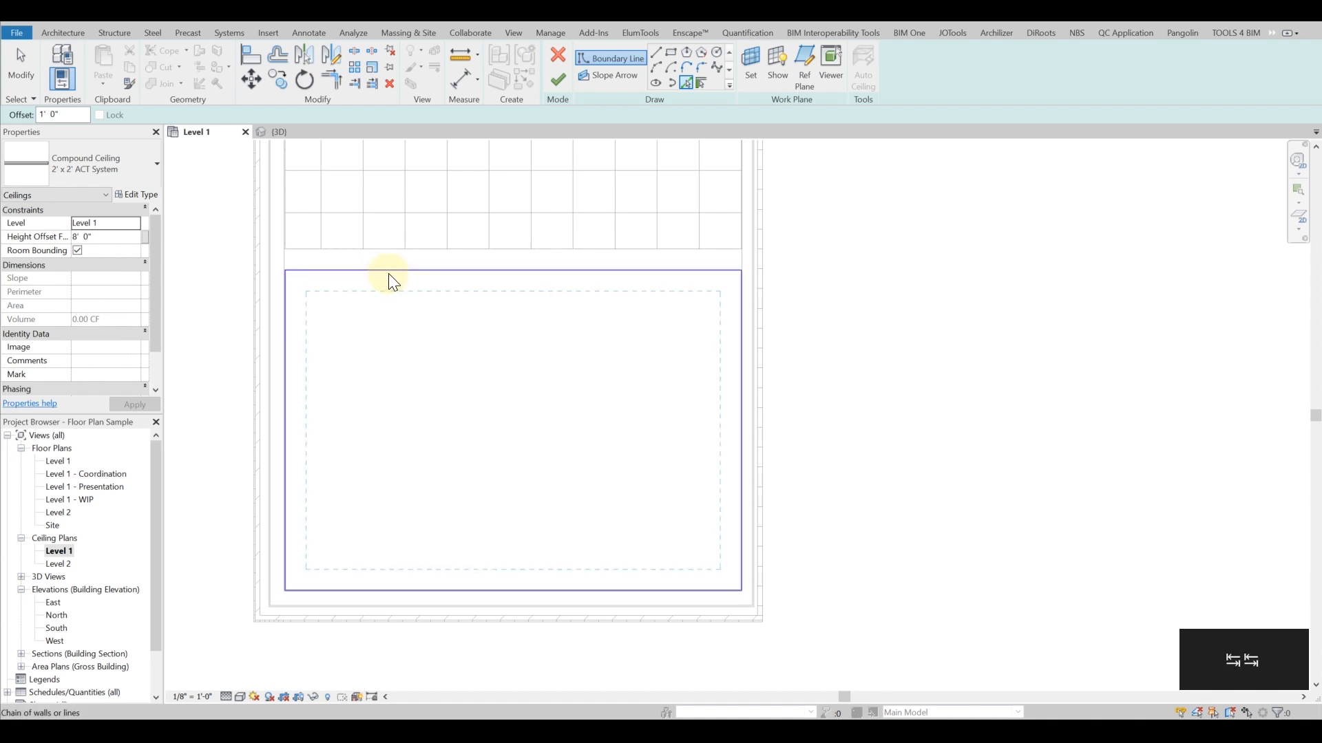
mouse_move(390, 279)
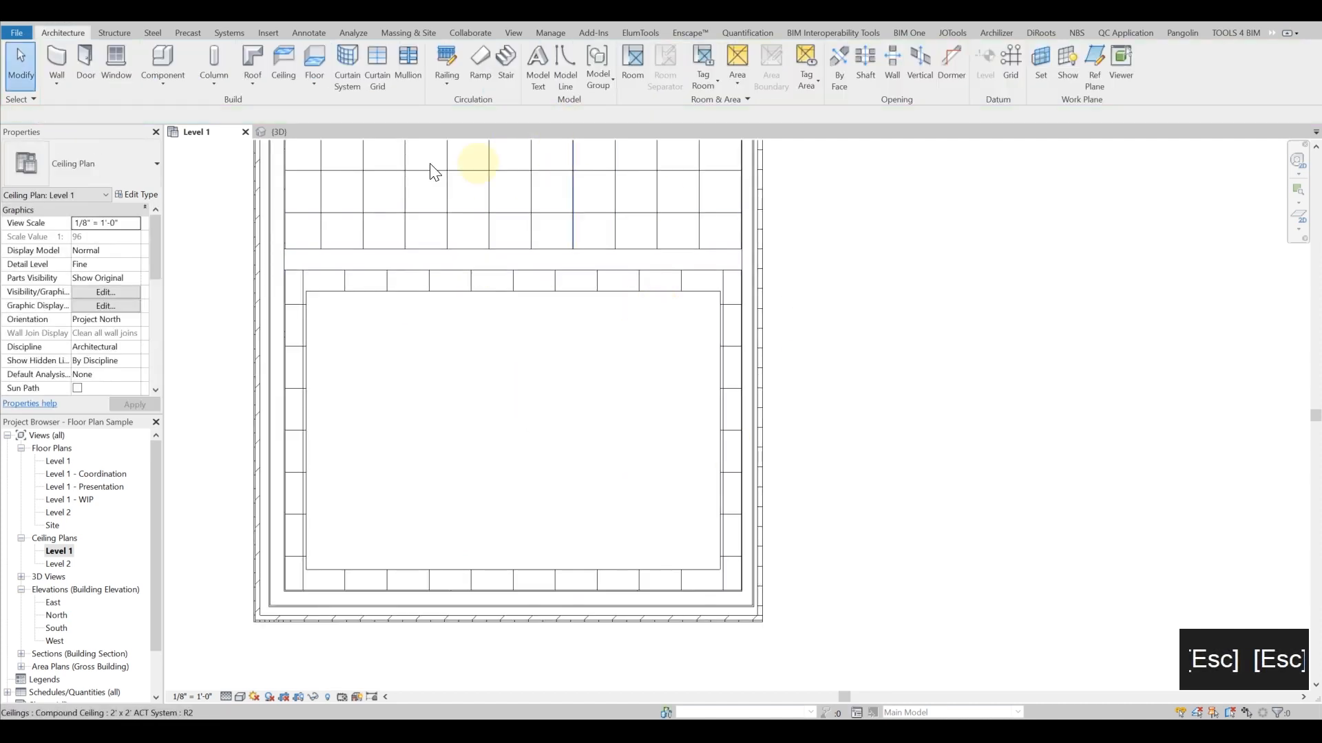
View the ceiling opening in 3D, then set the ceiling's Height Offset From Level to 7
left_click(278, 132)
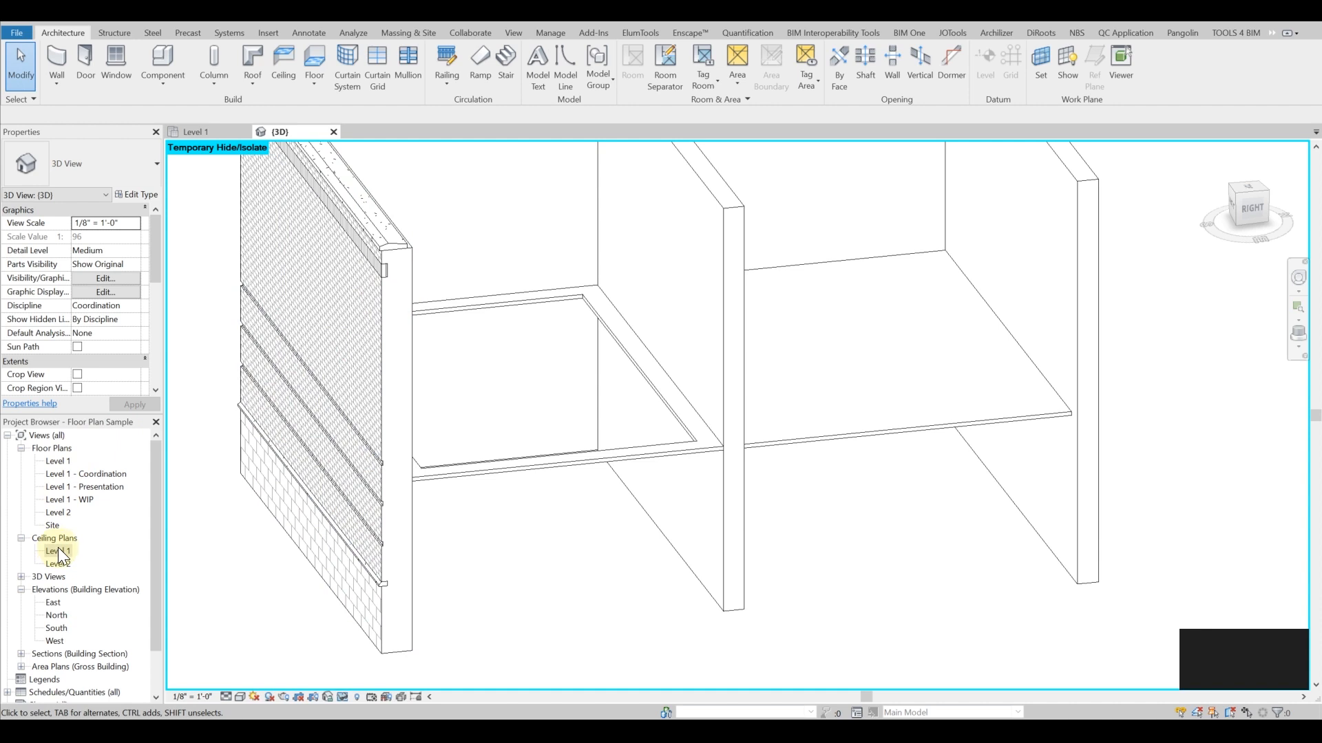
double_click(58, 550)
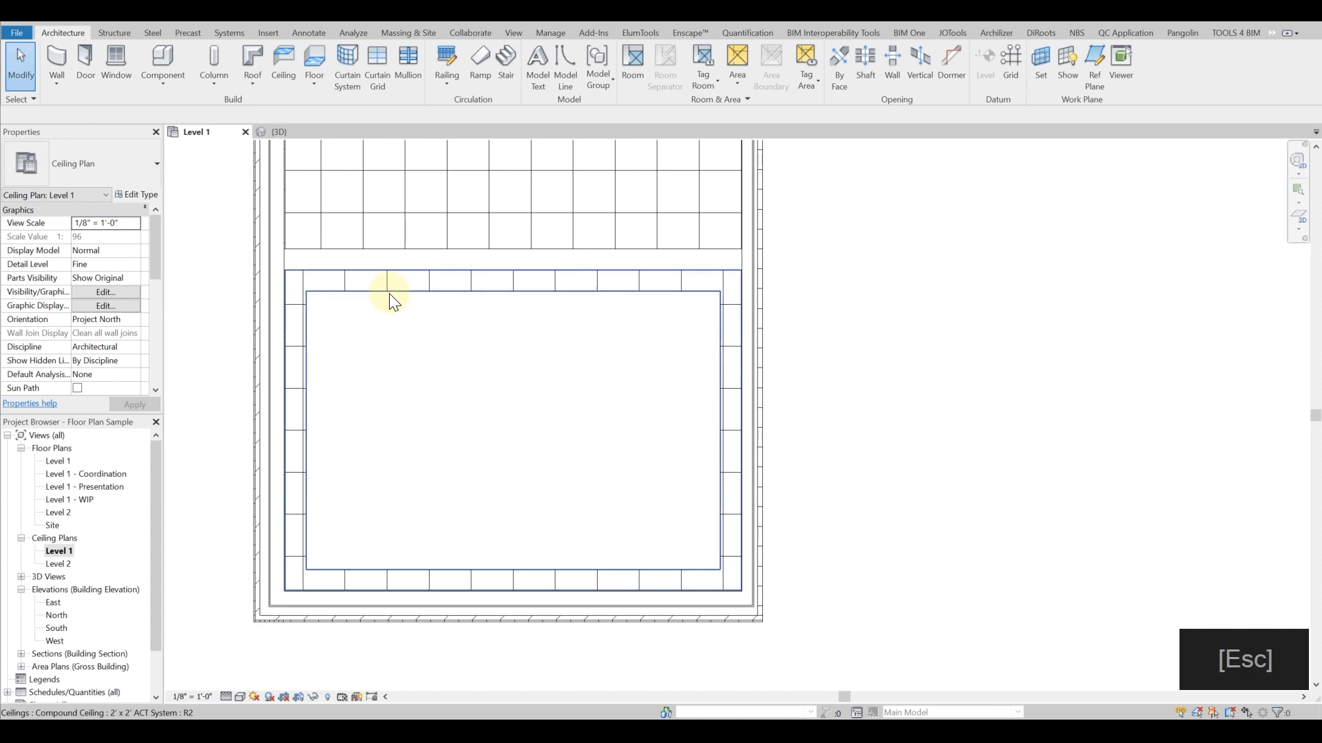
left_click(389, 300)
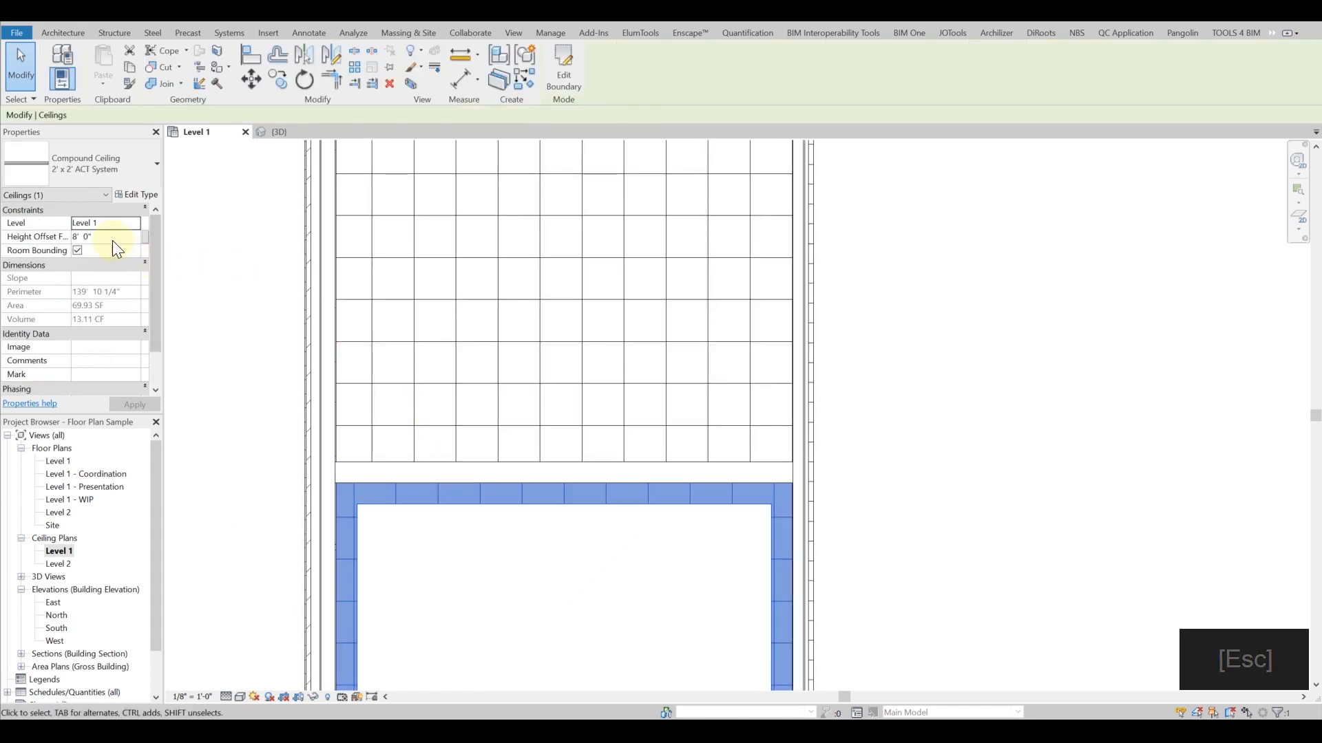
type("7")
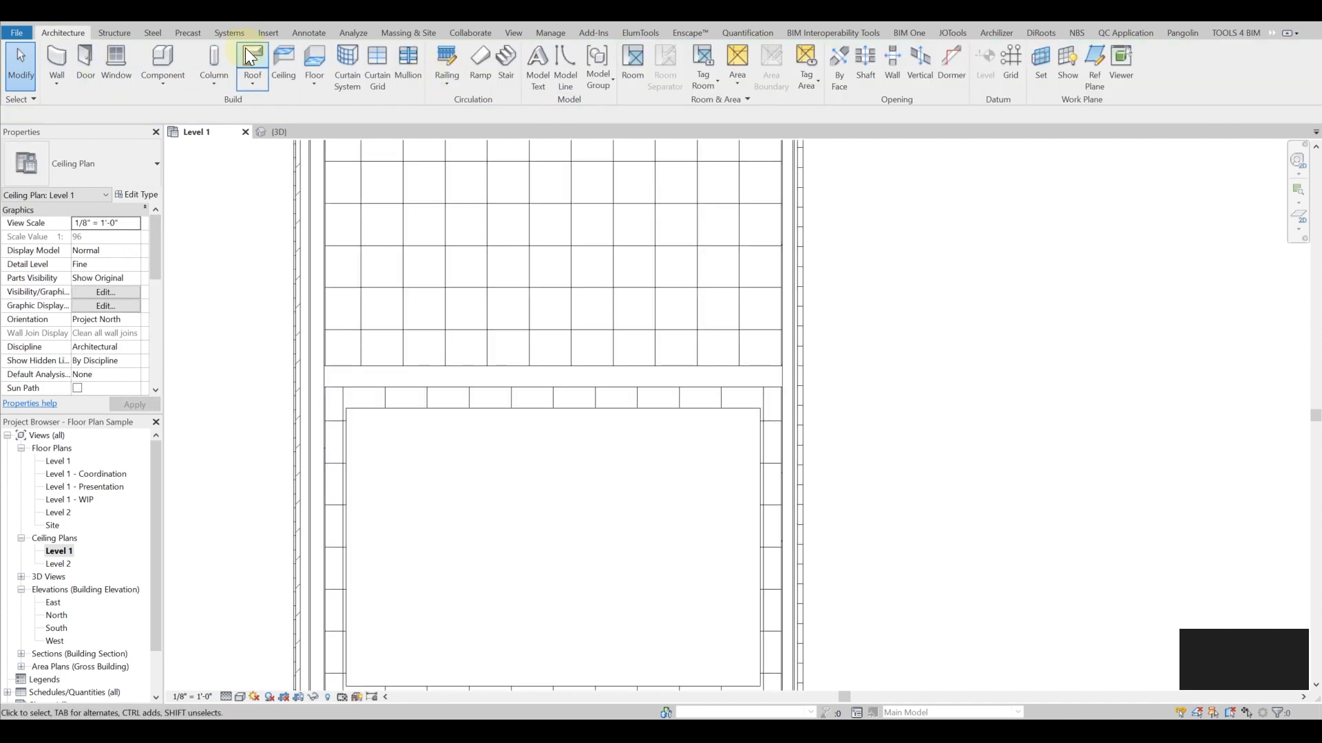
left_click(283, 63)
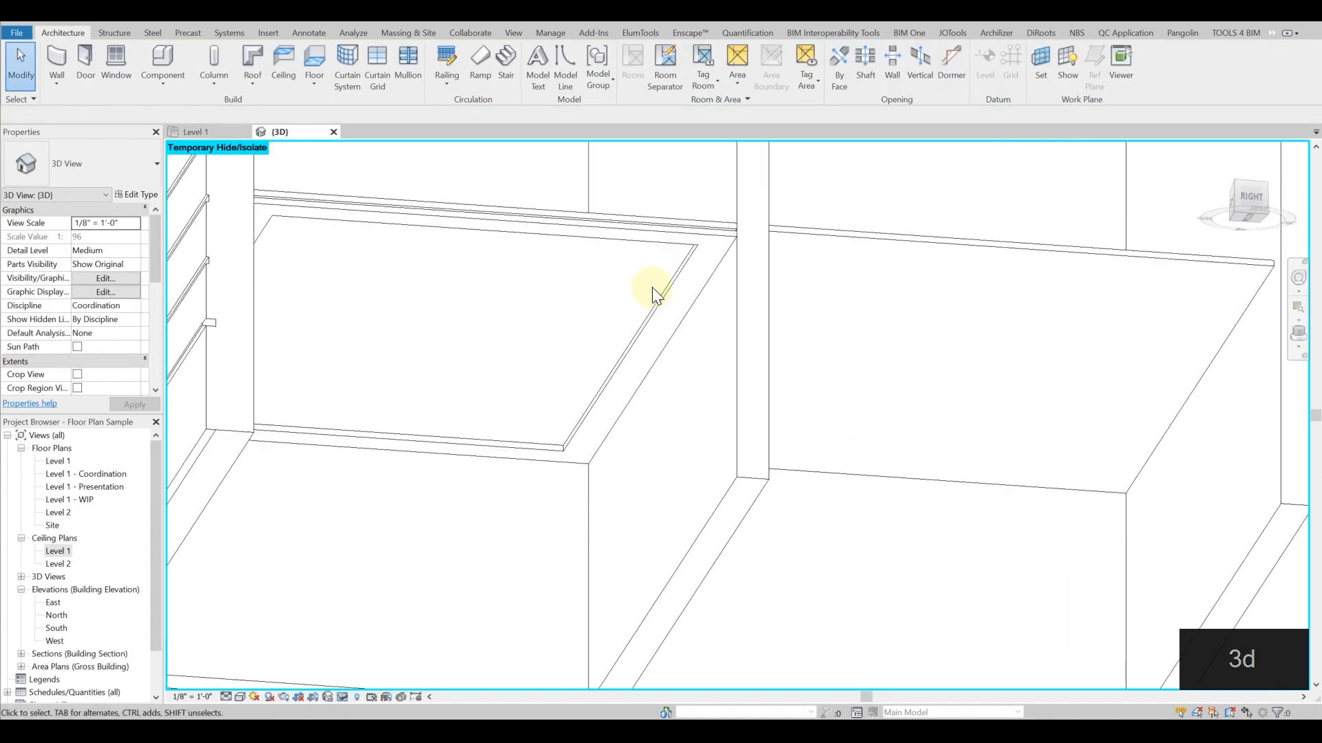
Orbit around the lowered ceiling in 3D to check its edges and select it
left_click_drag(658, 295, 763, 401)
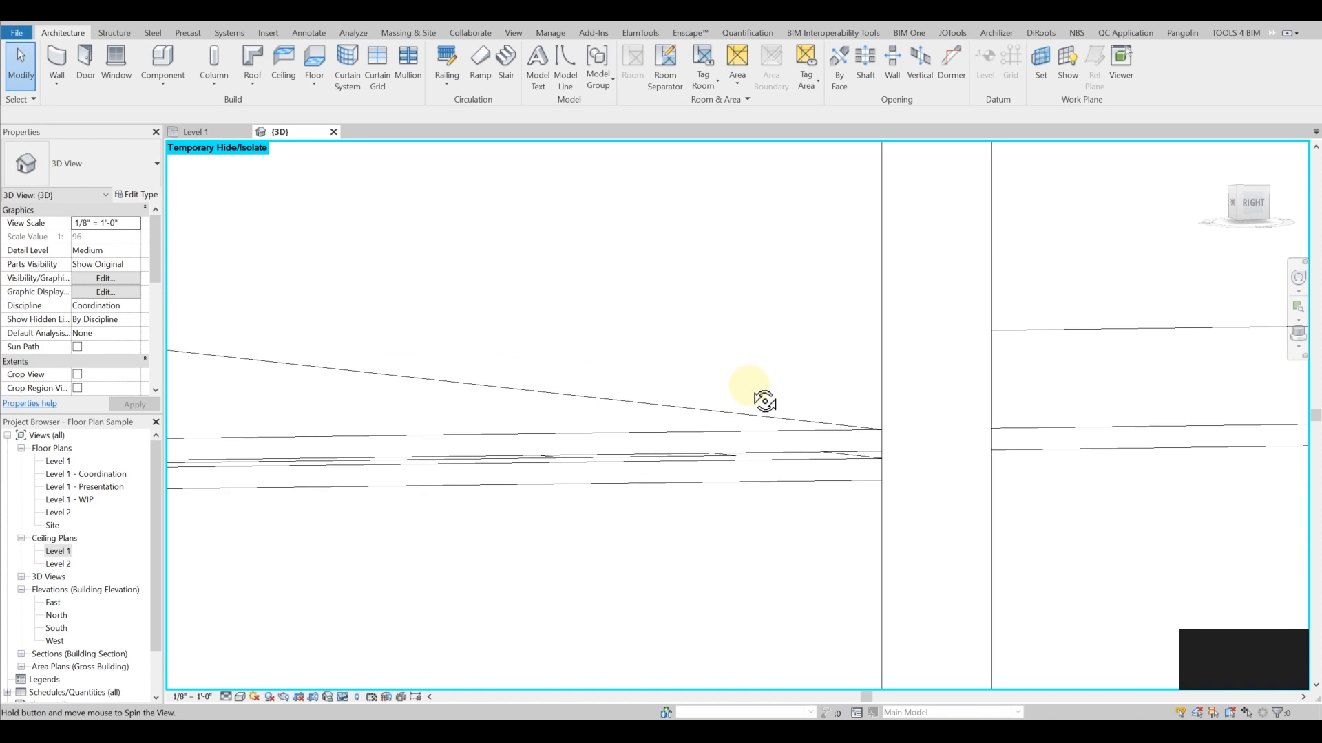
left_click_drag(762, 401, 790, 335)
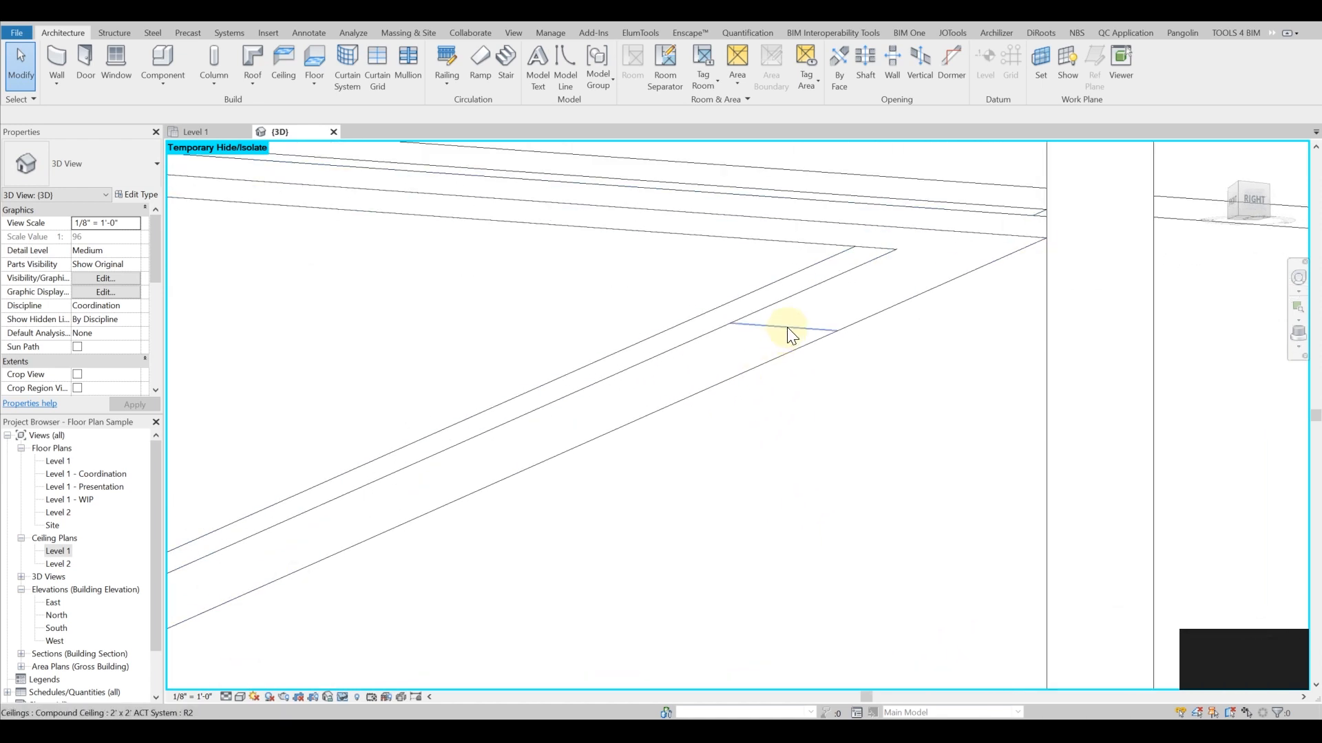
left_click_drag(787, 329, 523, 446)
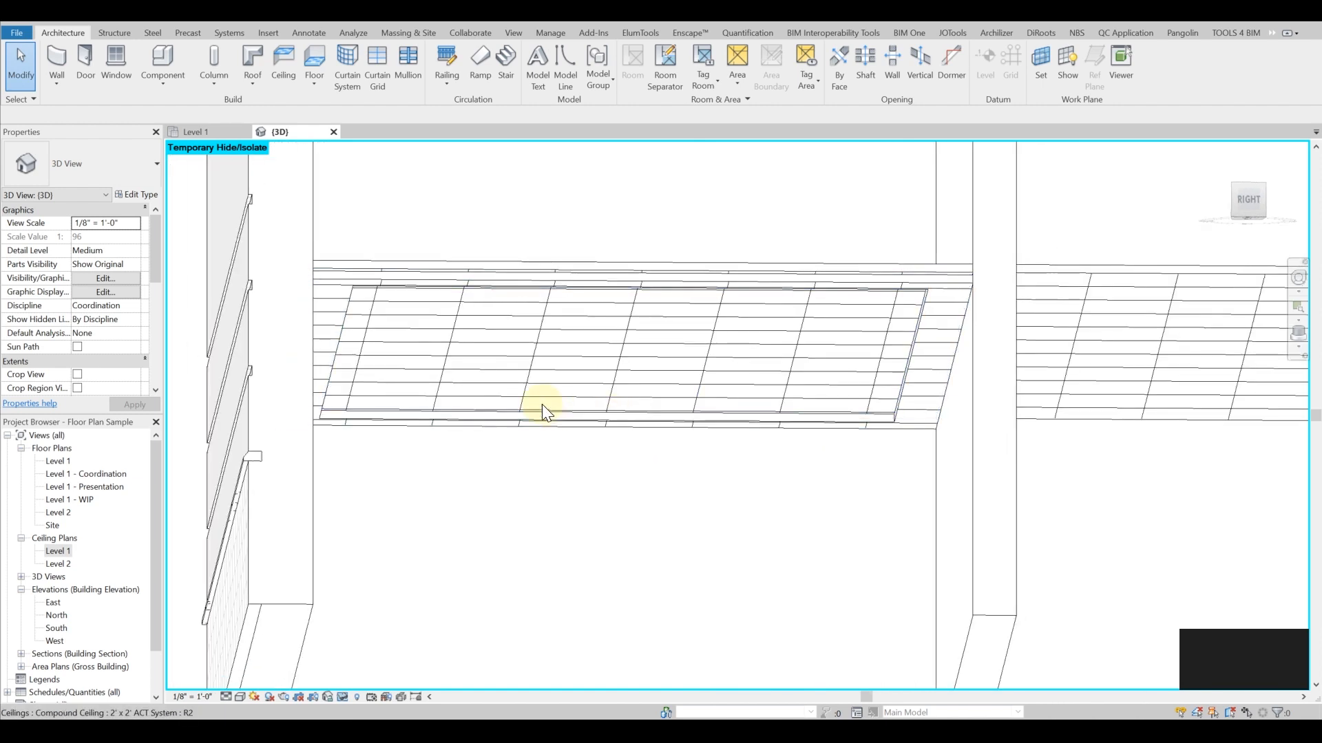
left_click(543, 405)
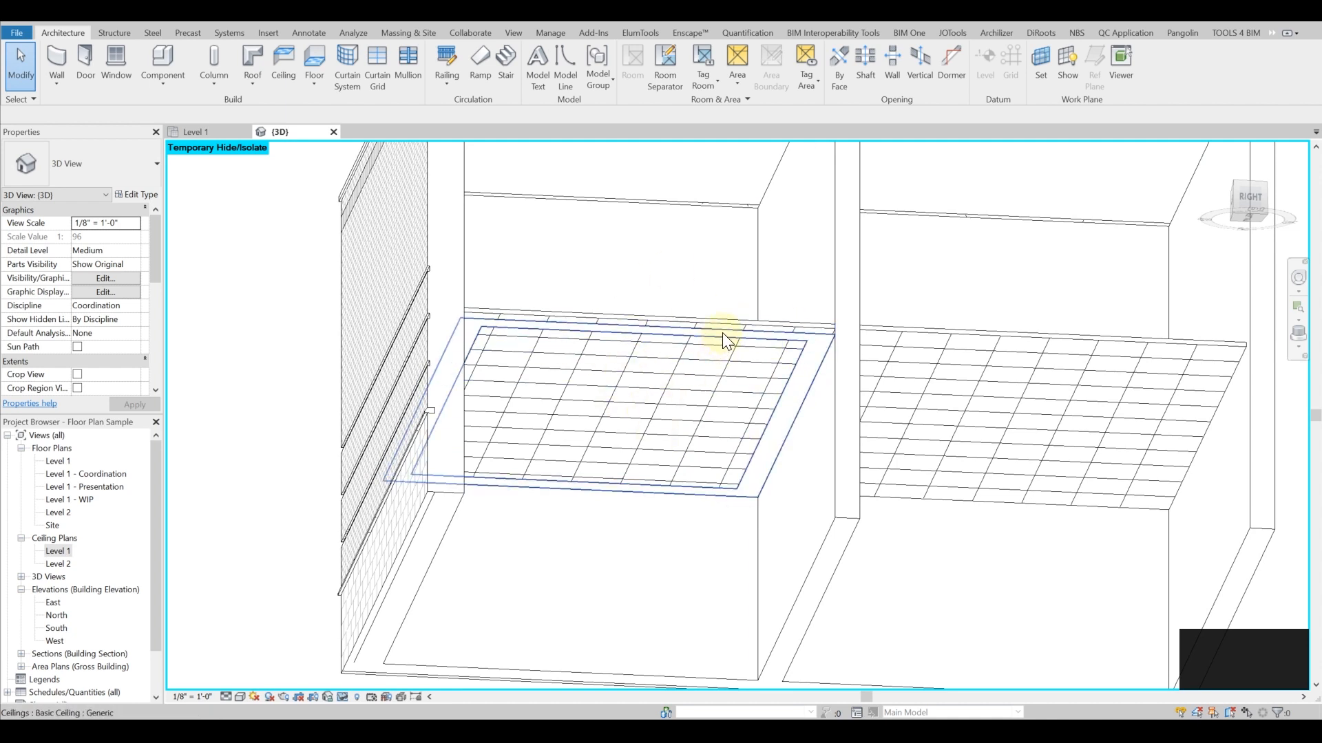
Duplicate the ACT System ceiling type as a new type named Generic
left_click(725, 337)
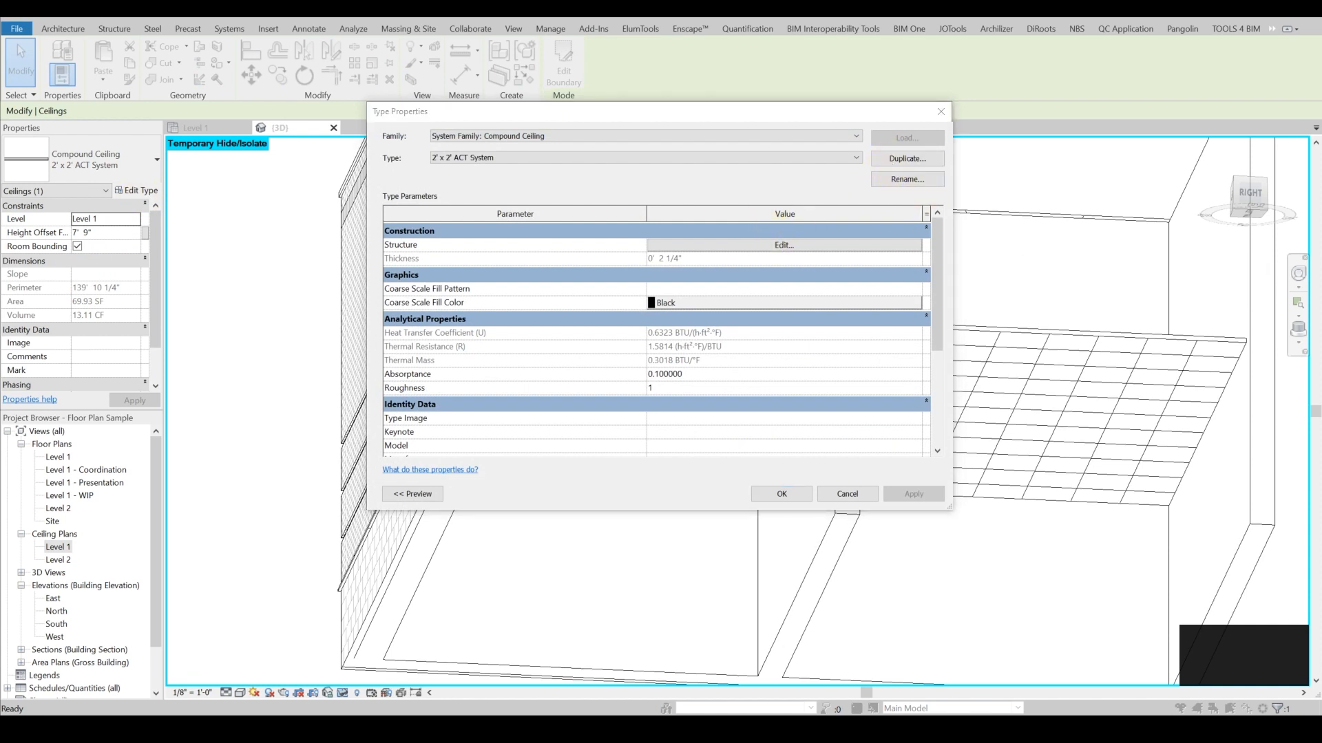
left_click(907, 158)
type("Generic")
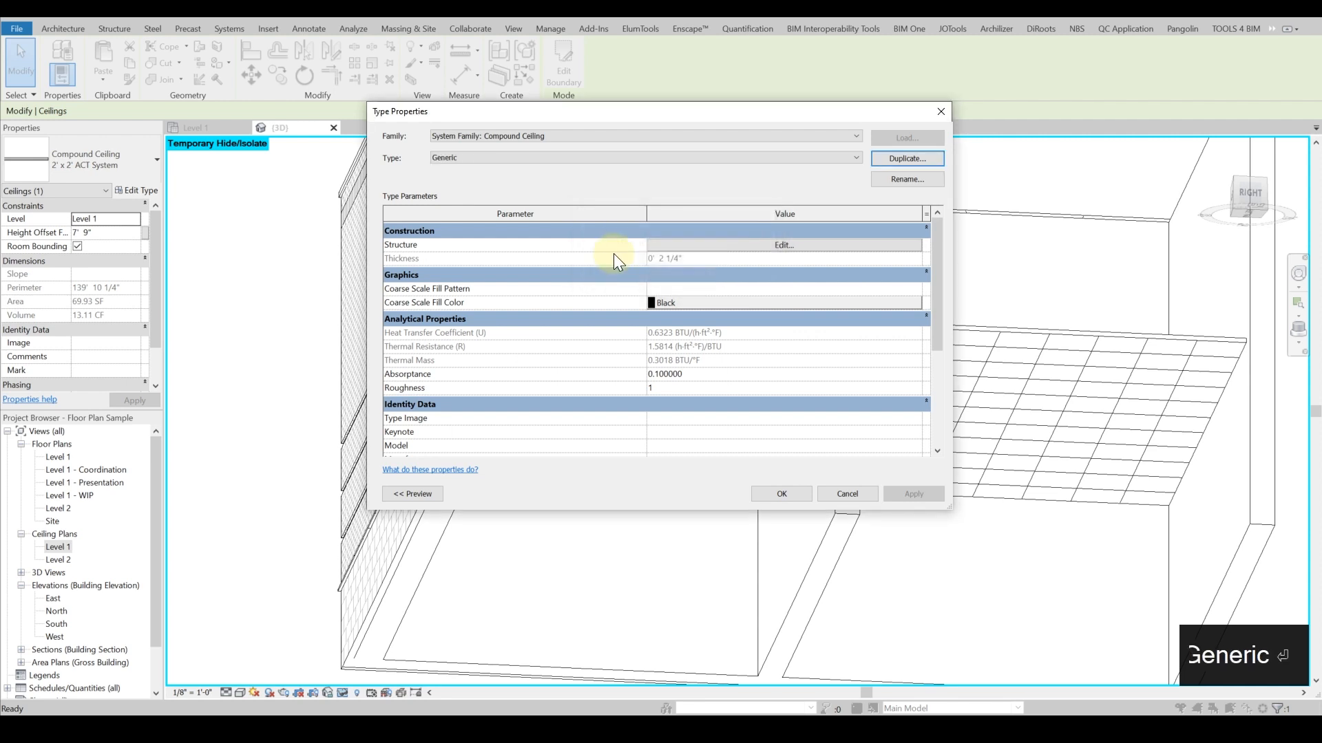
left_click(782, 245)
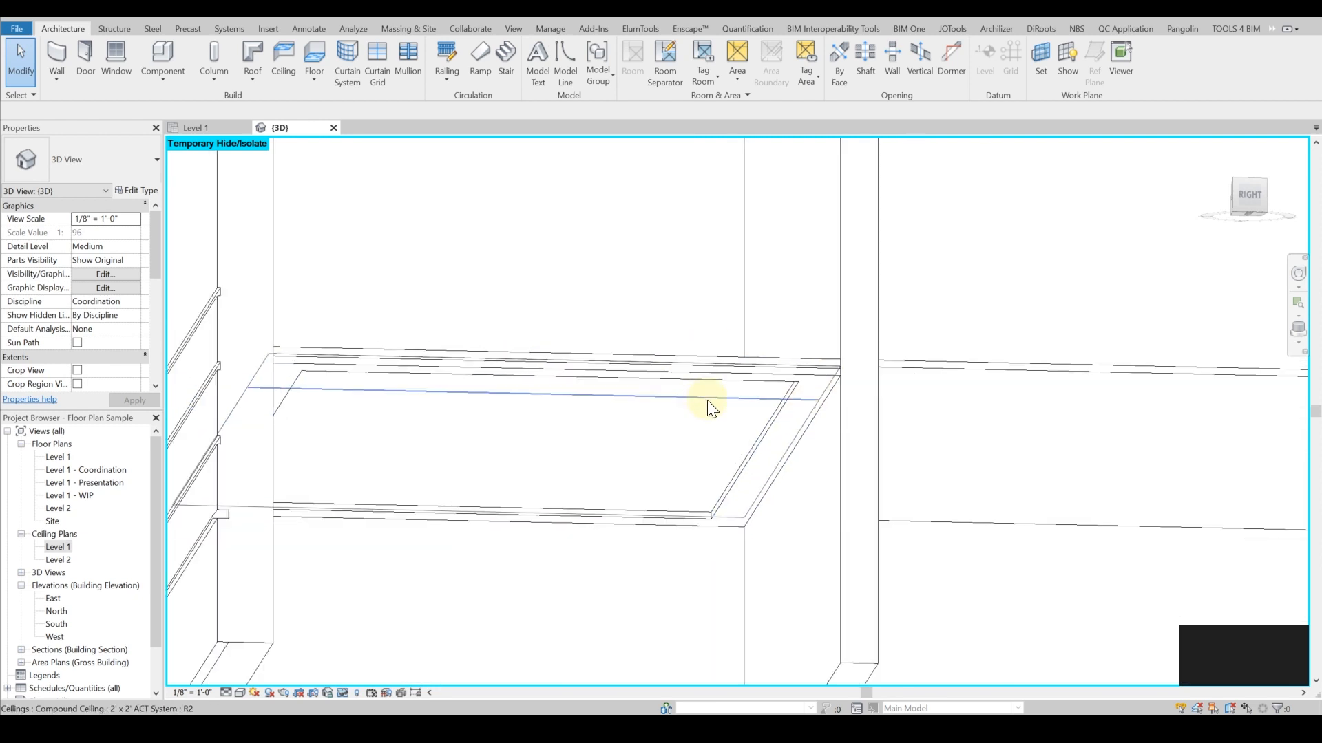
left_click_drag(710, 407, 518, 476)
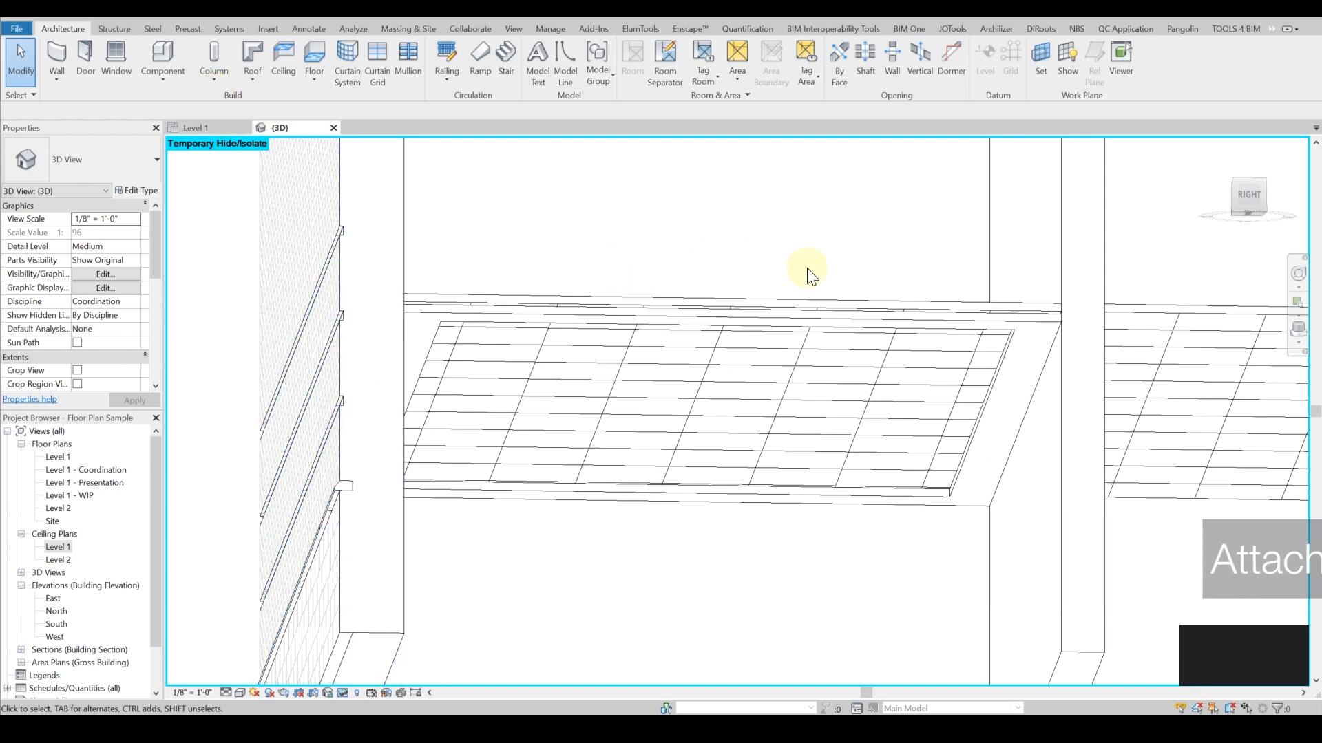
mouse_move(516, 219)
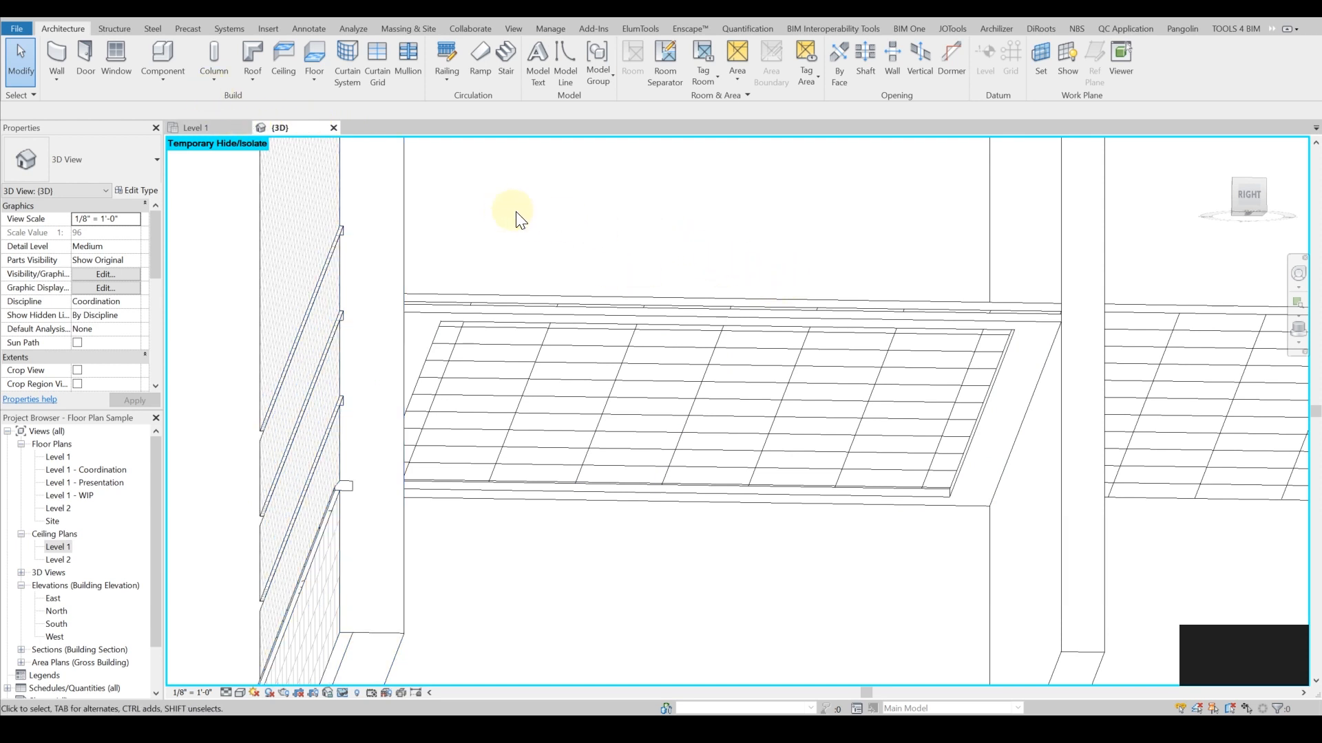
mouse_move(448, 218)
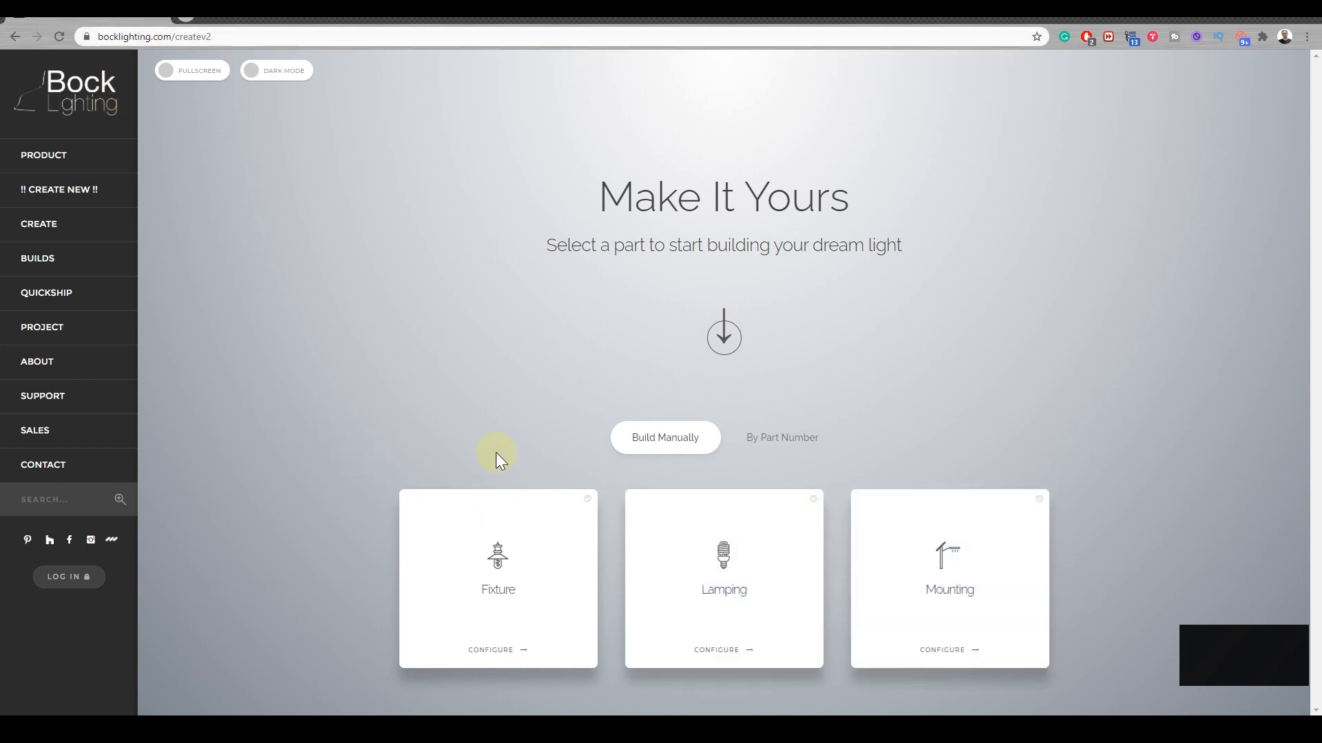
mouse_move(631, 369)
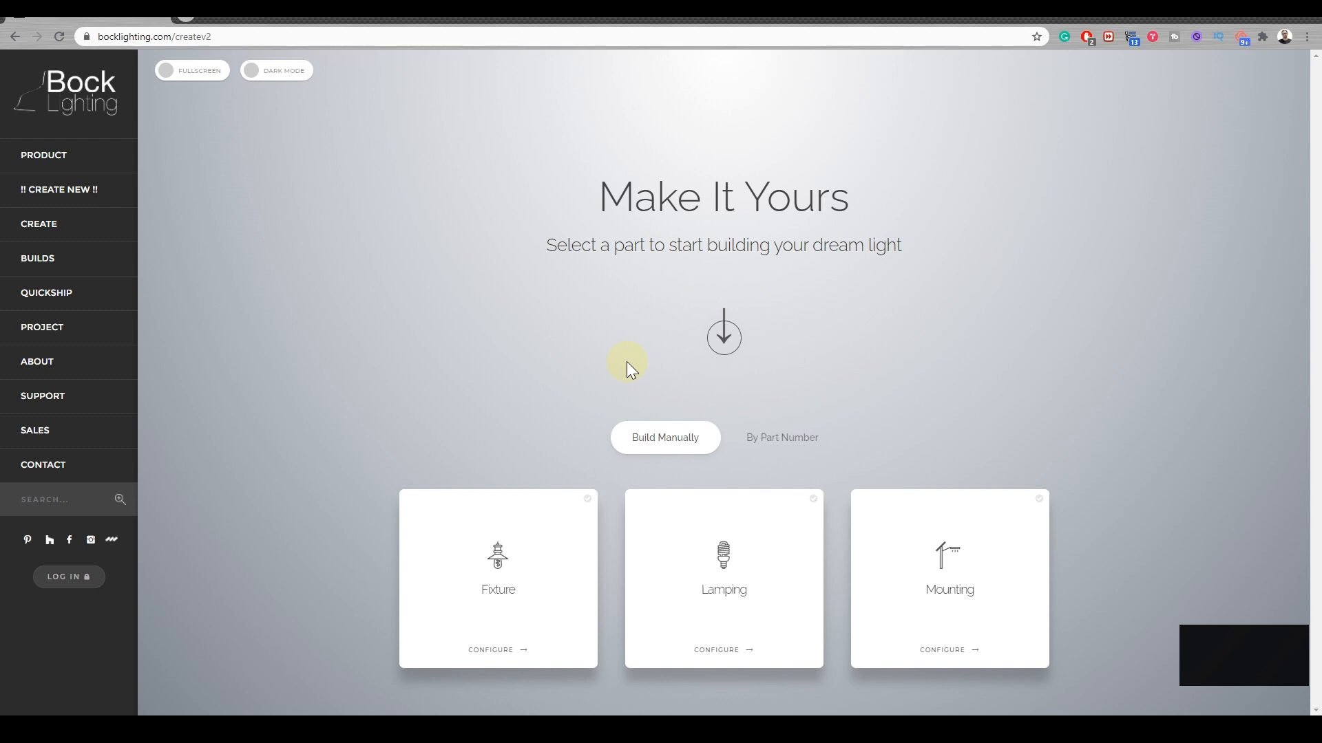
mouse_move(497, 565)
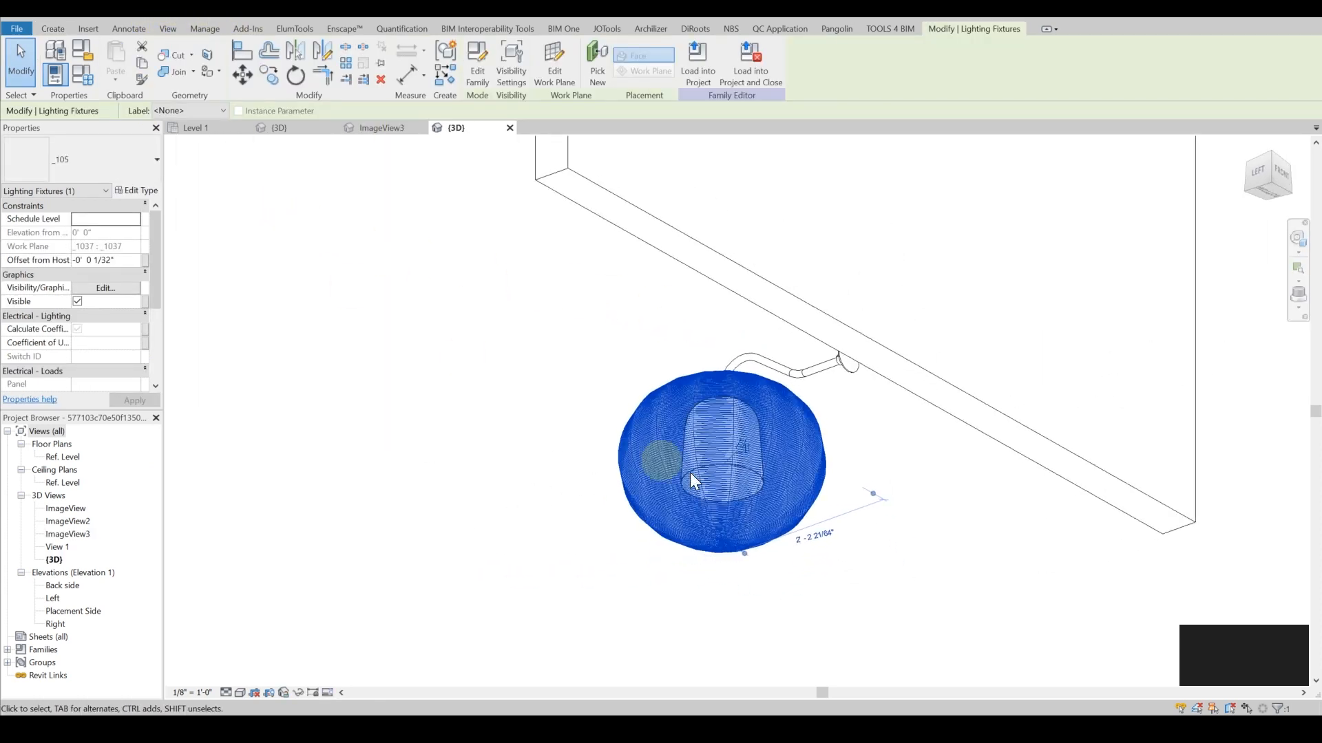
Zoom and orbit around the globe wall light fixture and its arm in the family's 3D view
left_click_drag(692, 480, 1003, 342)
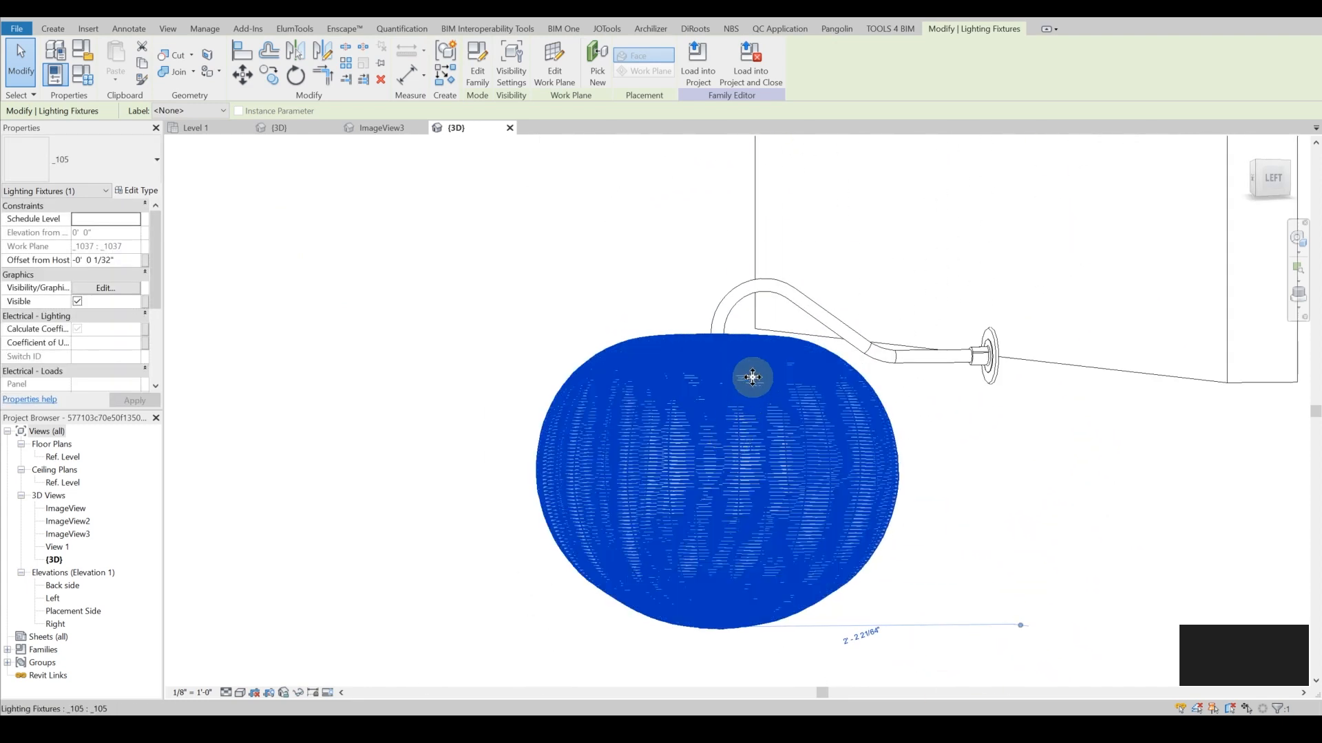
left_click_drag(752, 377, 894, 403)
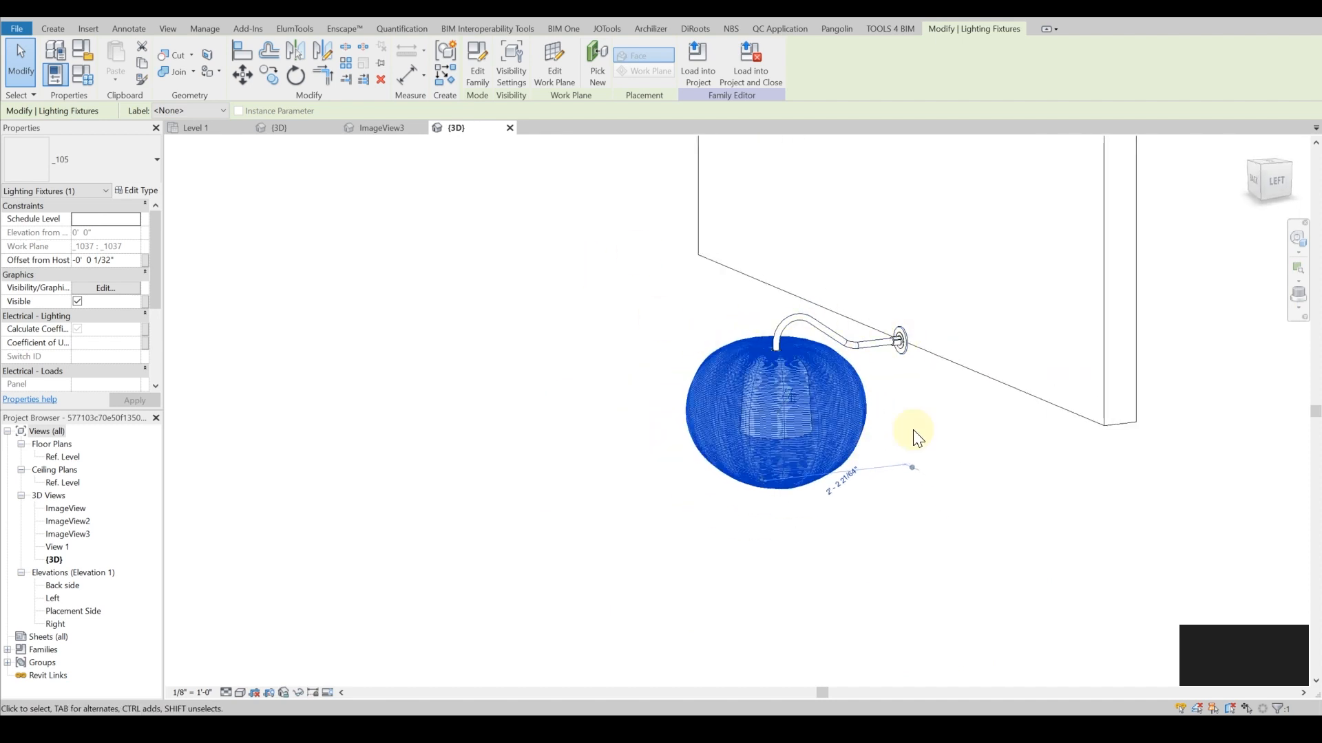
left_click_drag(914, 434, 1035, 487)
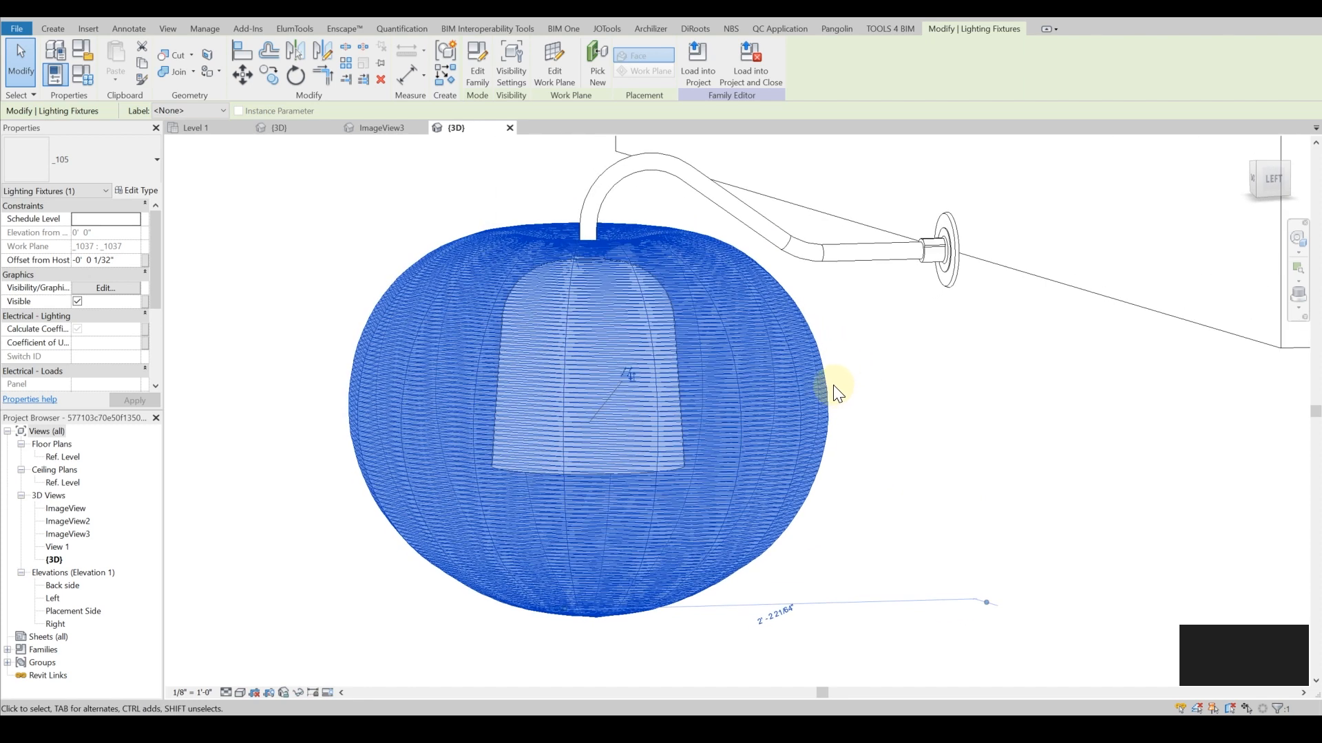
left_click_drag(834, 392, 855, 401)
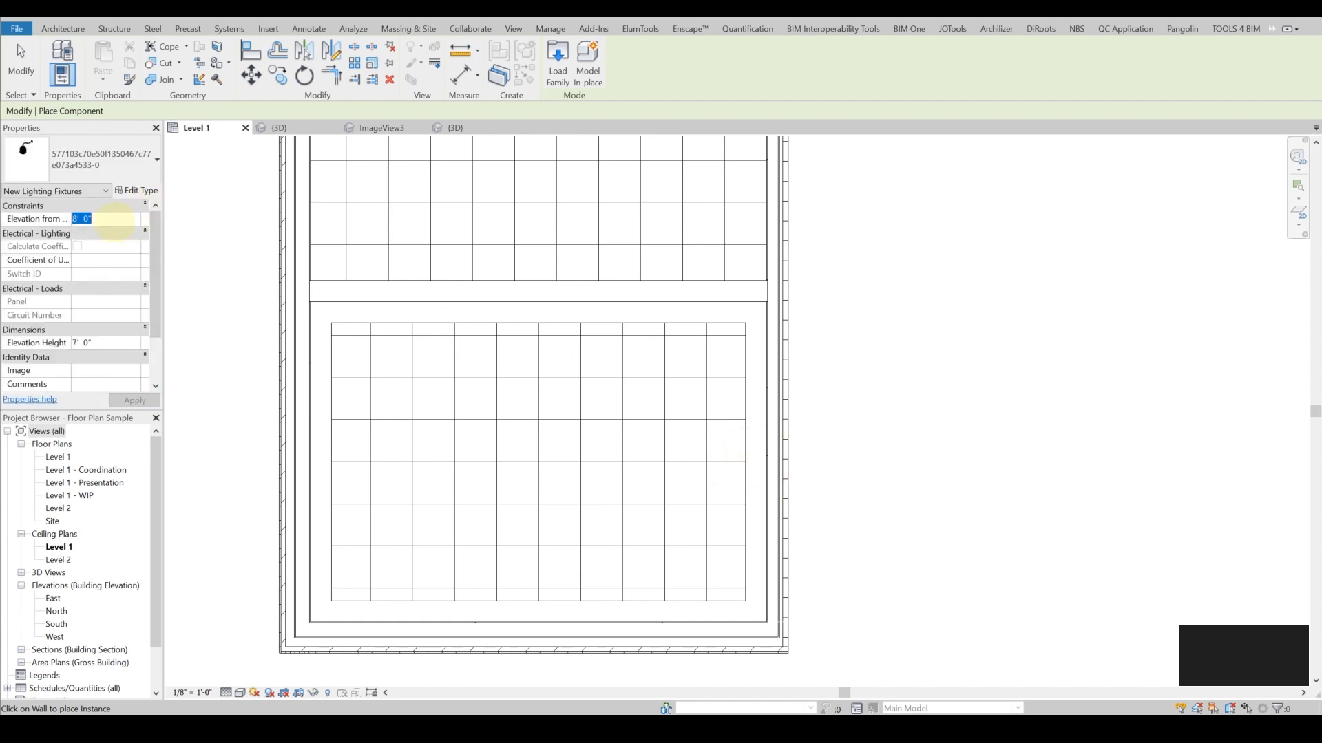
Place the wall light fixture at 6' 0" and change its elevation offset to -2' 0"
type("6' 0\"")
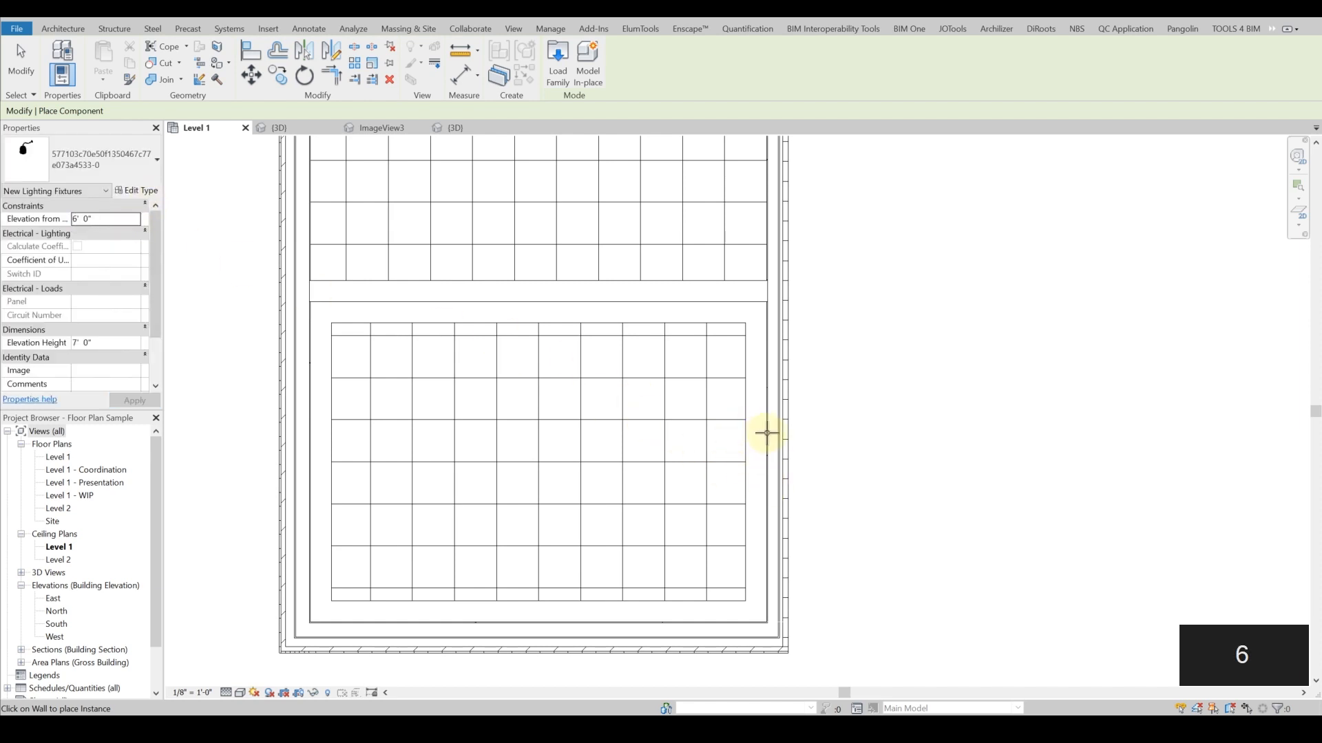
left_click(279, 126)
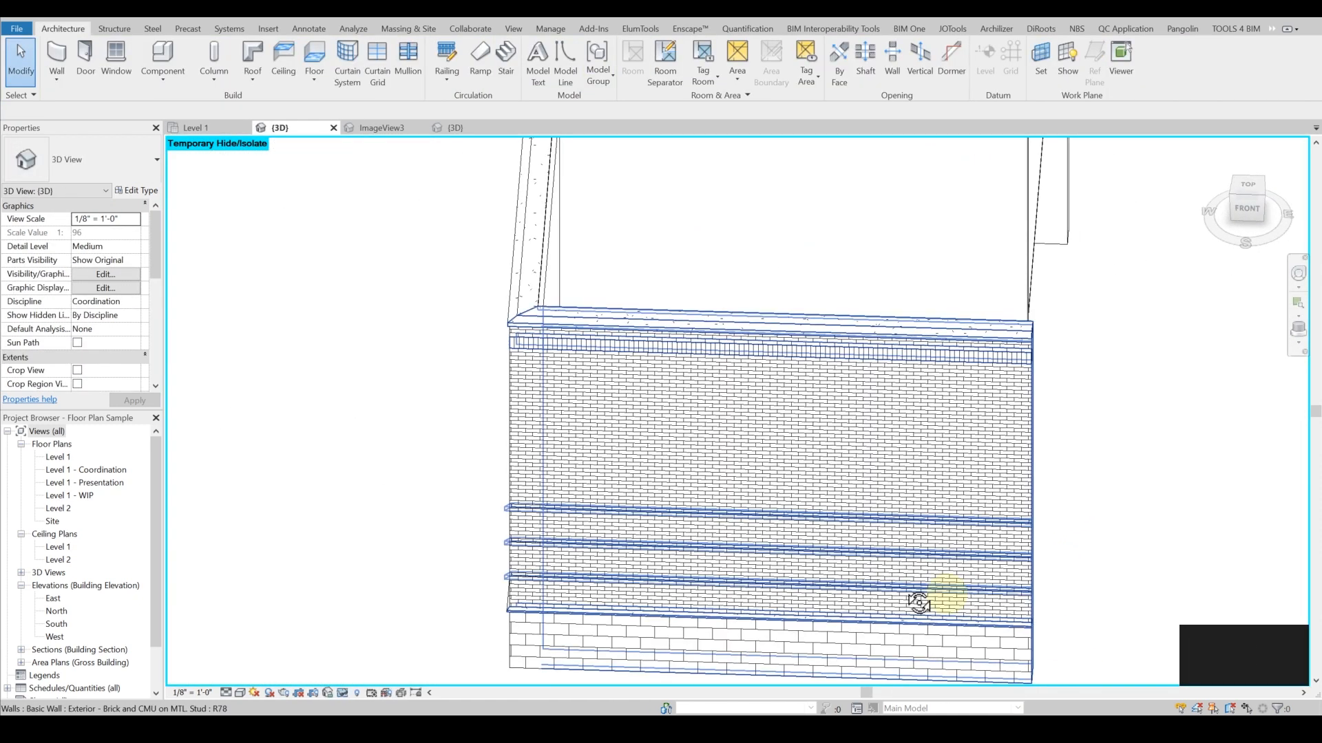
left_click(942, 588)
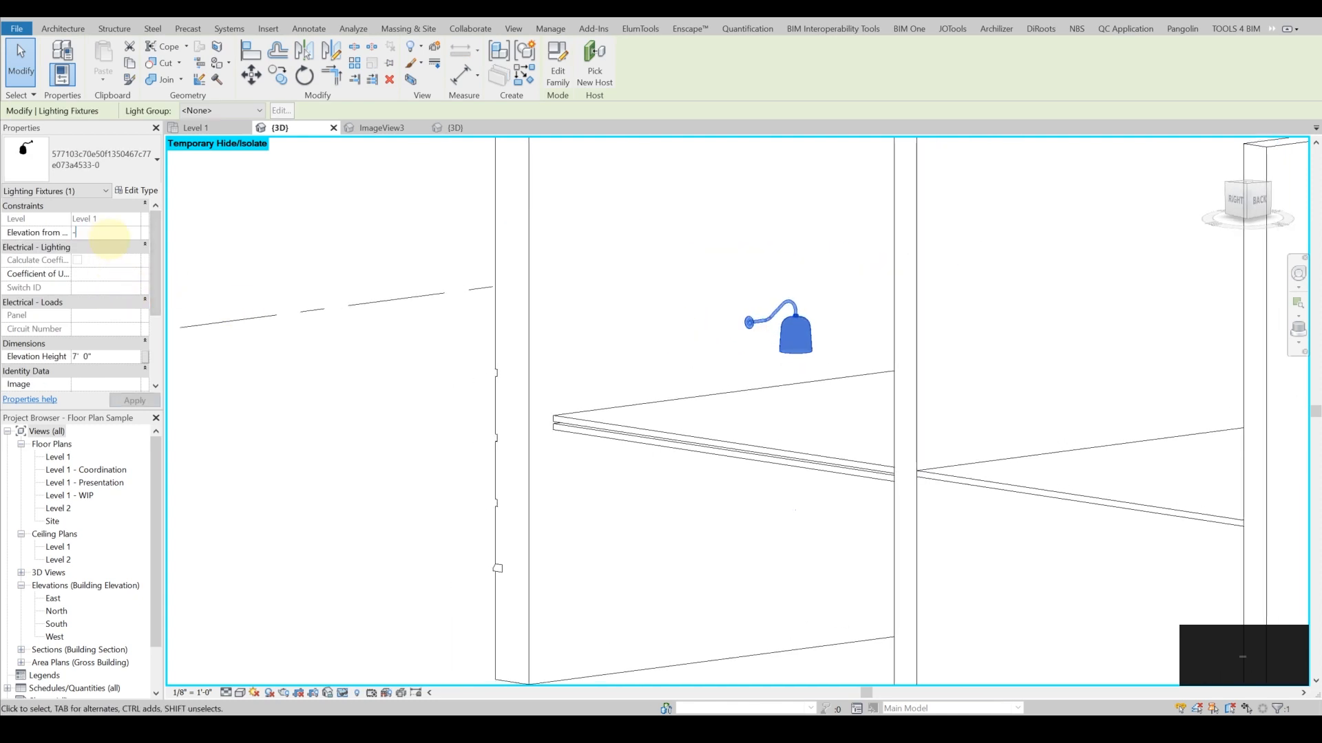
type("-2' 0\"")
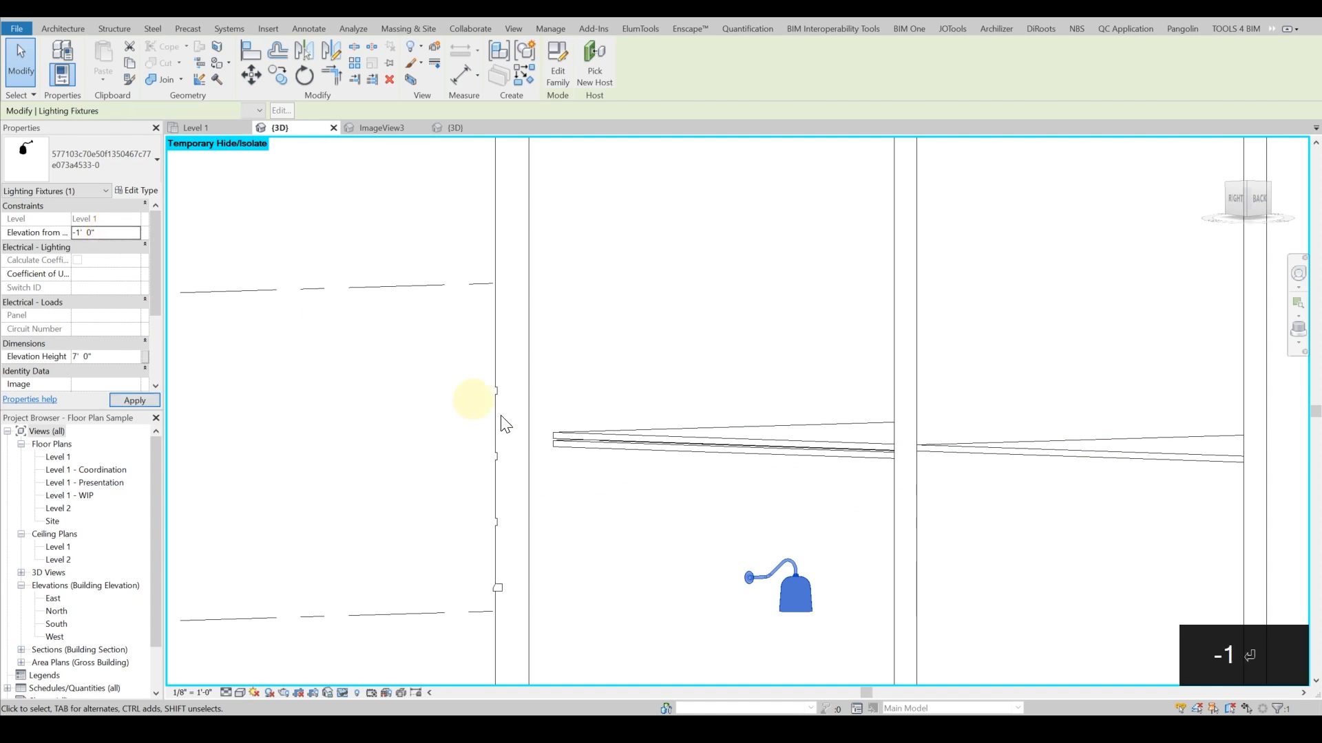
Return via the Level 1 plan to 3D and orbit the model toward the wall lamp
double_click(59, 547)
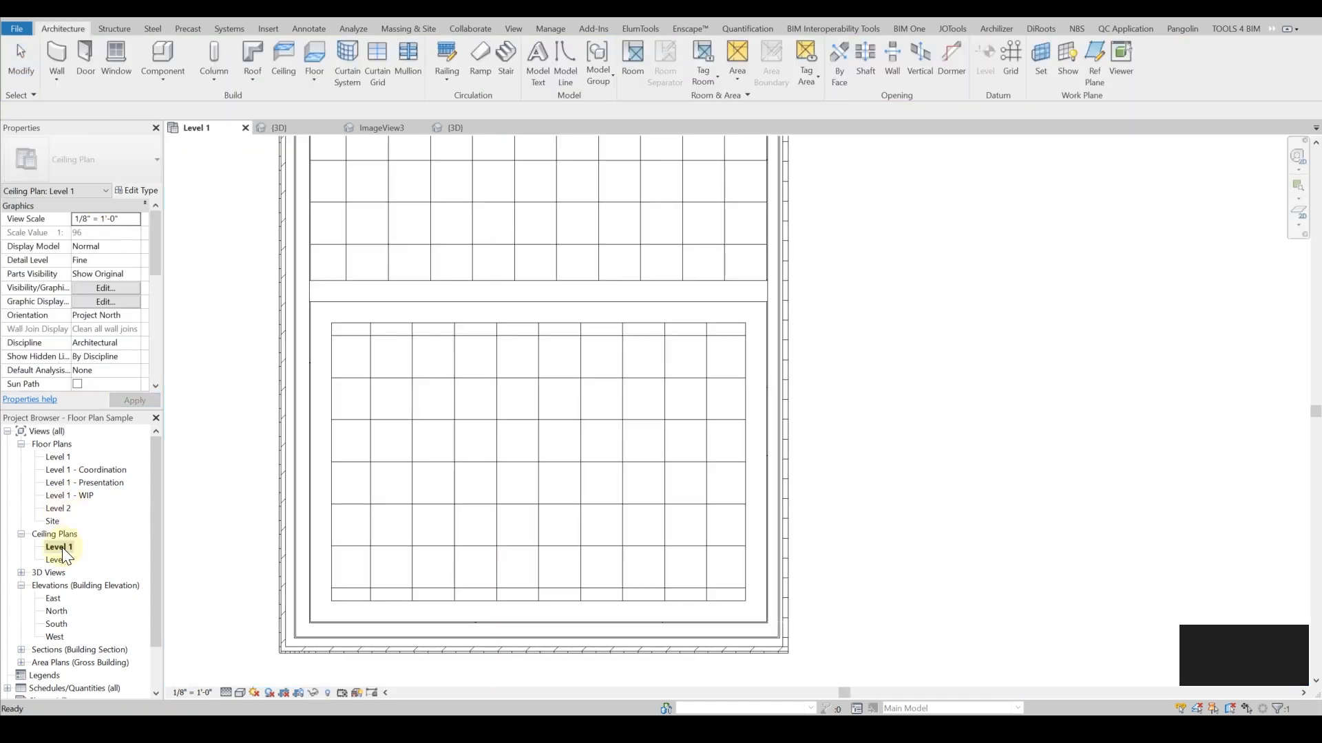
left_click(738, 480)
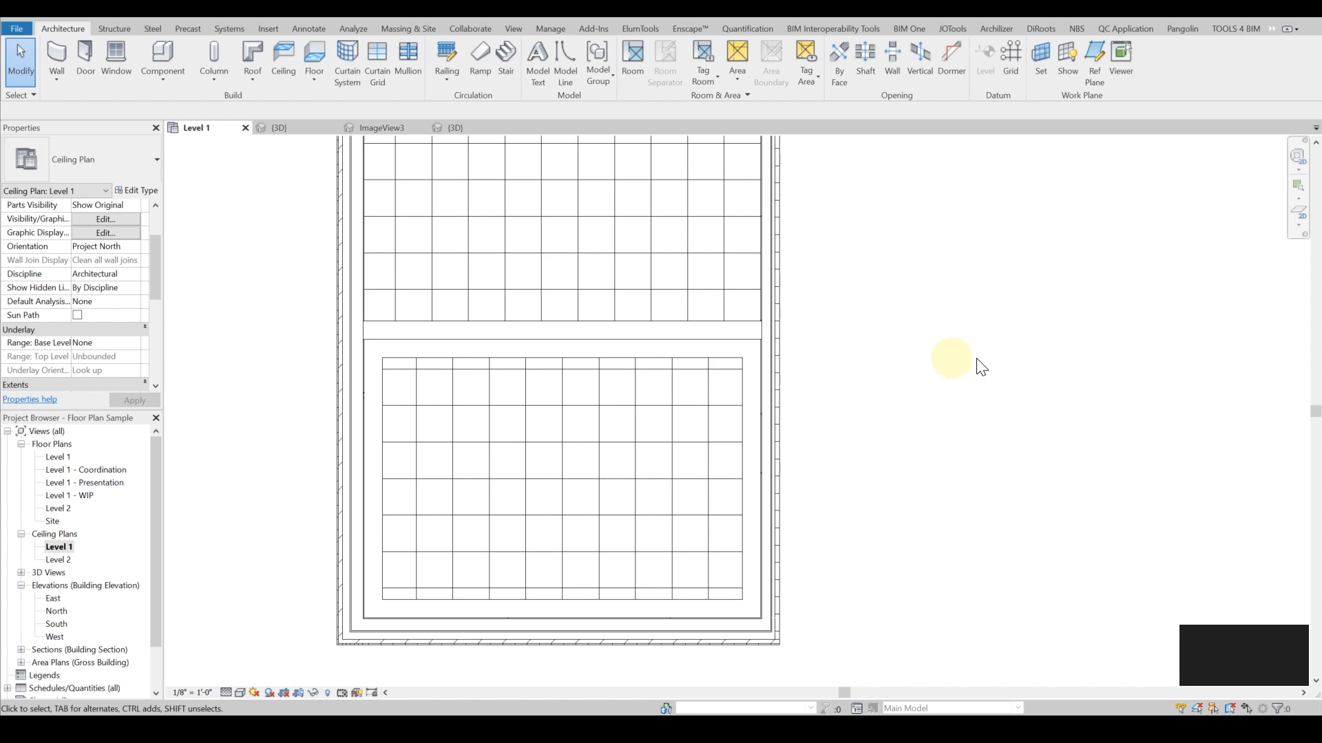
left_click(279, 126)
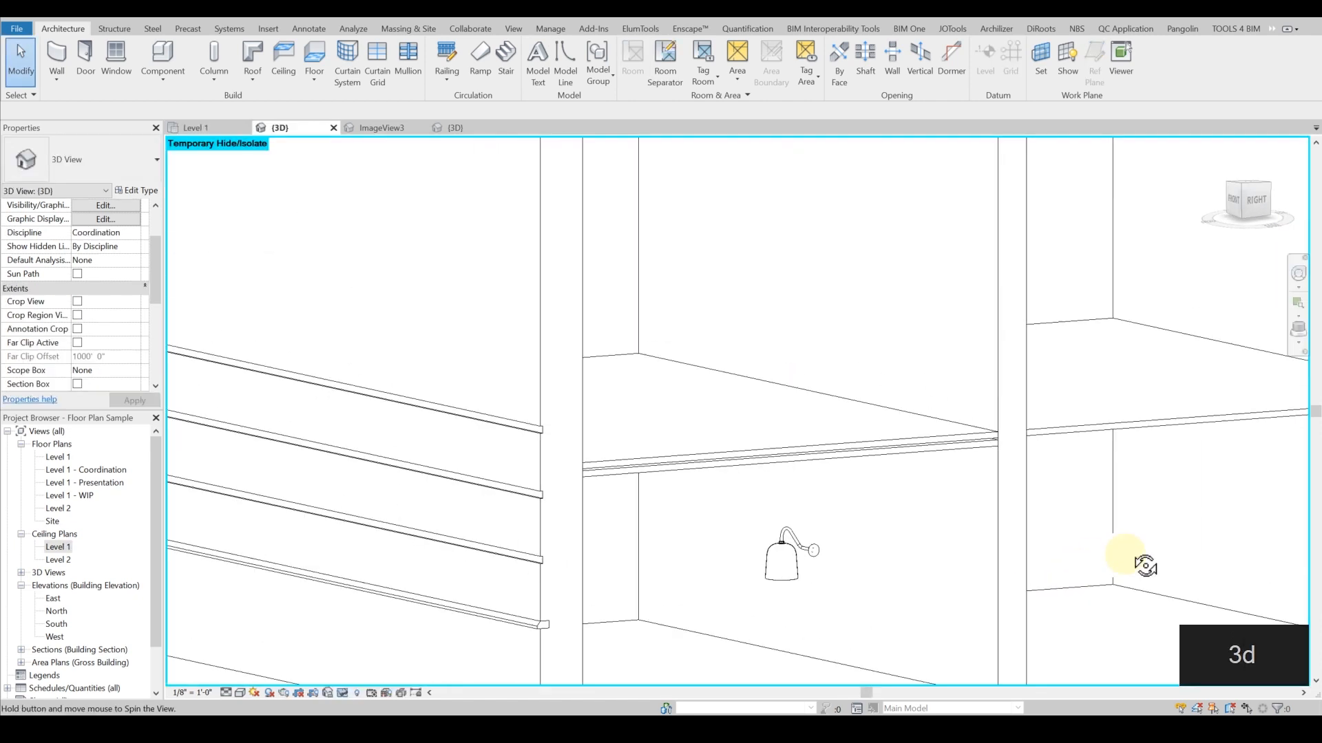
left_click_drag(1144, 565, 616, 434)
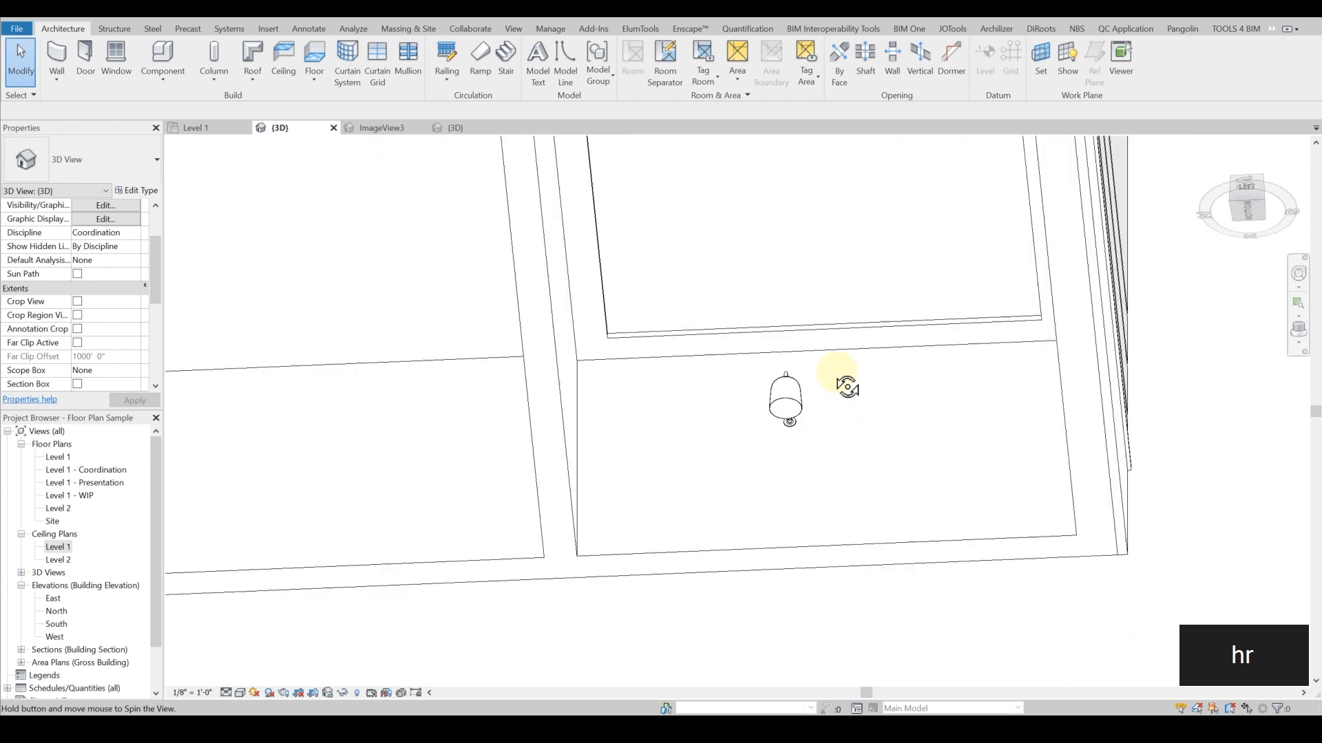
left_click_drag(847, 388, 485, 616)
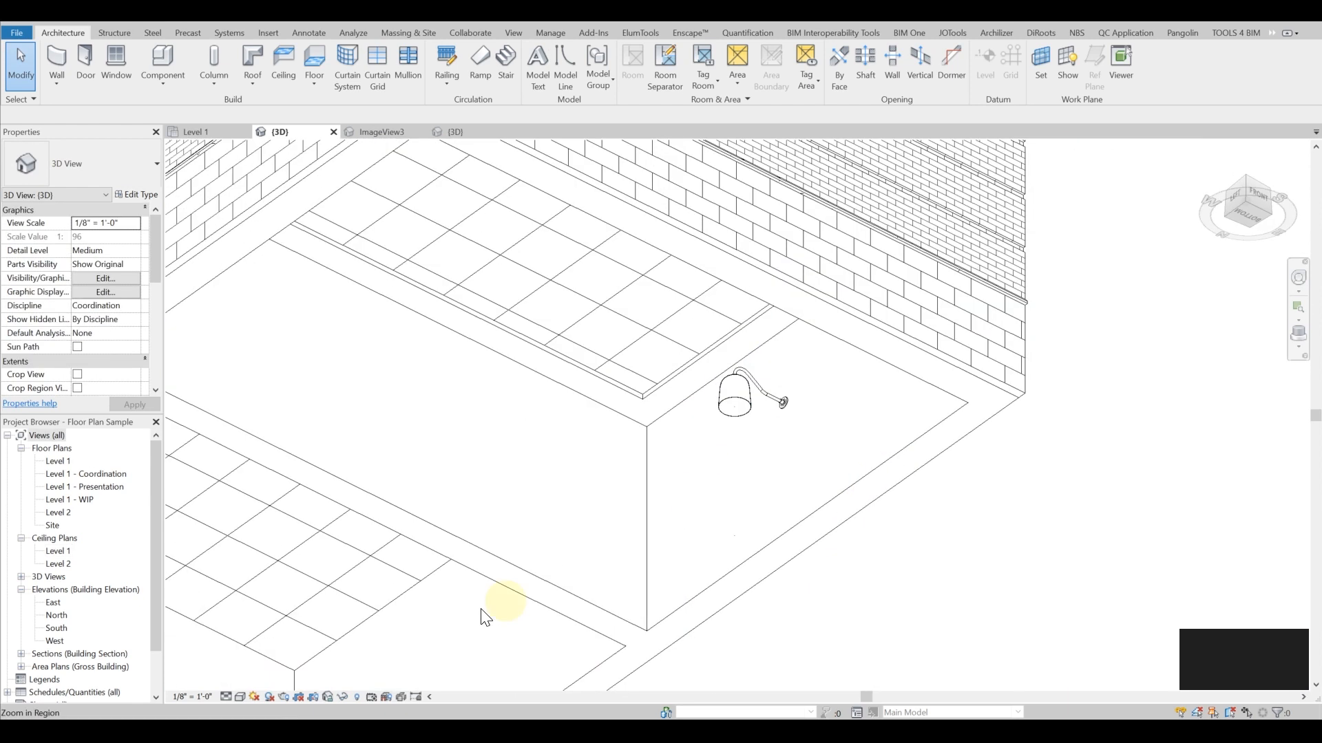
Set Graphic Display Options to Realistic style with Show Edges and Interior: Artificial only lighting
left_click(105, 292)
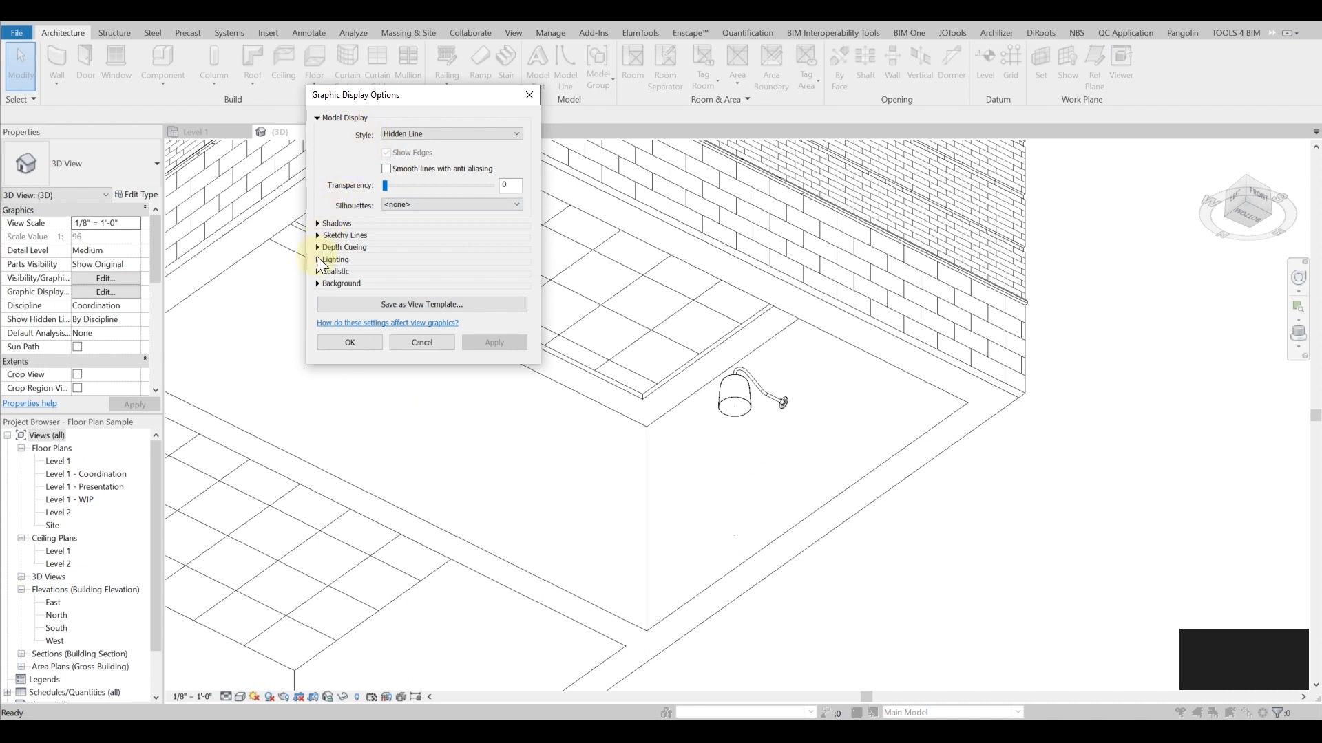
left_click(334, 260)
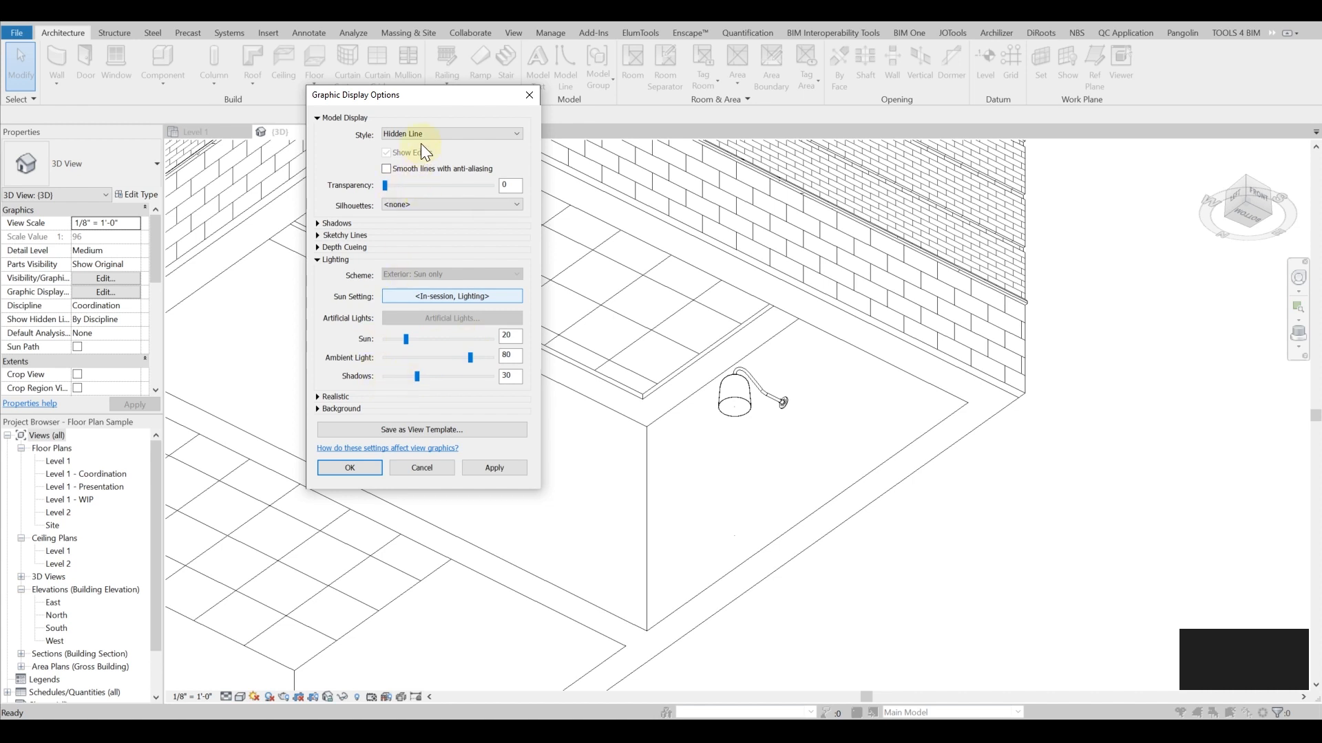
left_click(451, 133)
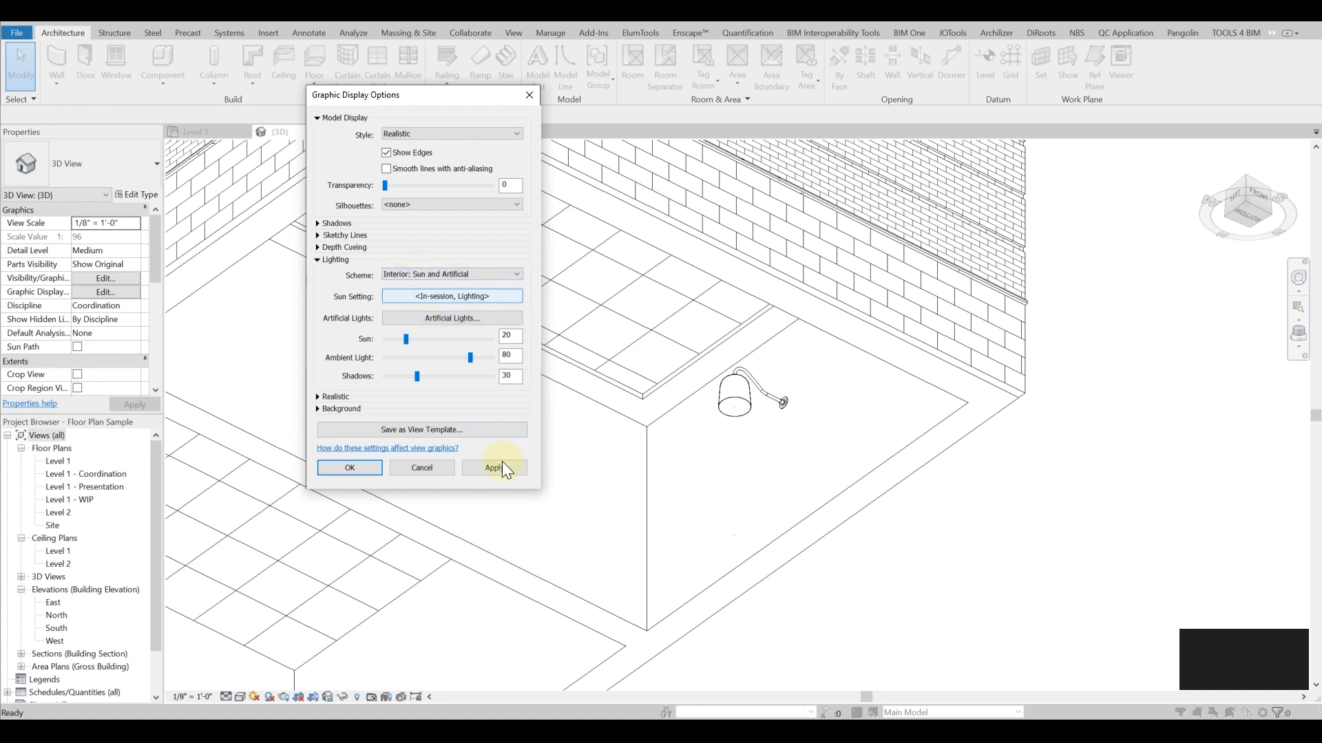
left_click(494, 469)
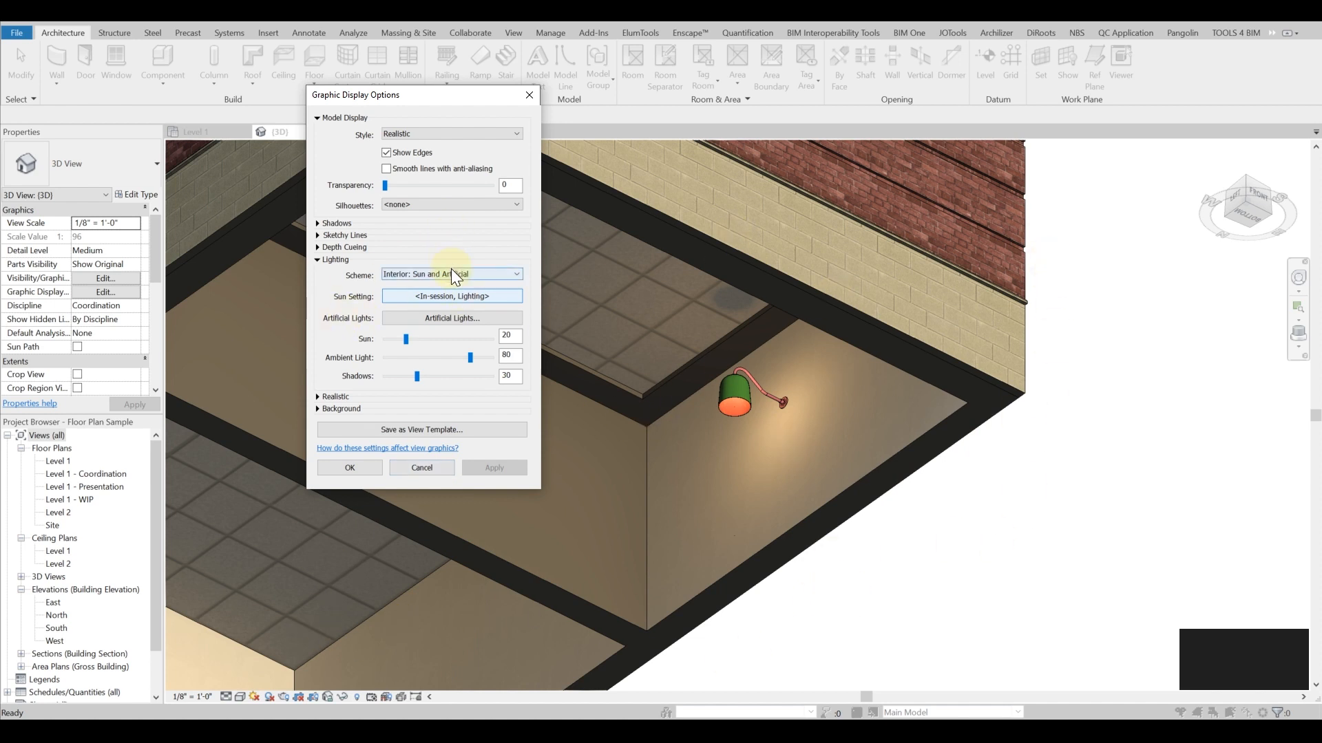
left_click(451, 274)
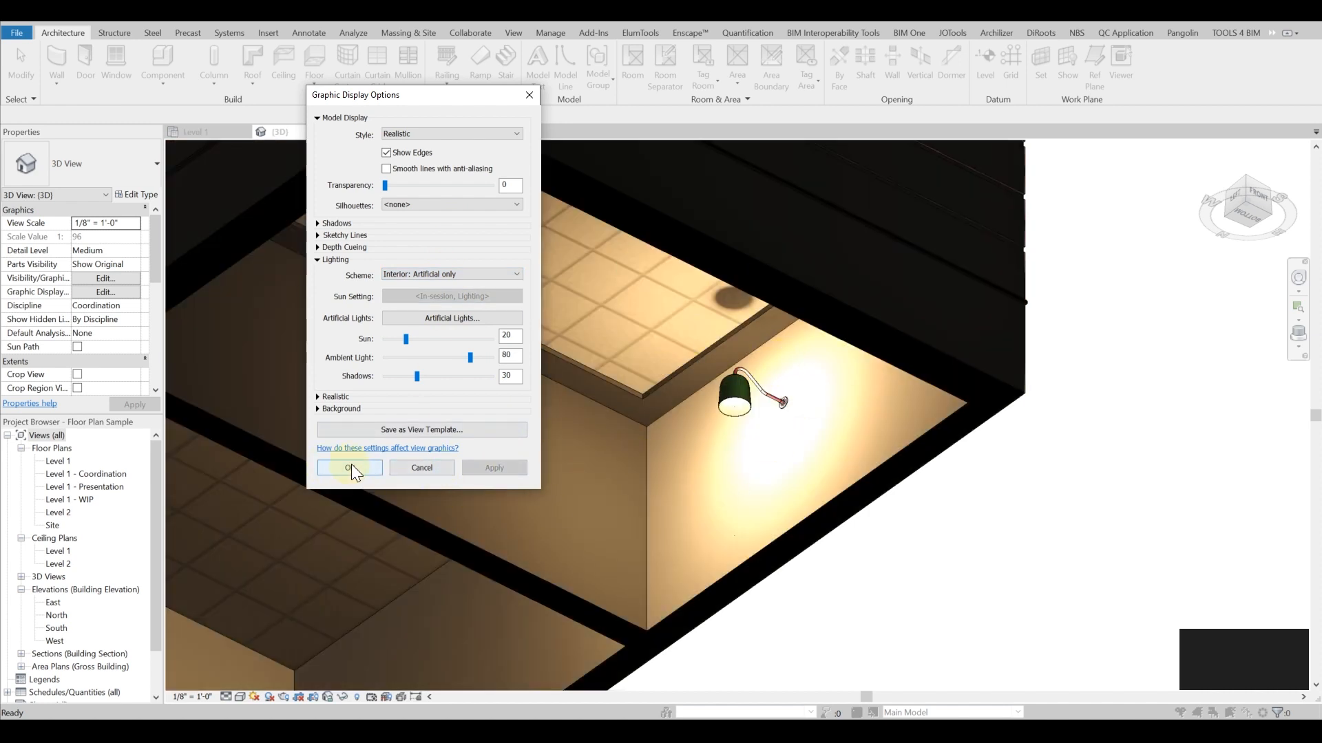
mouse_move(442, 456)
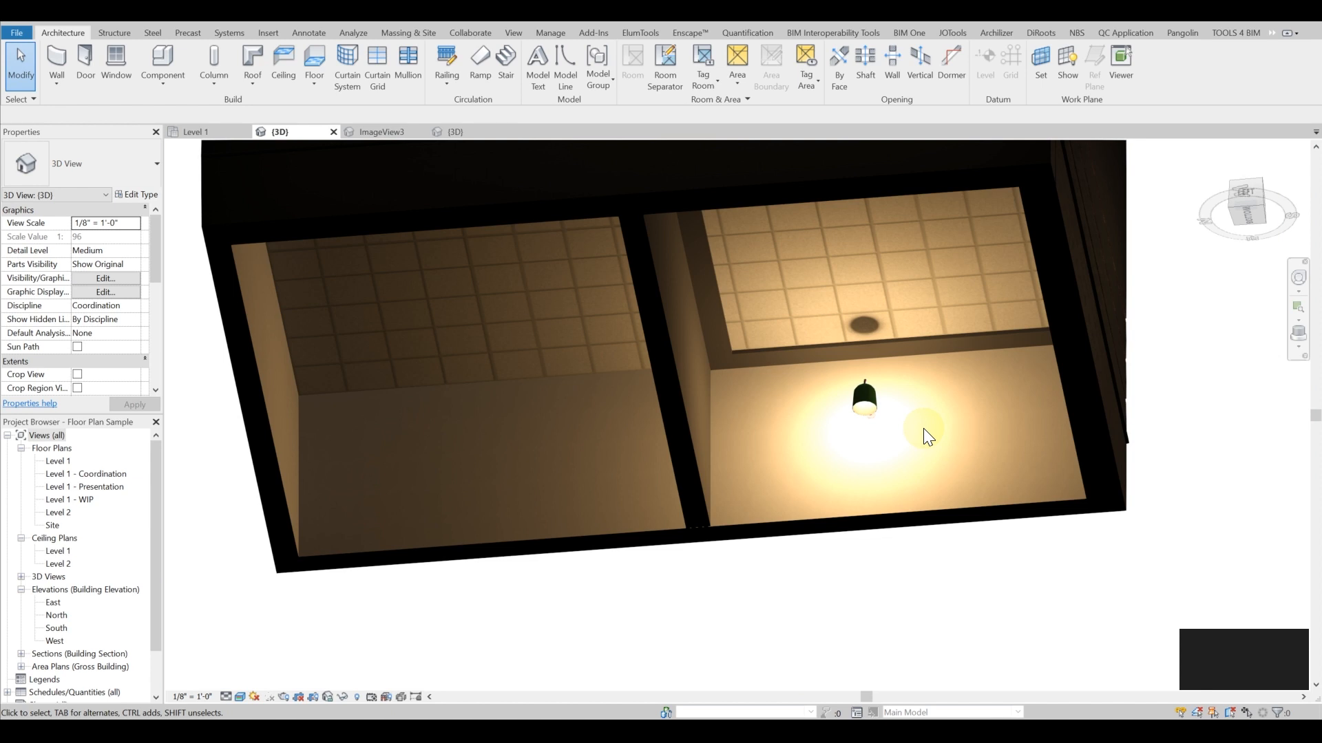
left_click_drag(927, 437, 895, 589)
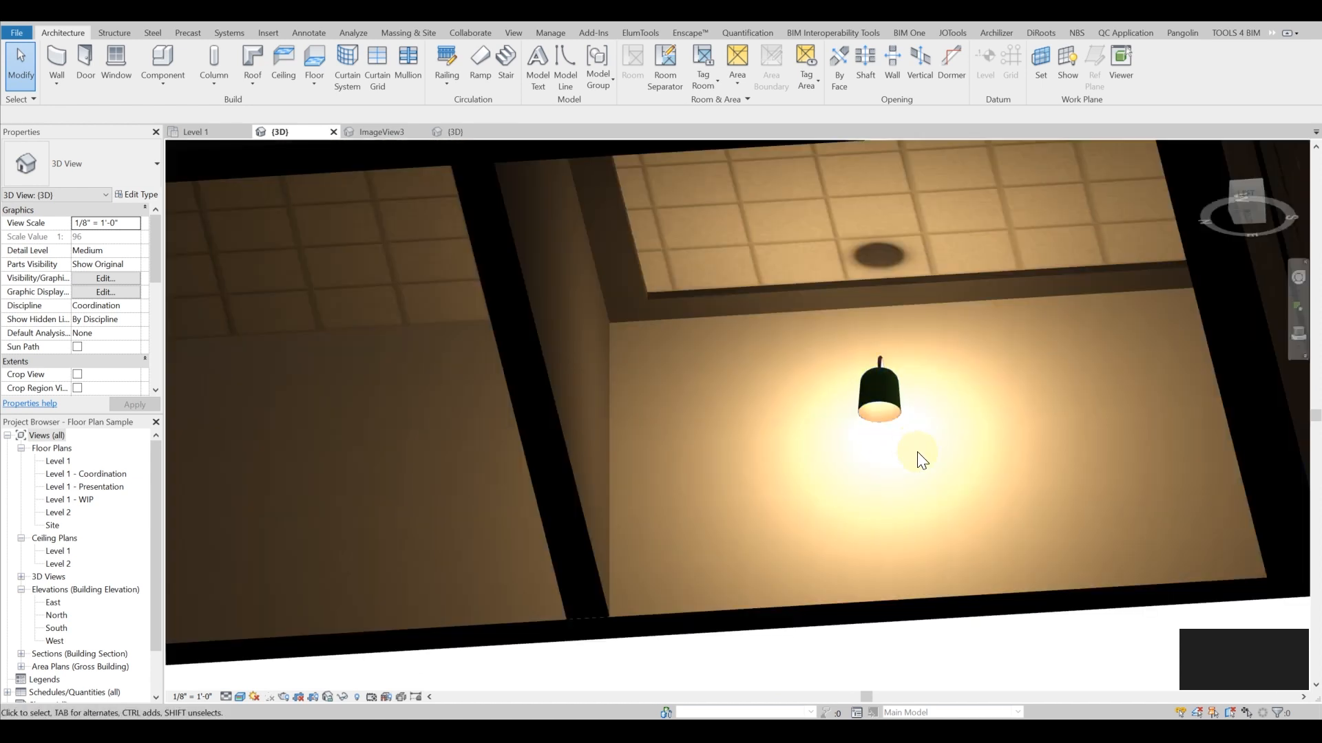
left_click_drag(918, 459, 1030, 336)
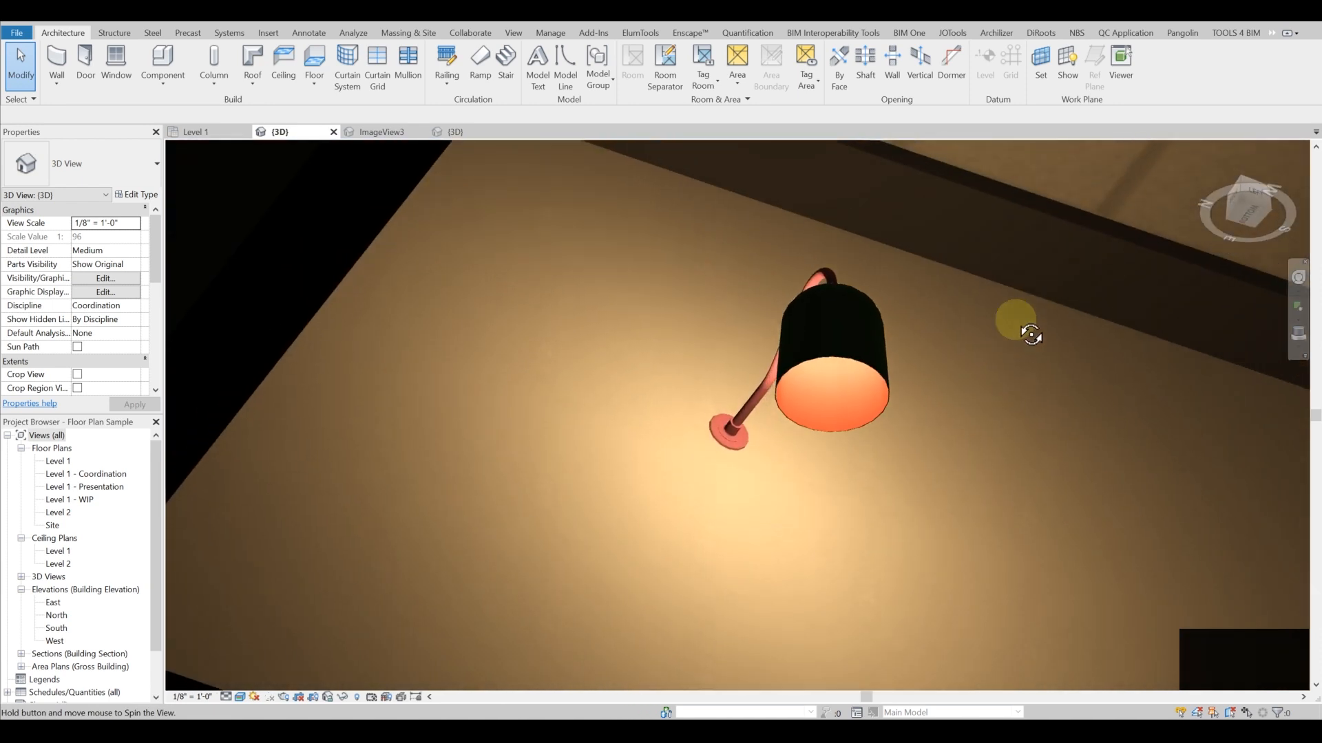
left_click_drag(1031, 336, 952, 351)
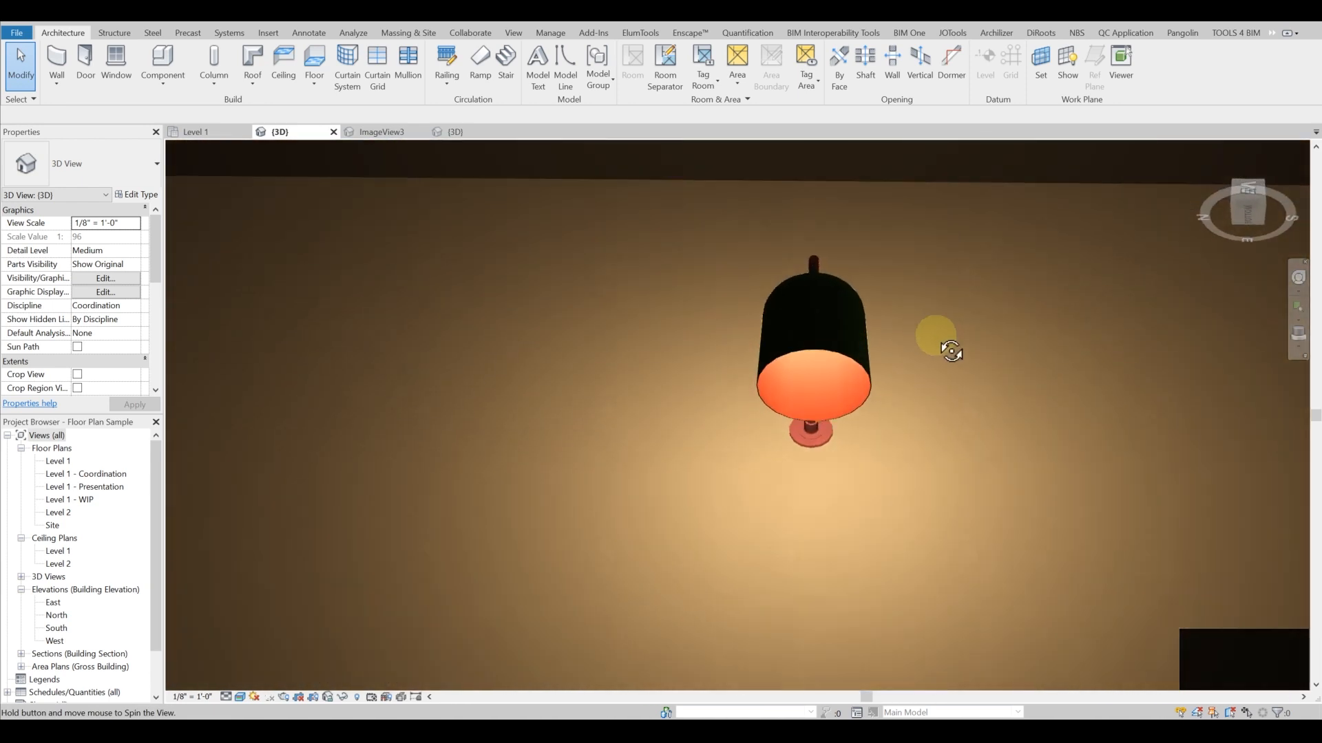
left_click_drag(952, 351, 855, 363)
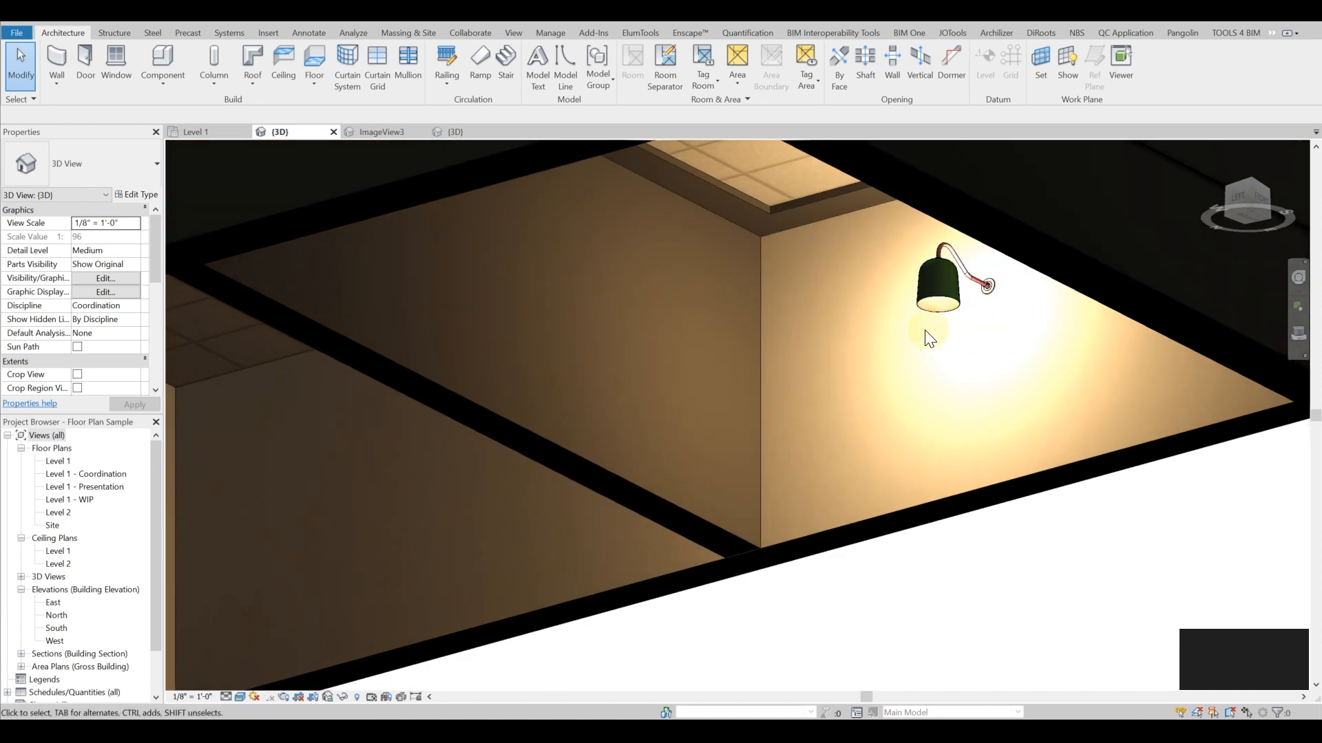
left_click_drag(927, 337, 914, 400)
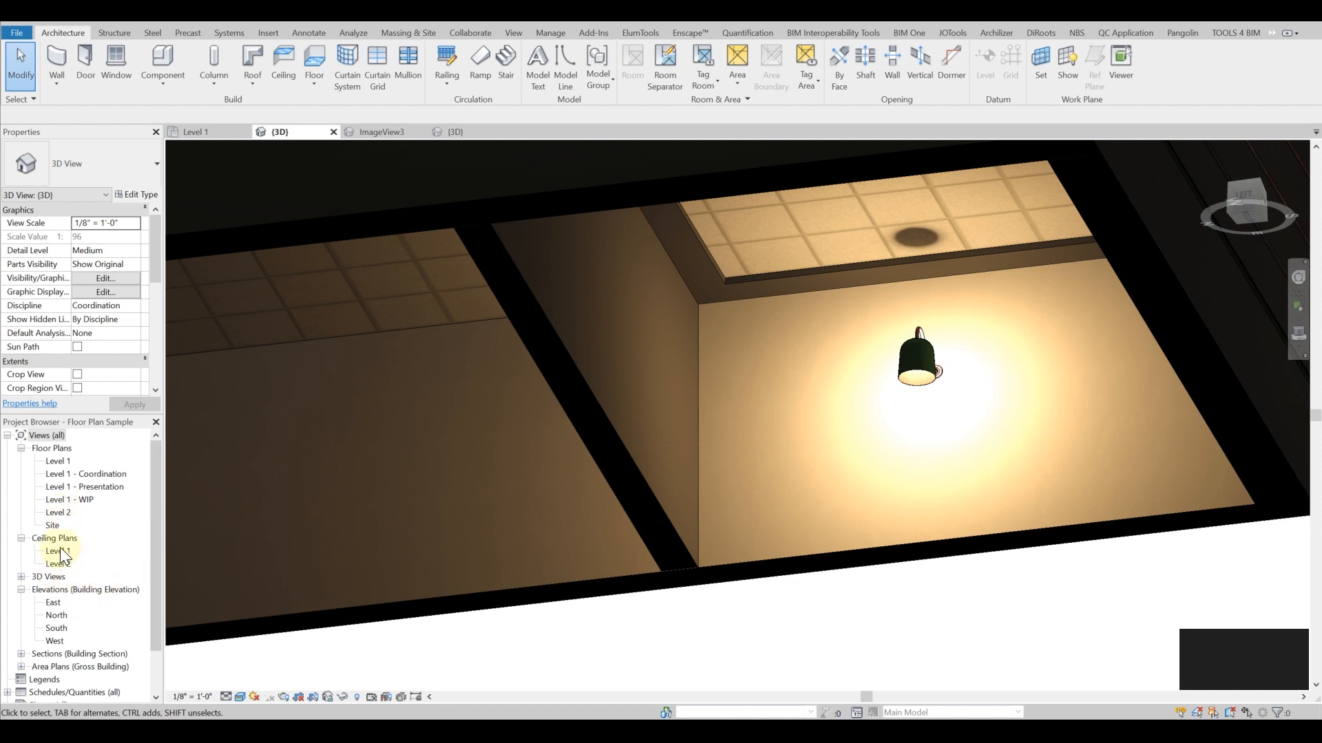
From the Level 1 ceiling plan, start loading a component family from disk
double_click(57, 550)
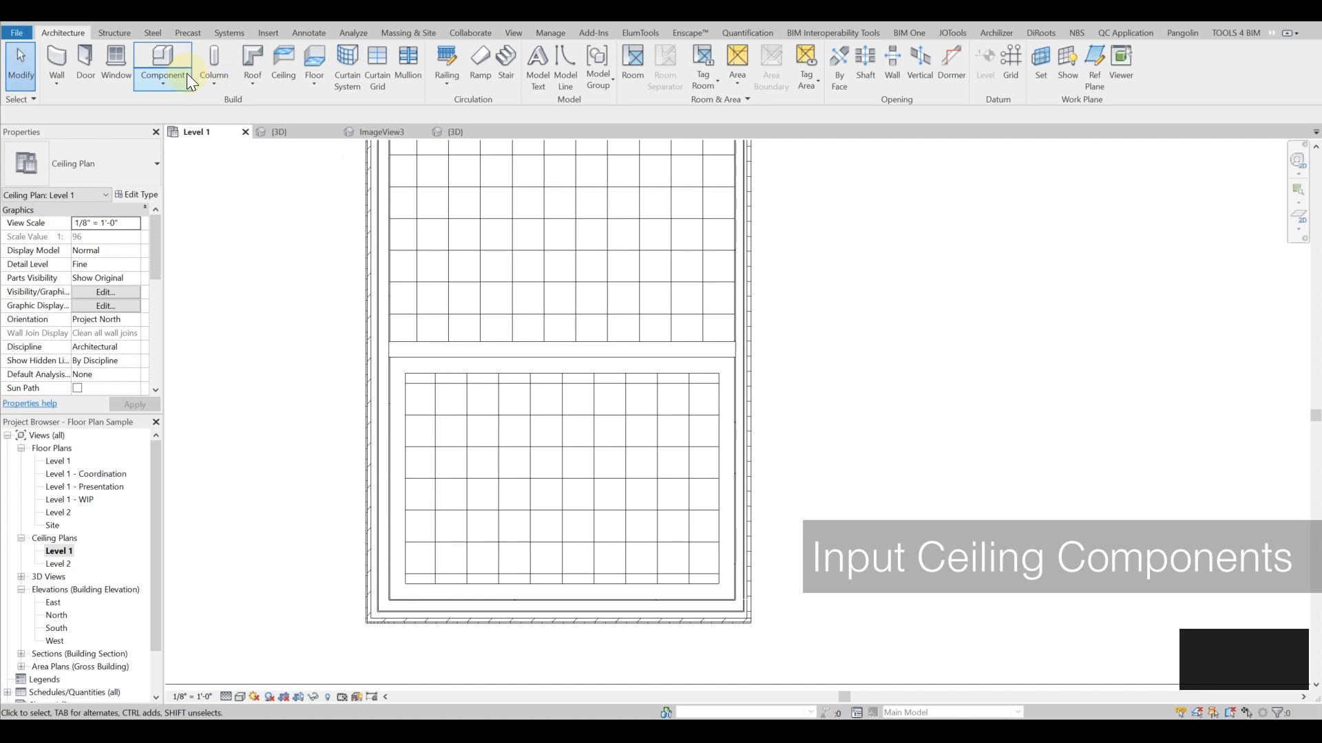
left_click(162, 63)
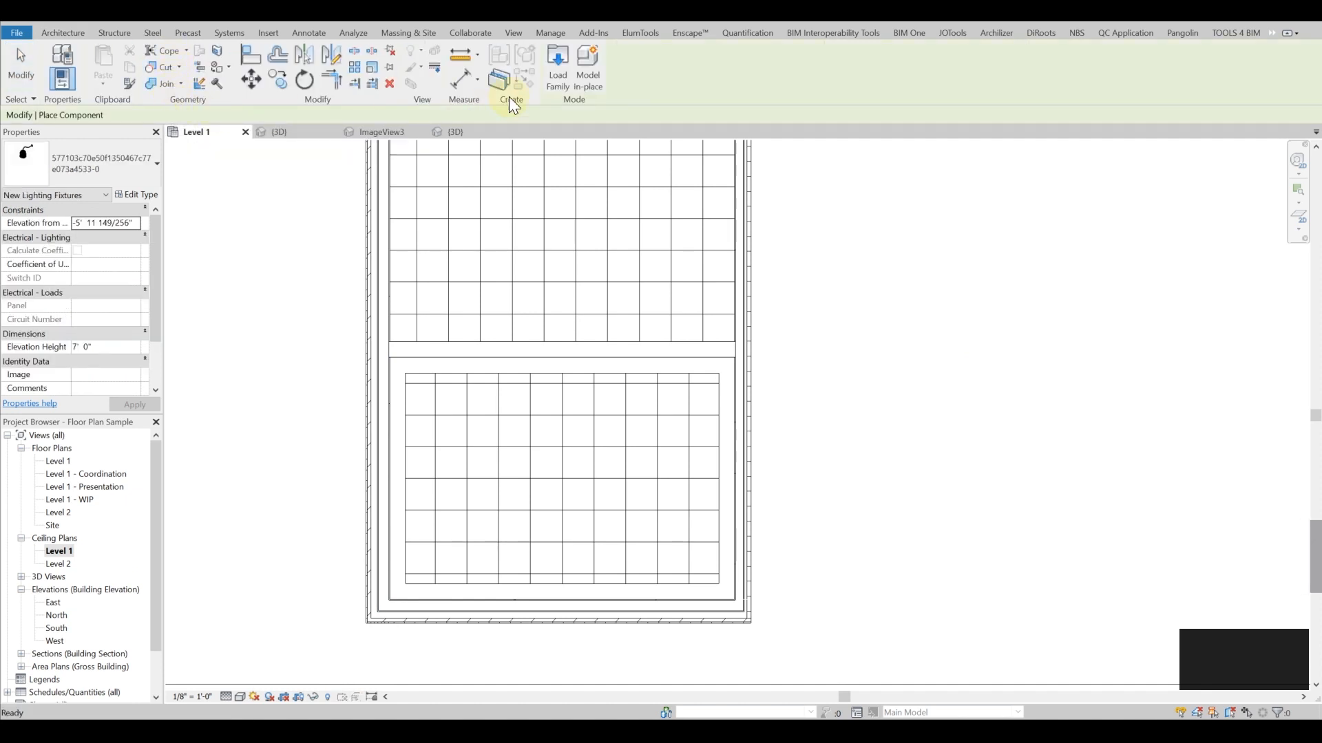
left_click(558, 69)
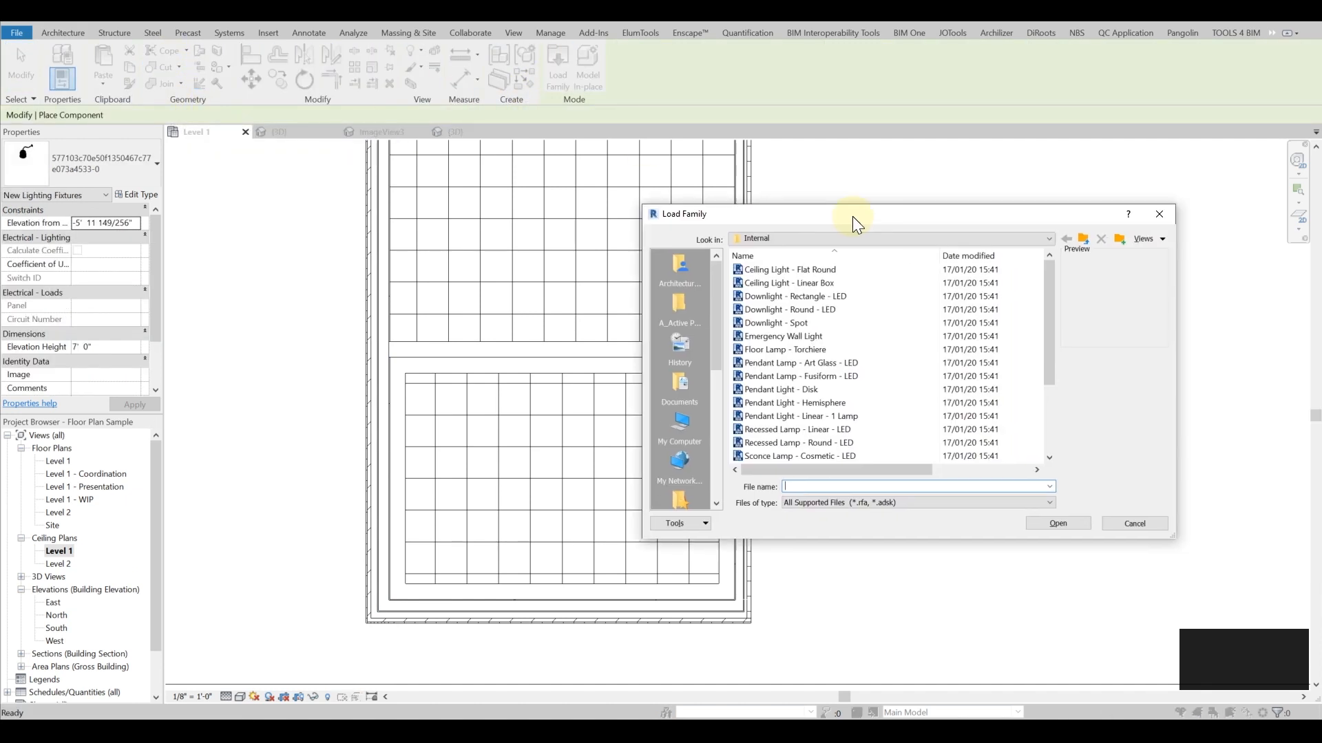
left_click_drag(852, 214, 477, 173)
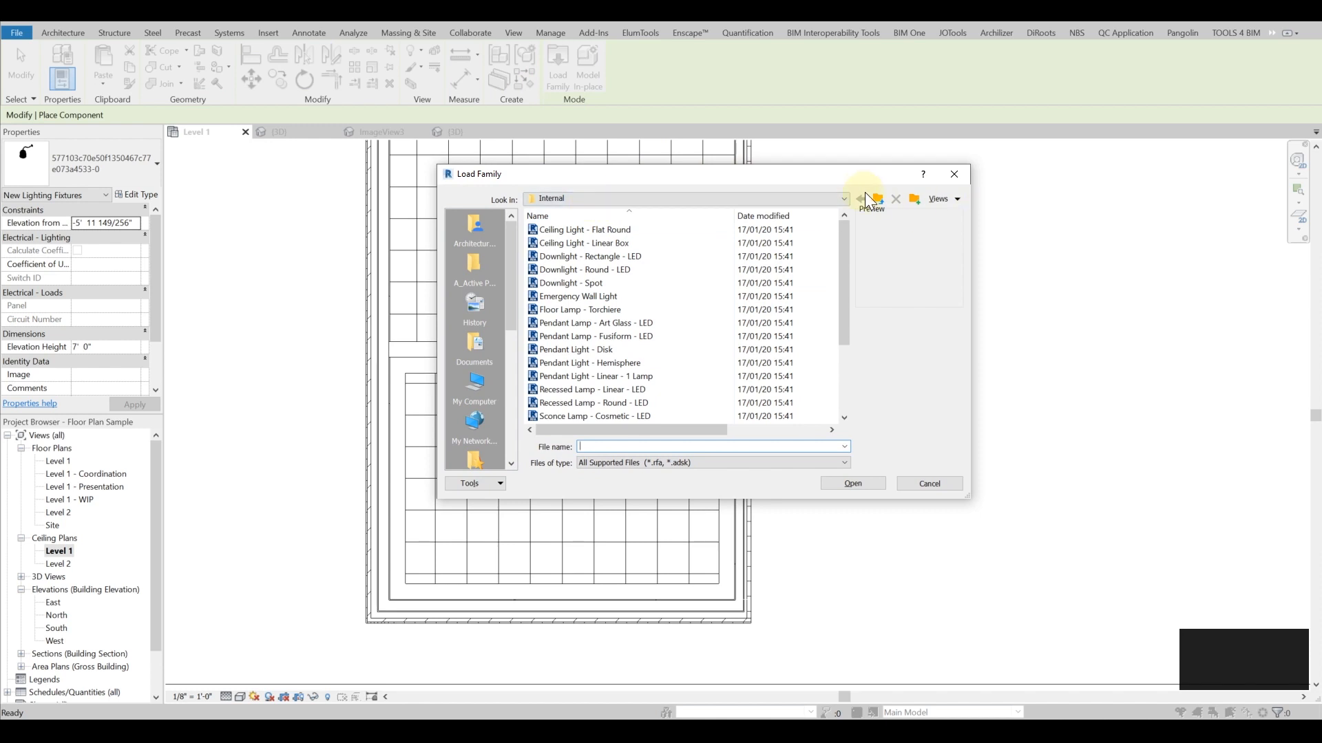
Load Ceiling Light - Linear Box from the Internal folder and position the lights in the ceiling grid
left_click(860, 198)
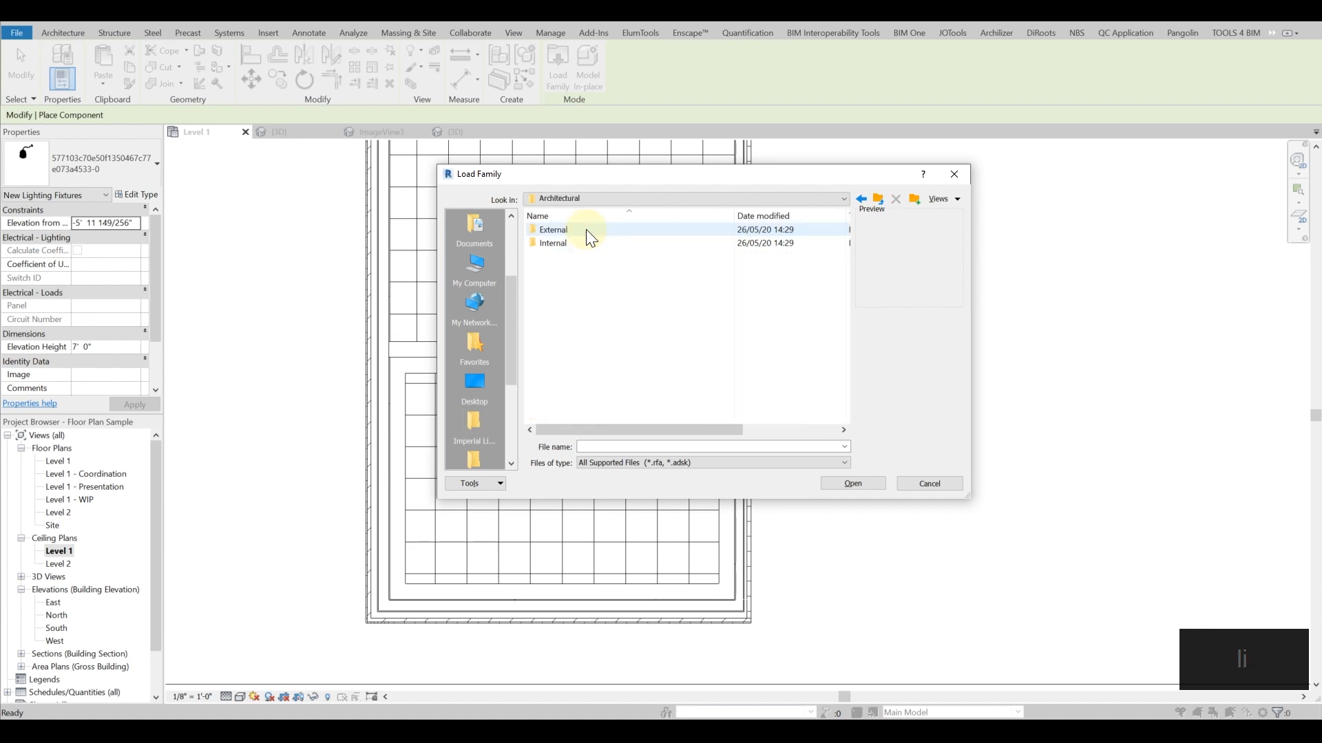
double_click(553, 242)
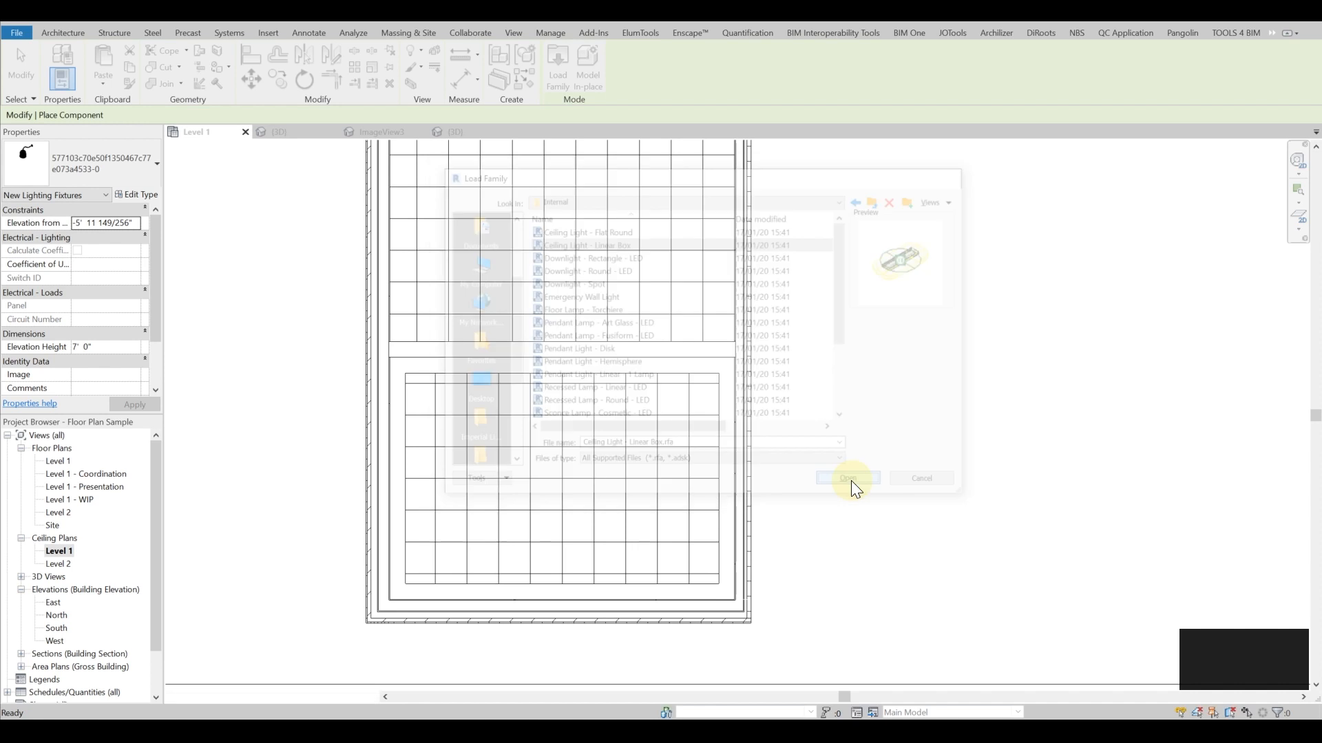
left_click(848, 477)
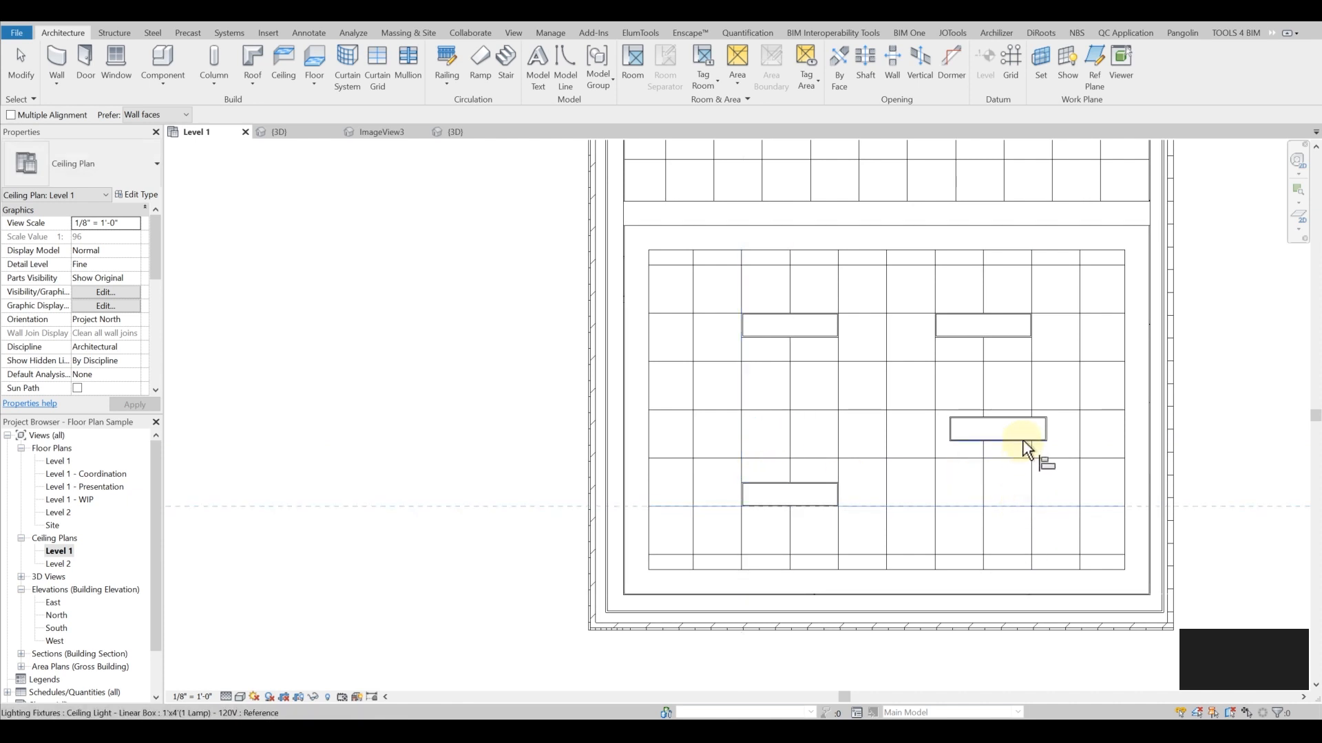
left_click_drag(999, 428, 999, 493)
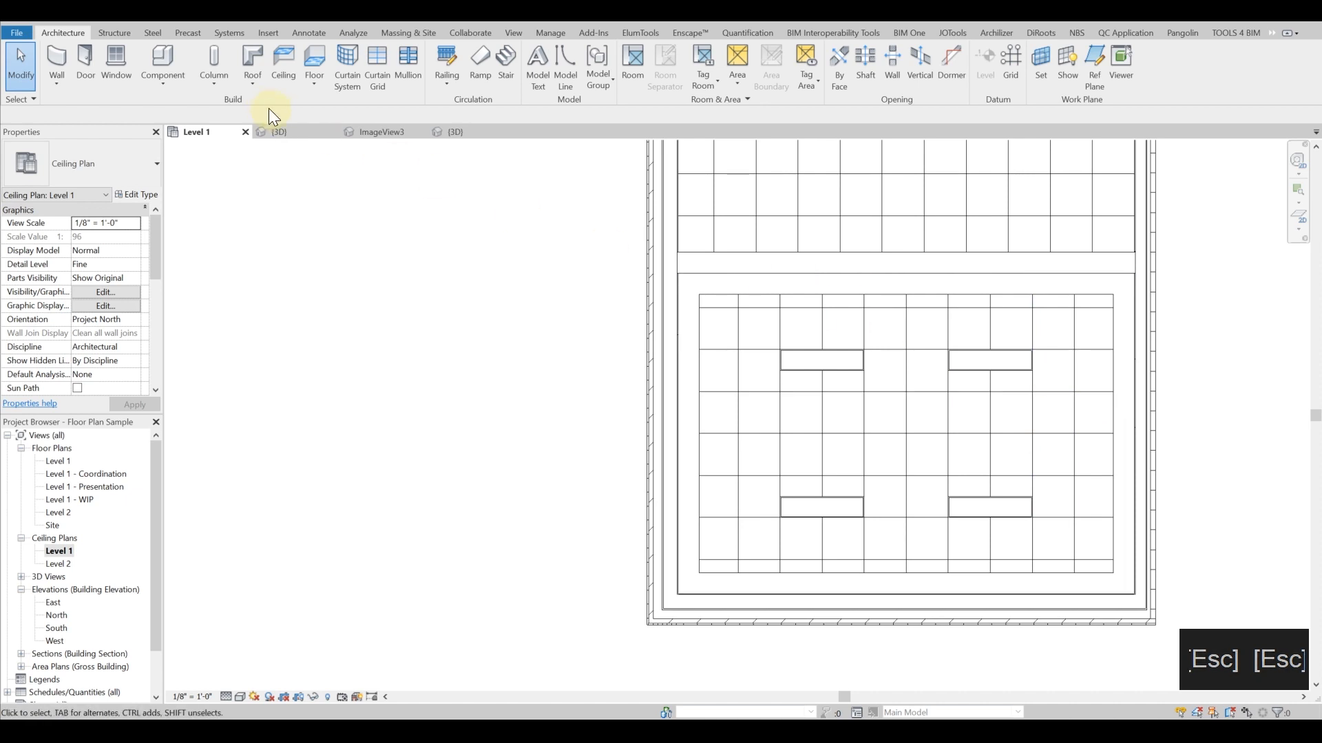
Sketch a round ceiling with a 7' height offset above Level 1 and check it in 3D
left_click(284, 65)
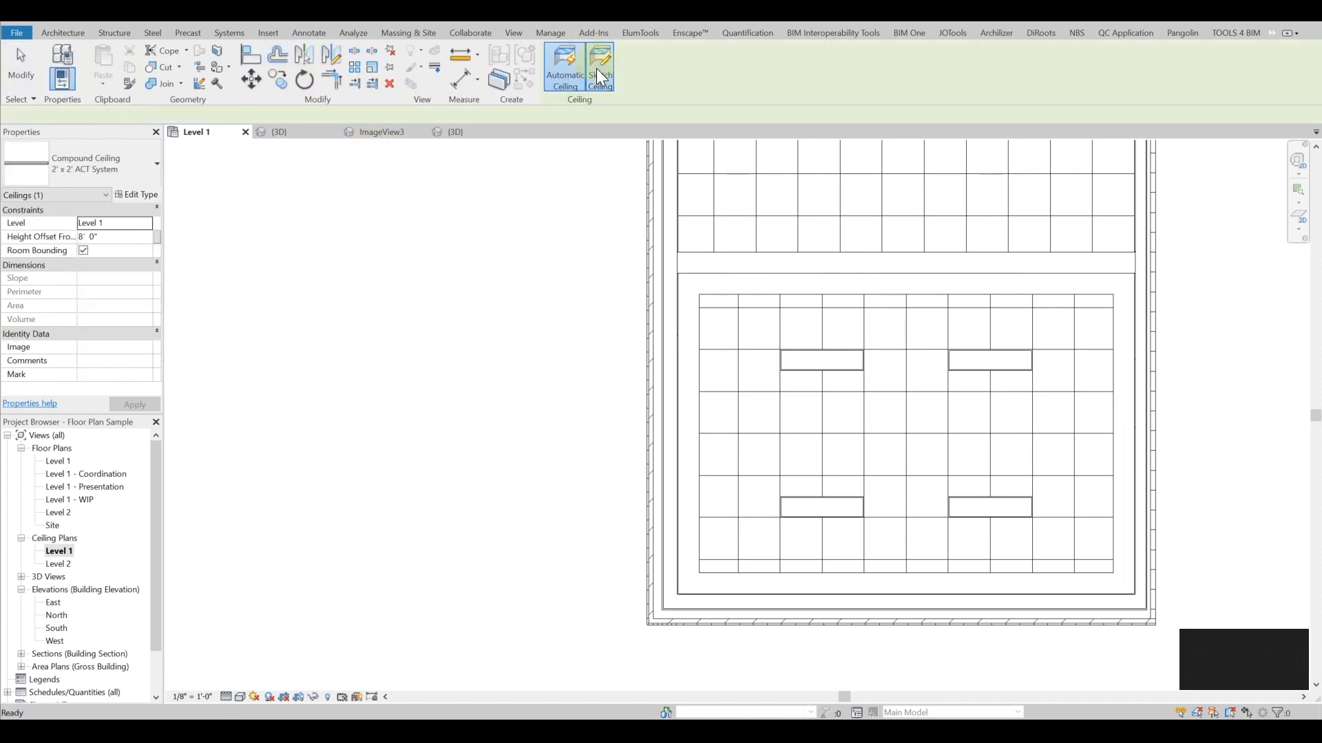
left_click(599, 65)
type("7")
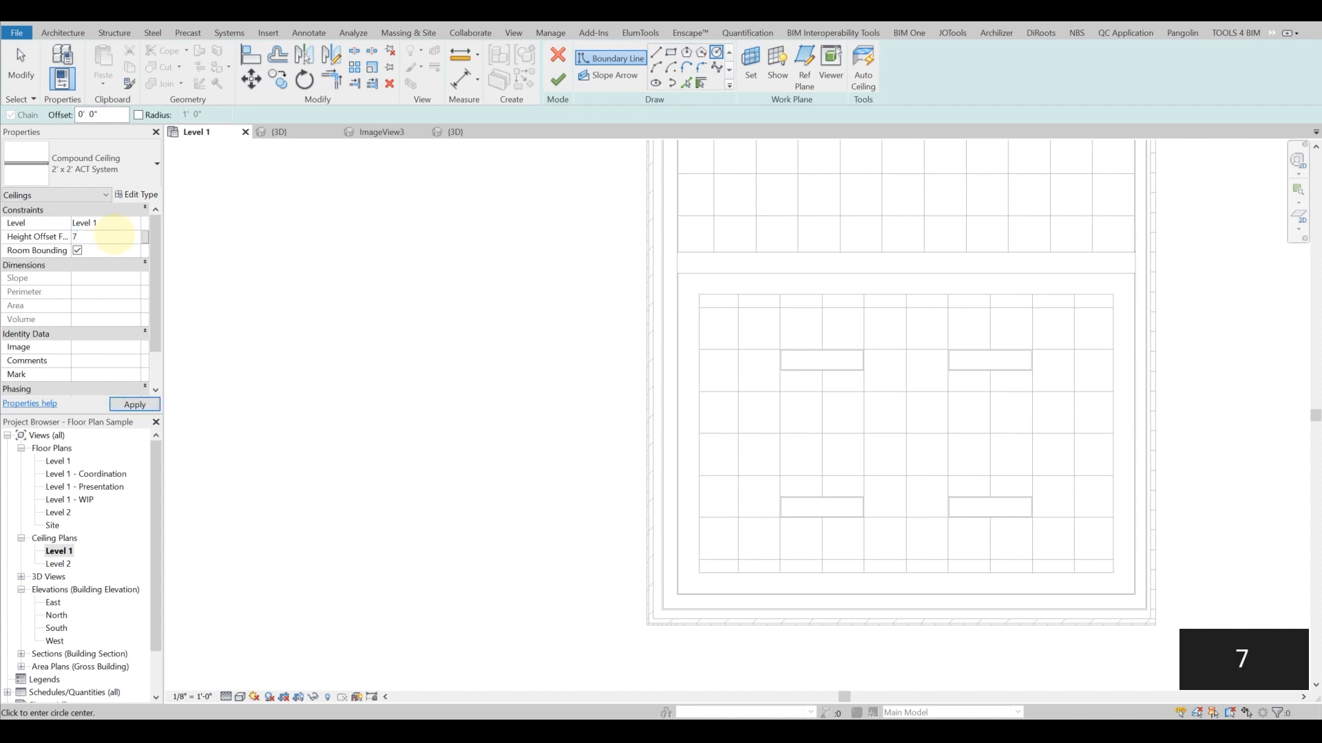
key("enter")
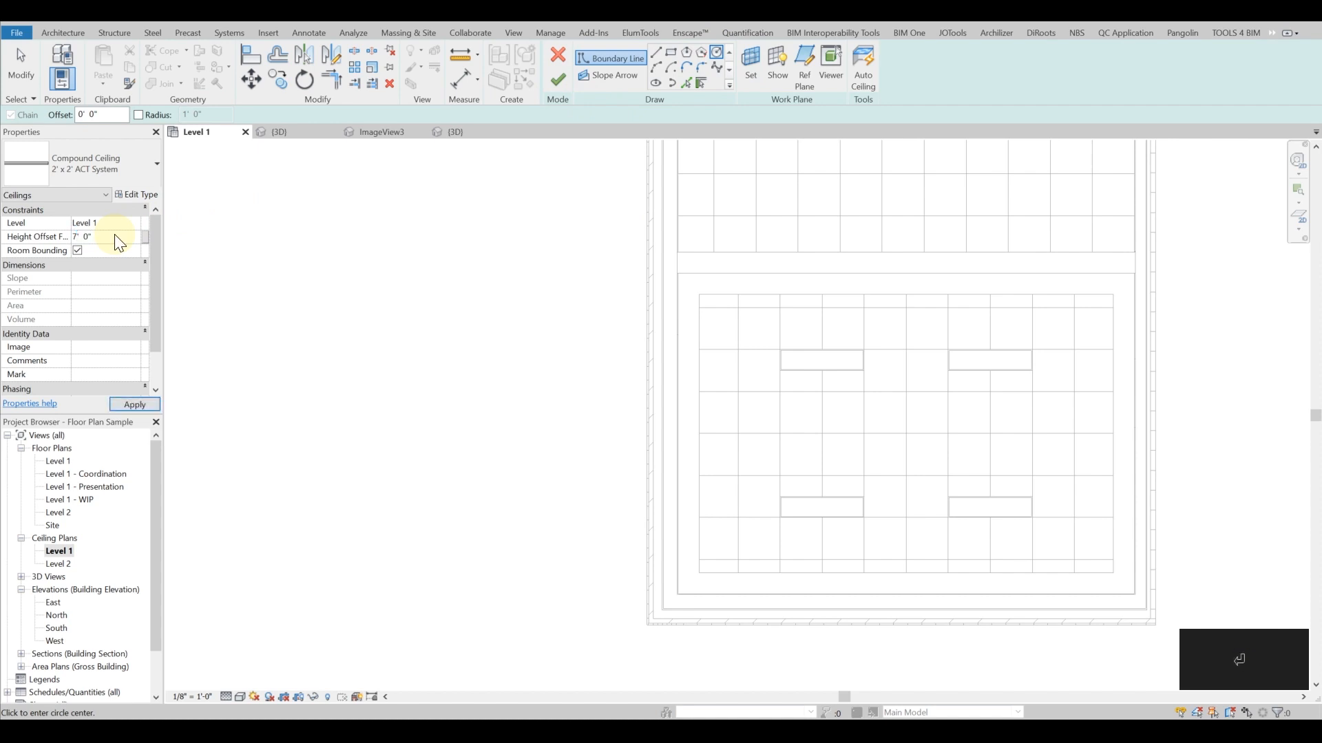
left_click(906, 434)
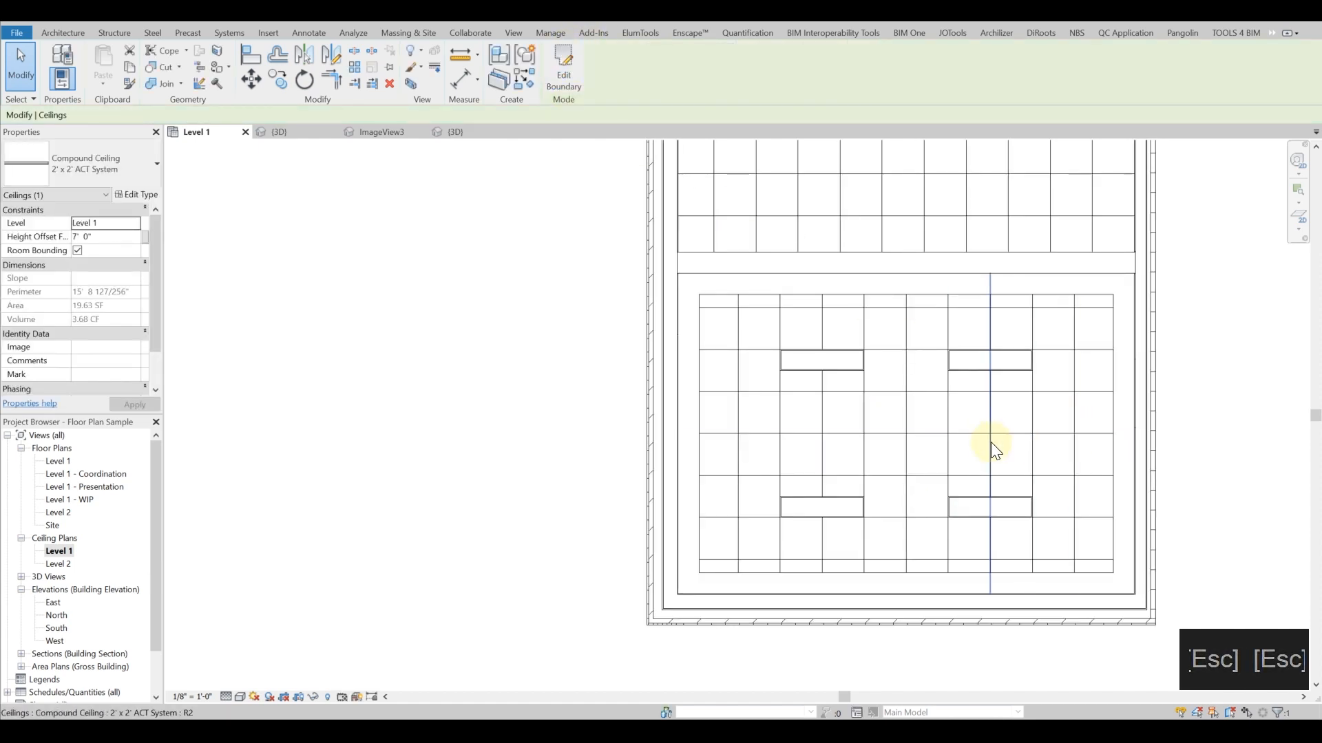
mouse_move(961, 464)
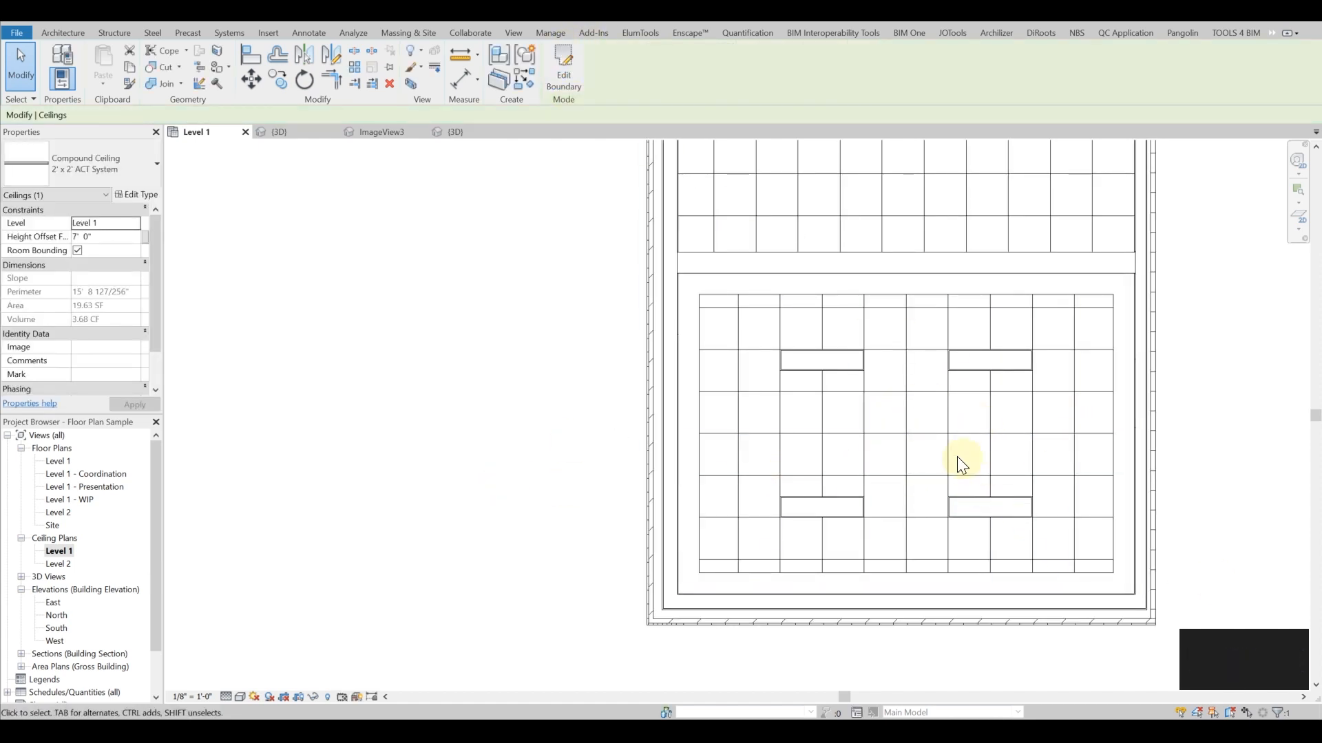
left_click(280, 132)
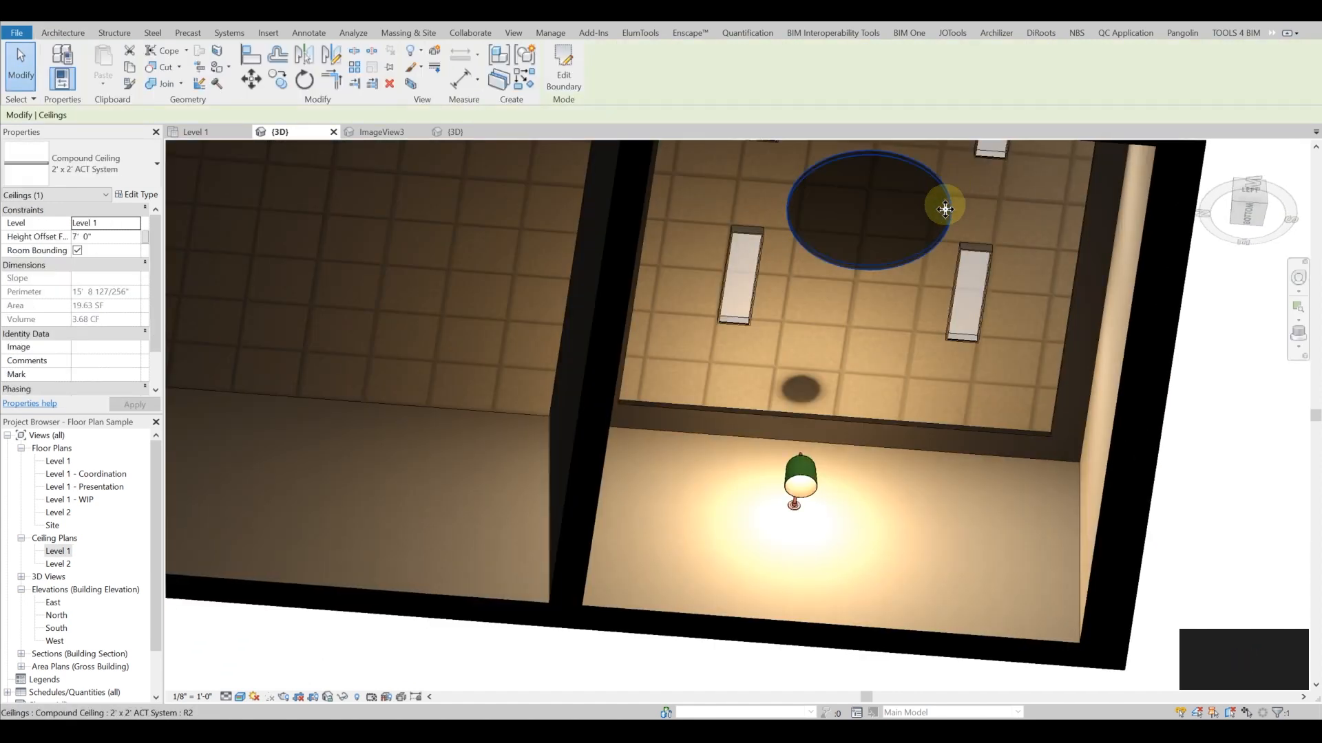
left_click_drag(945, 208, 898, 518)
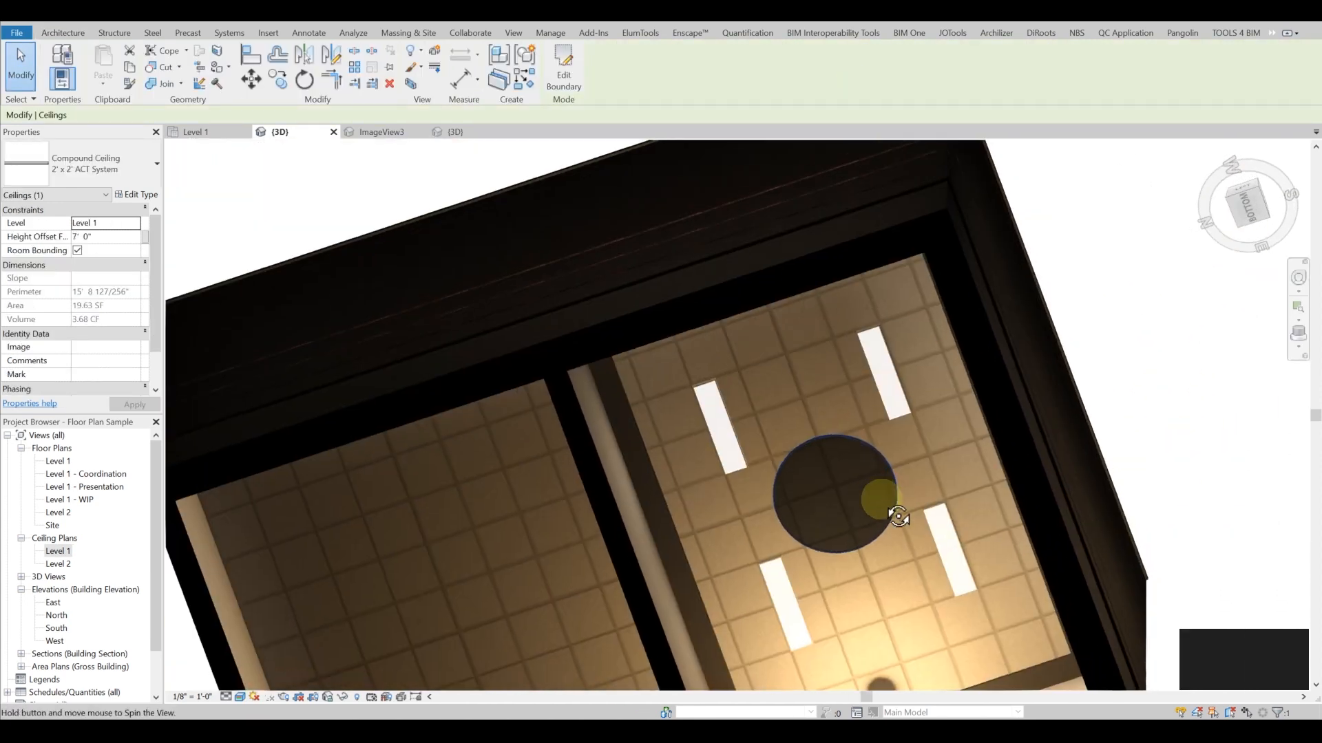
left_click_drag(898, 519, 937, 438)
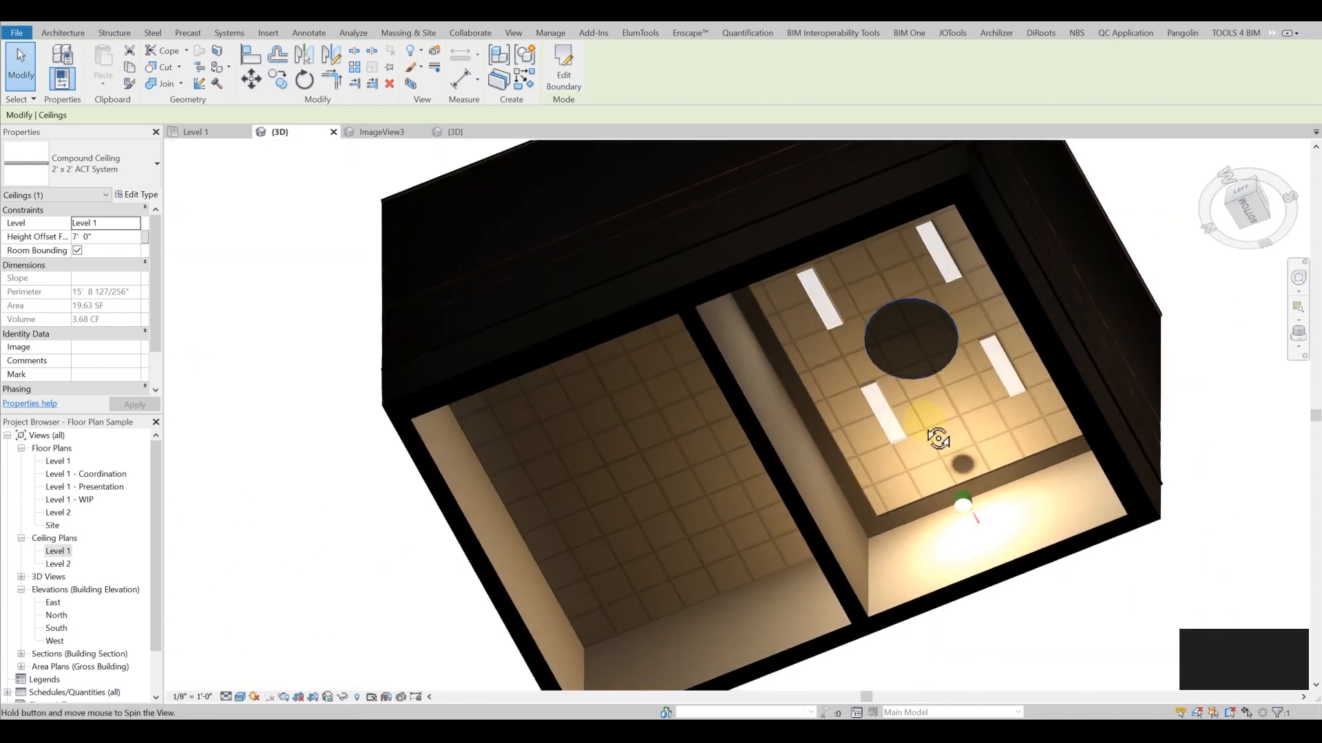
left_click_drag(938, 438, 971, 533)
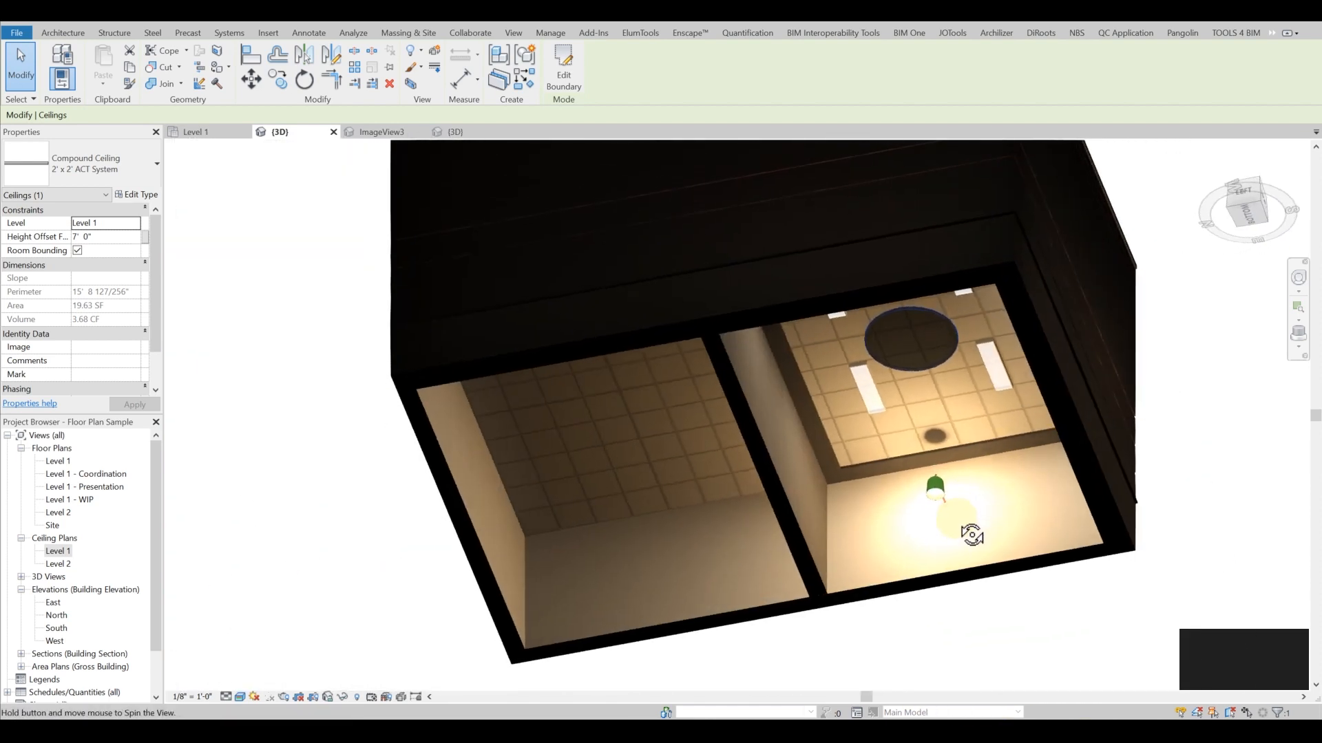
double_click(57, 550)
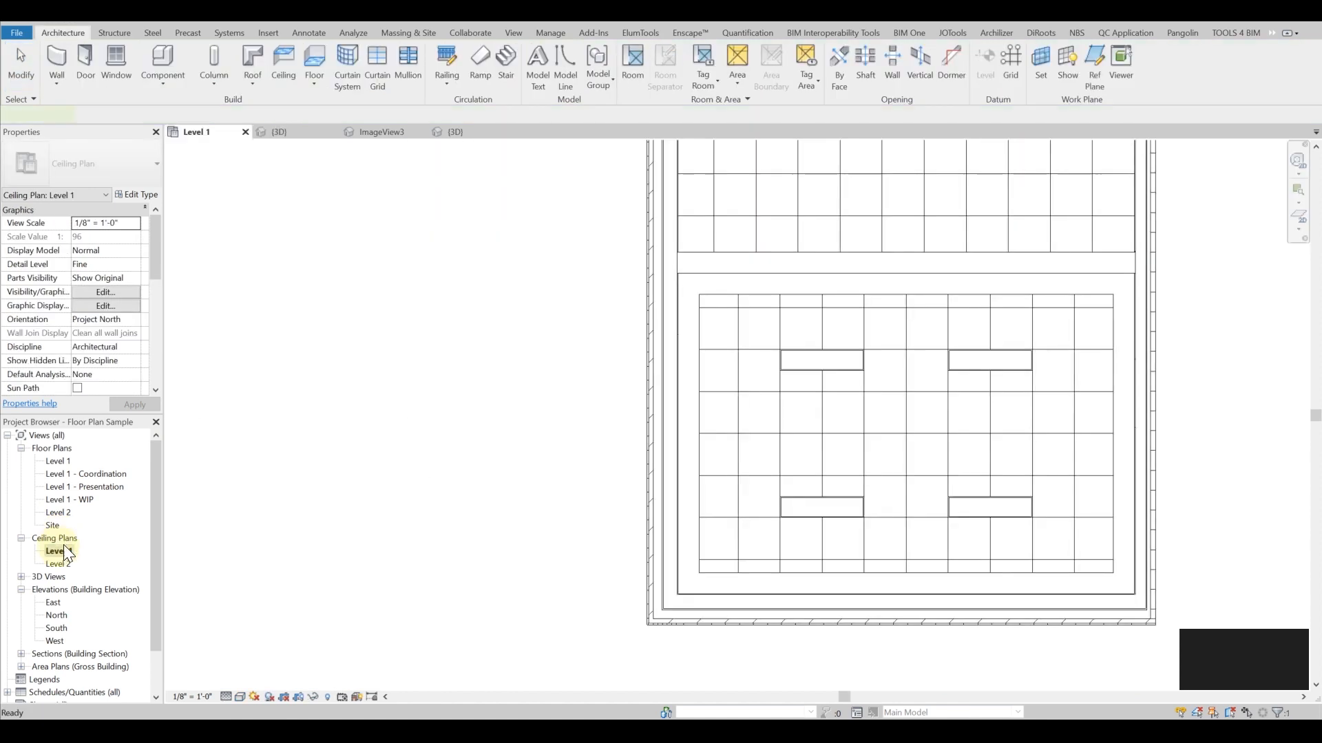
left_click(58, 551)
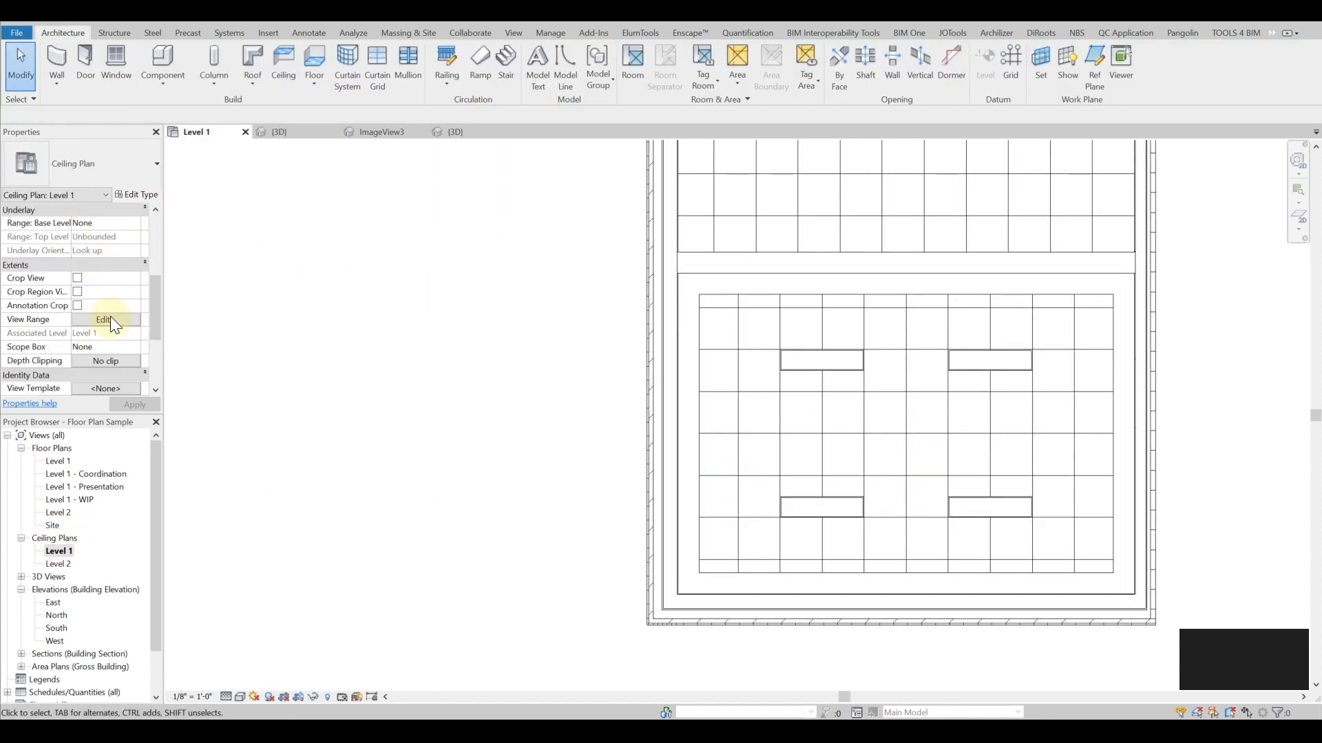
Adjust the cut plane offset in the ceiling plan's View Range and confirm it
left_click(105, 320)
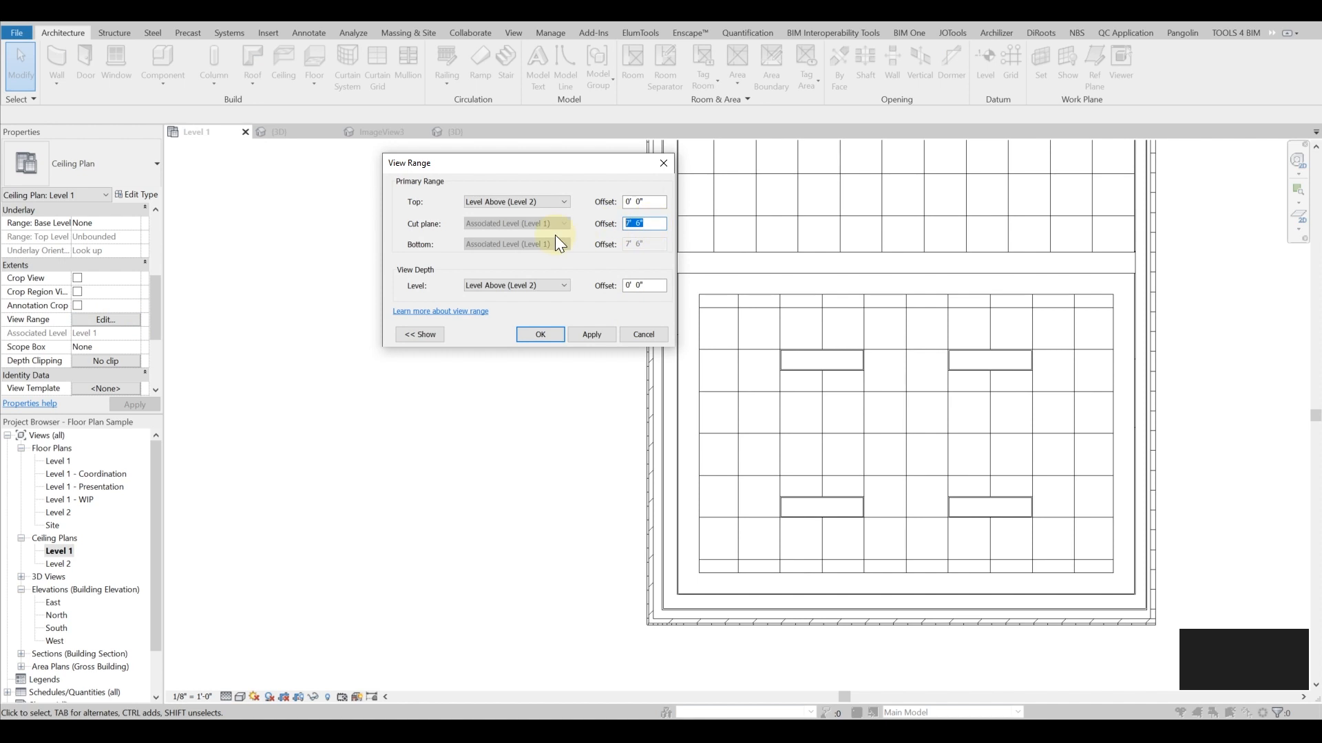
left_click(539, 334)
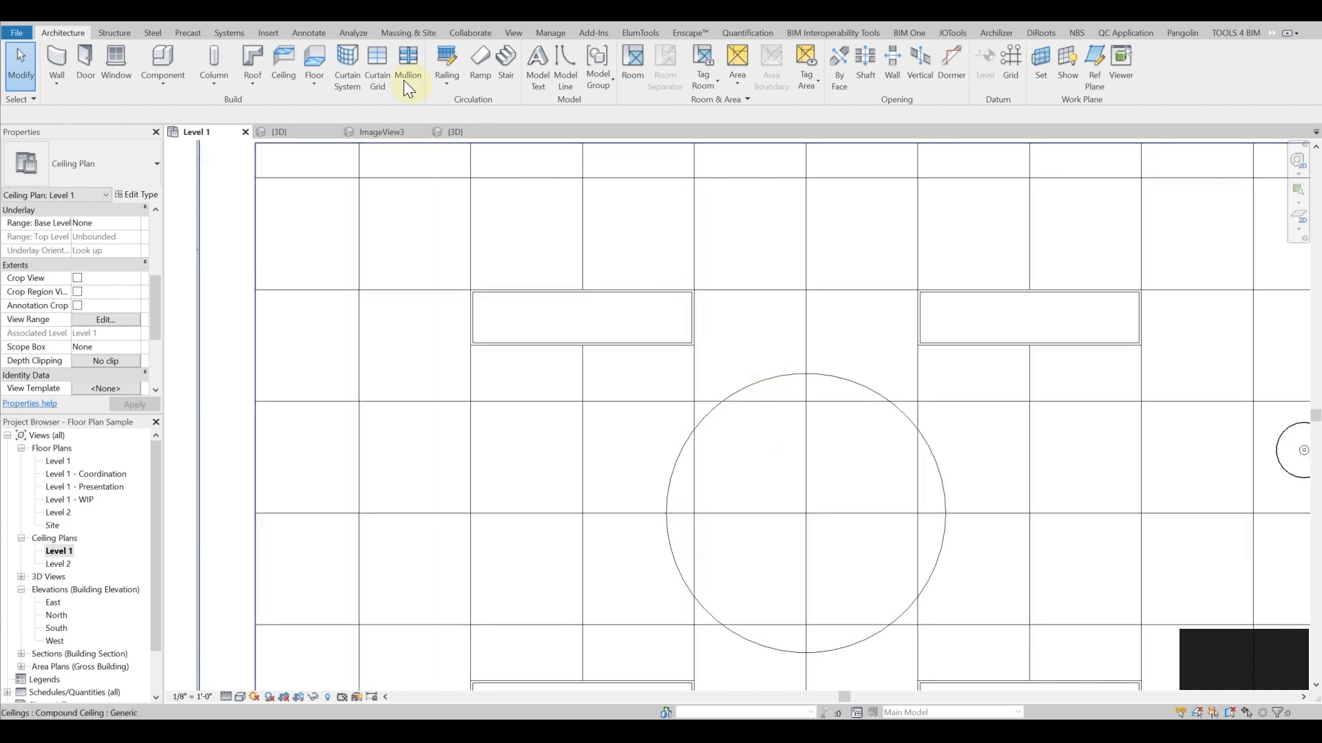
Duplicate the wall type as 'Gypsum - 0.5'
left_click(55, 64)
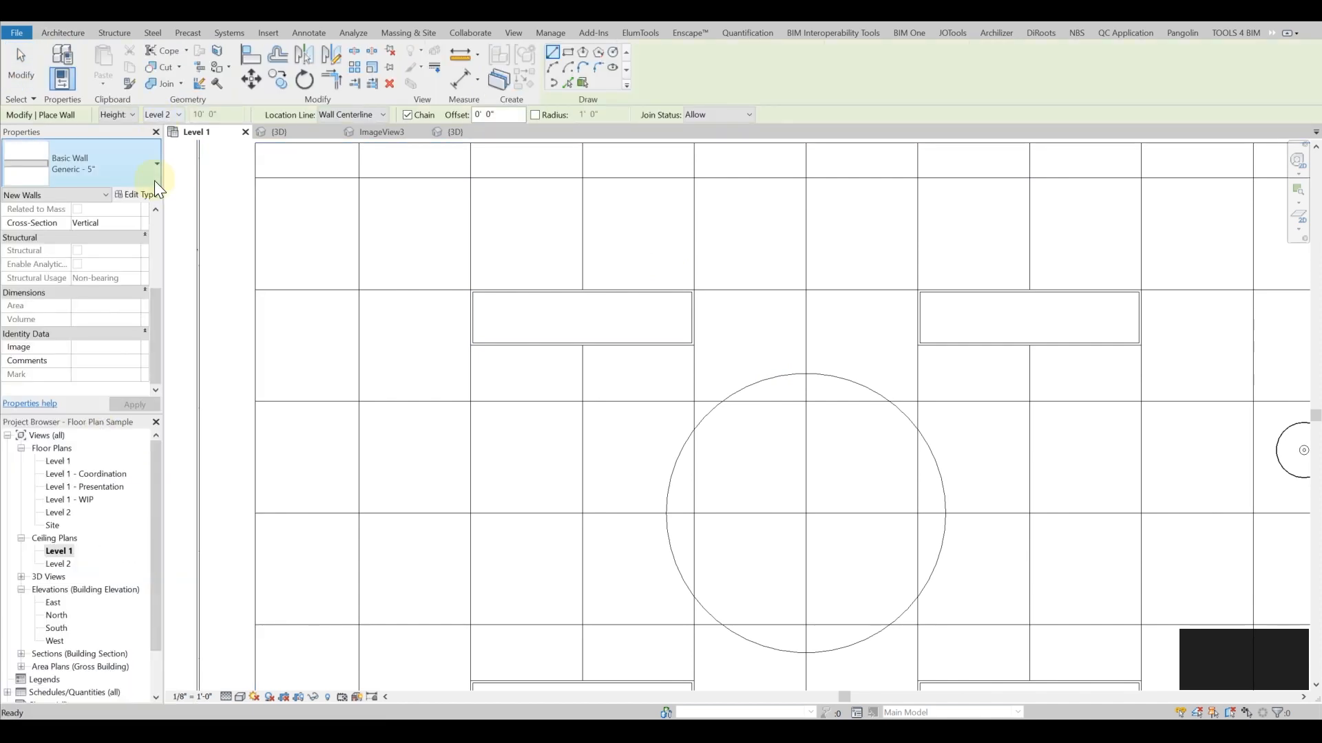
type("Gypsum - 0.5\"")
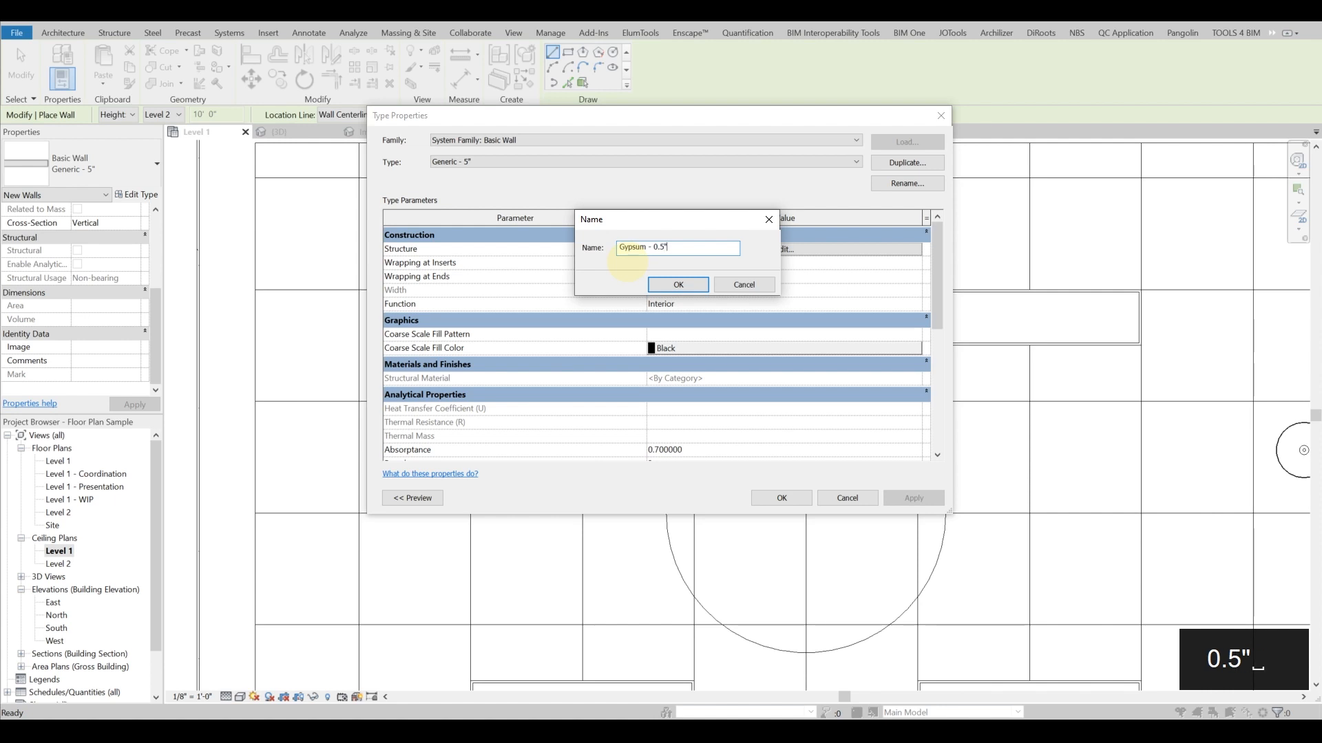
left_click(677, 284)
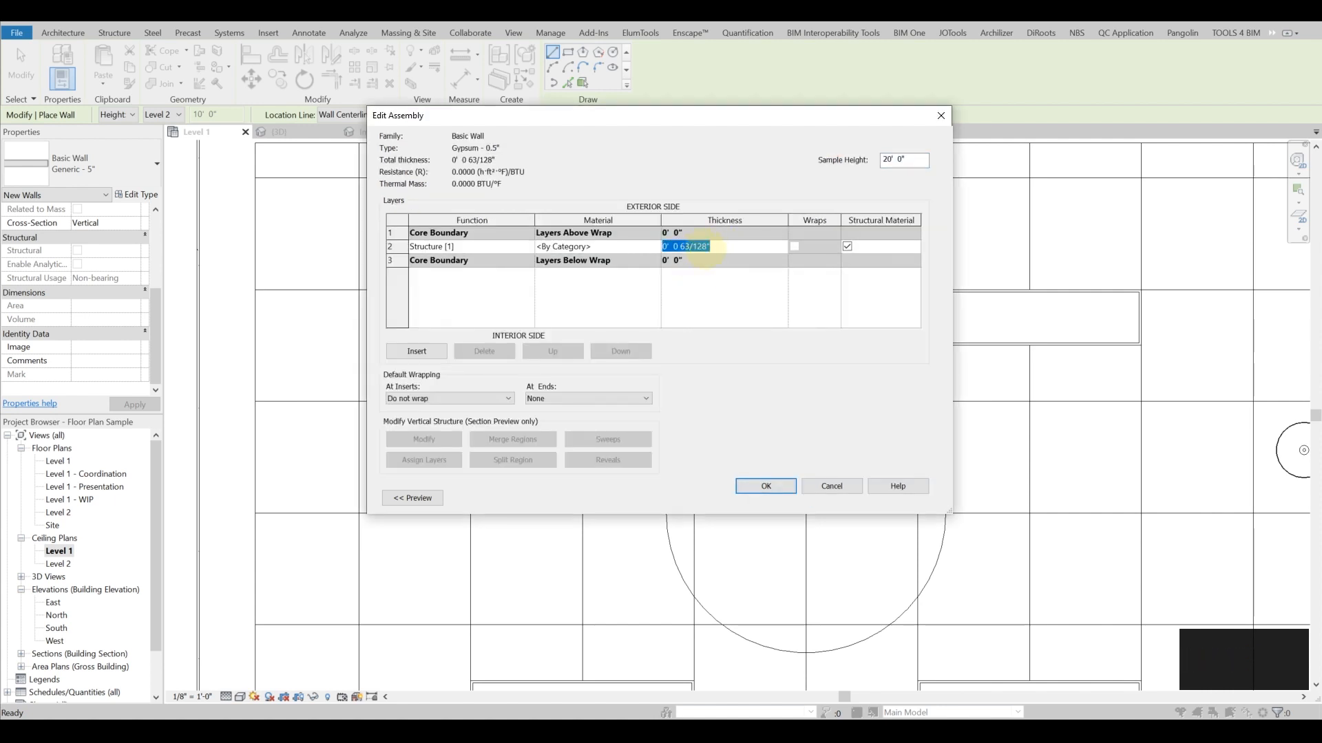
Give the wall a single 0' 0 1/2" Gypsum Wall Board layer and draw the circular wall
type("0' 0 1/2\"")
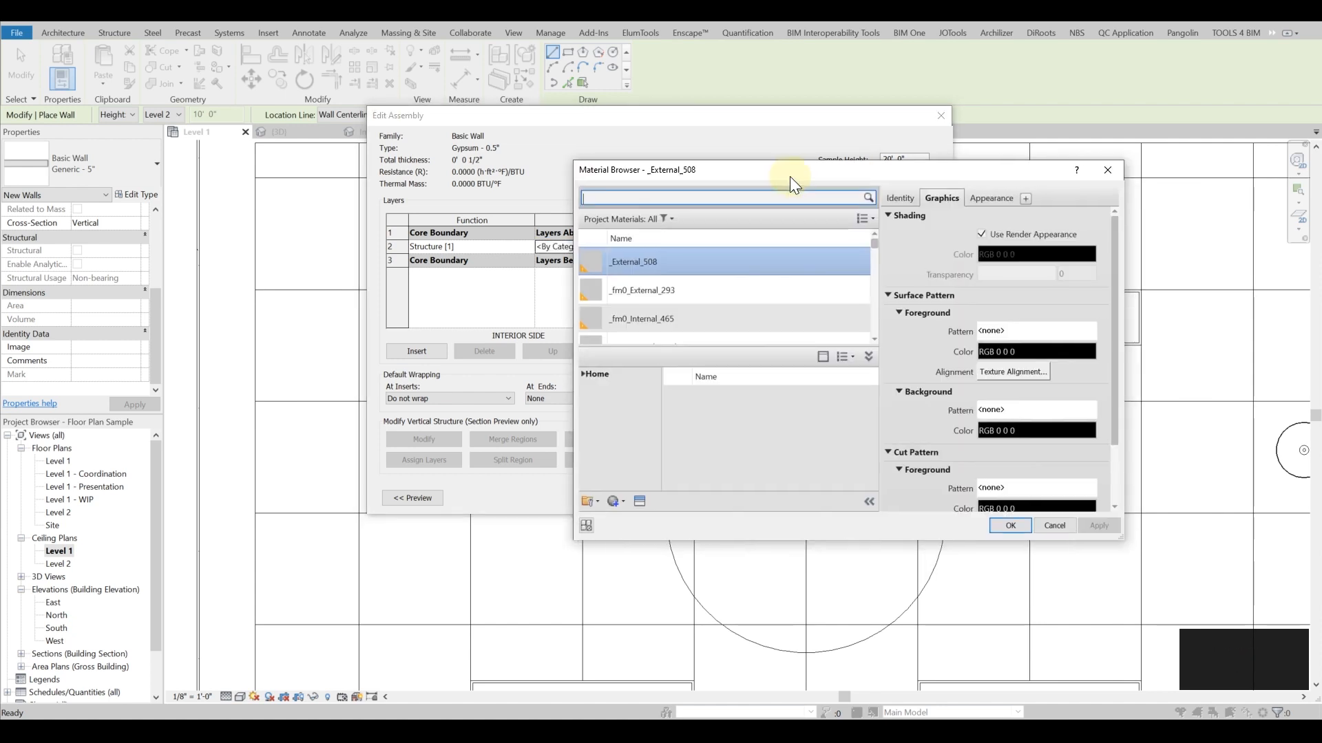
left_click(1010, 525)
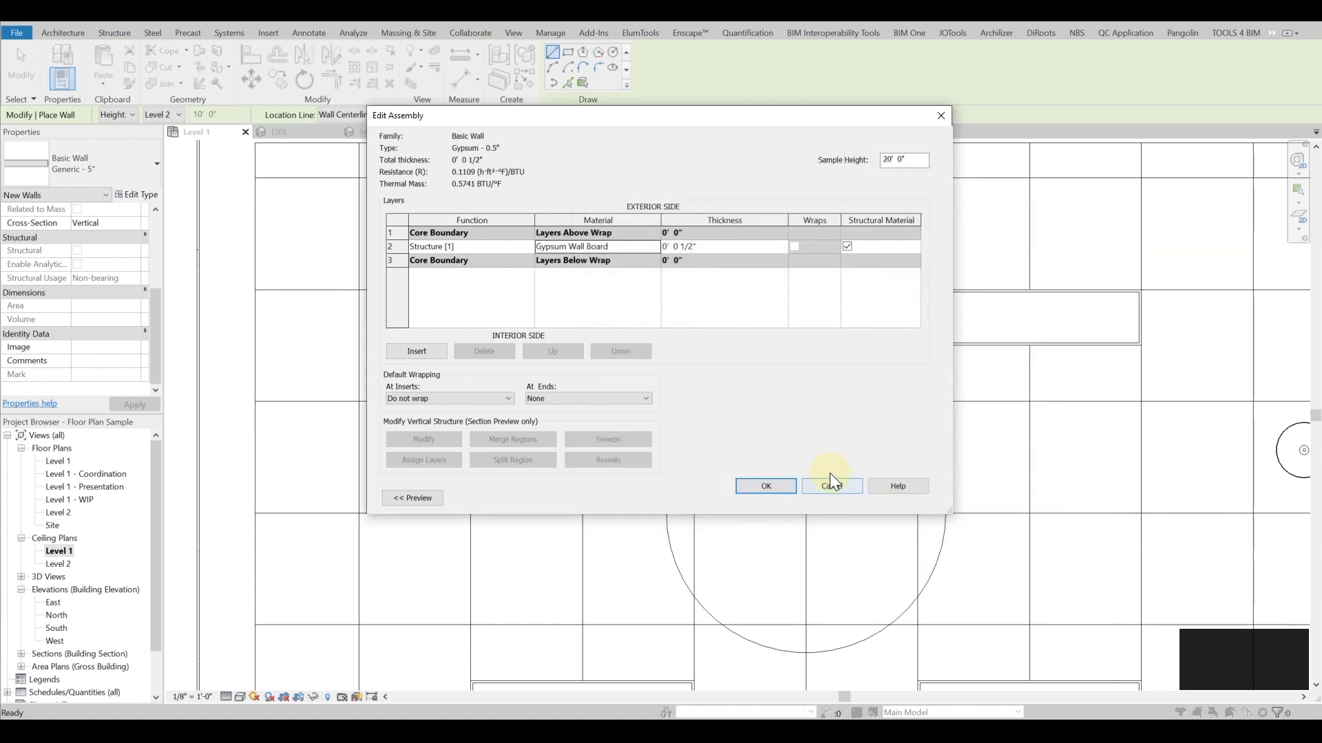
left_click(832, 486)
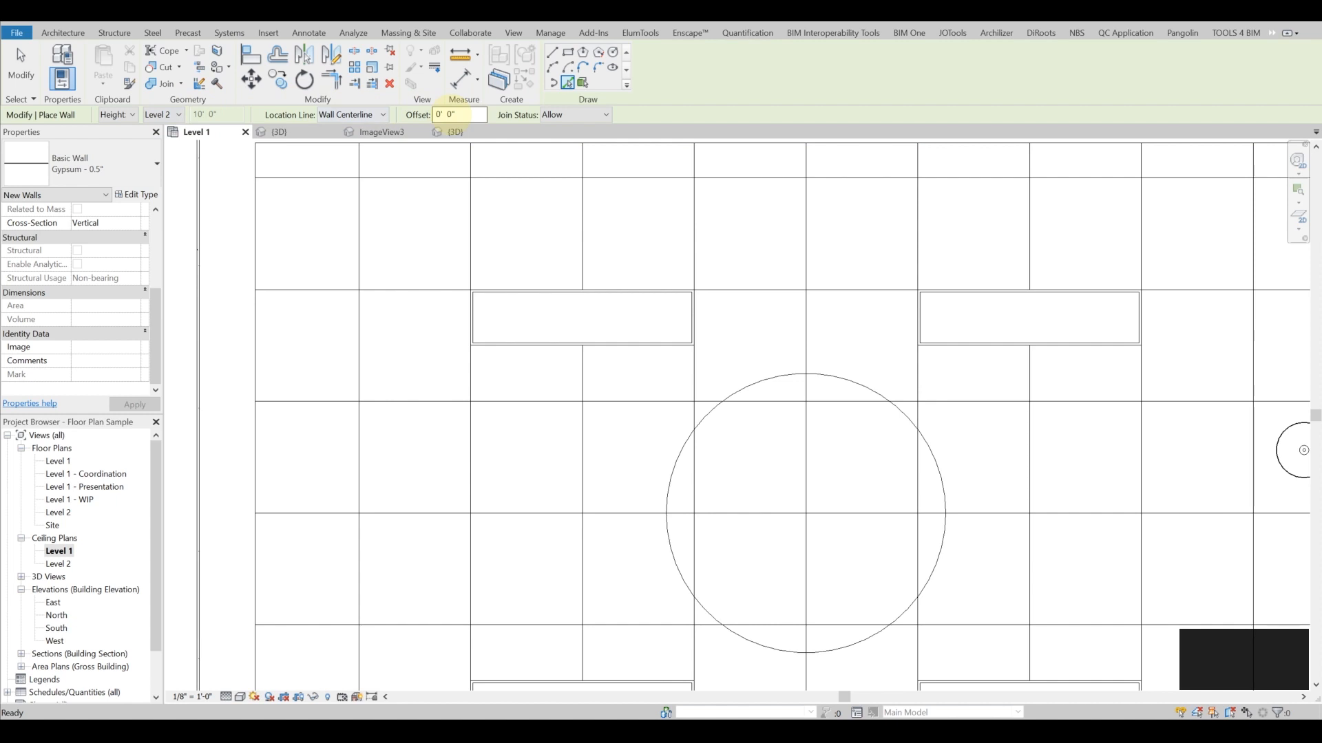
left_click(460, 114)
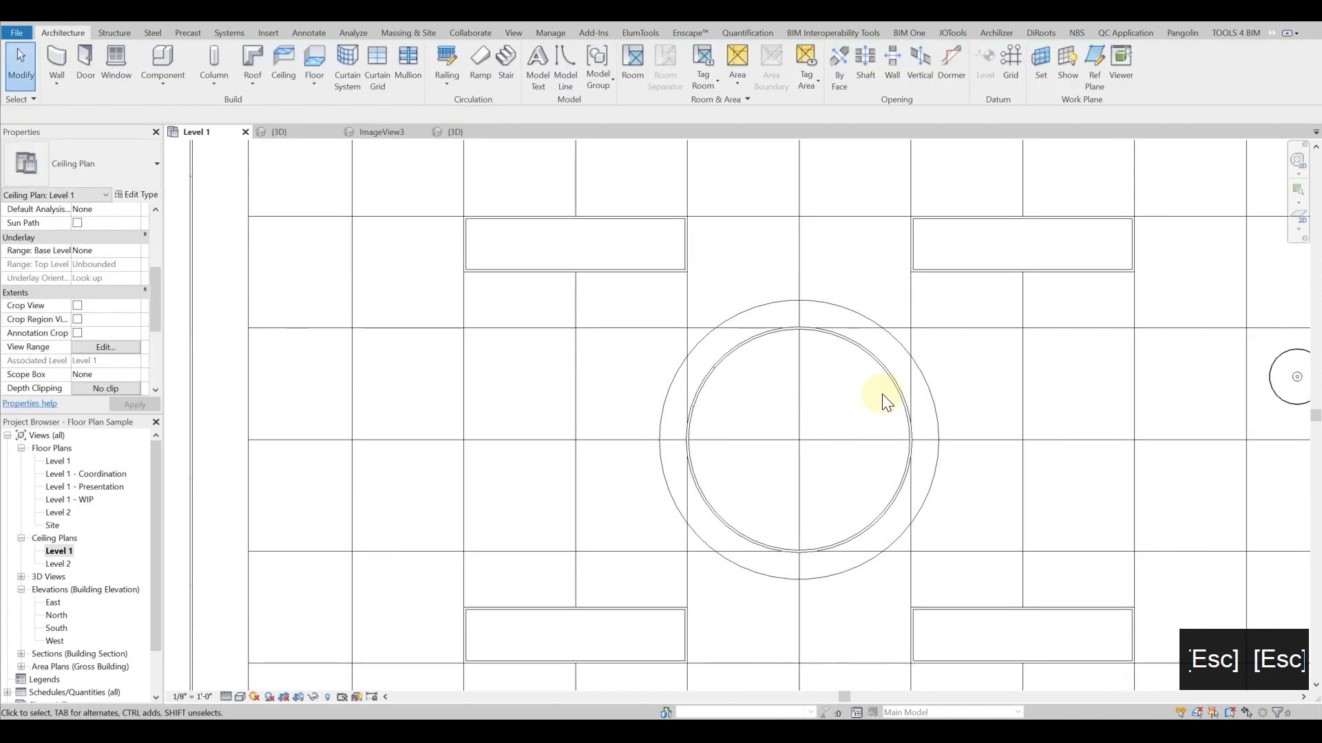
Set both round walls to Base Offset 7', Top Constraint Unconnected, Unconnected Height 1' and apply
left_click(886, 400)
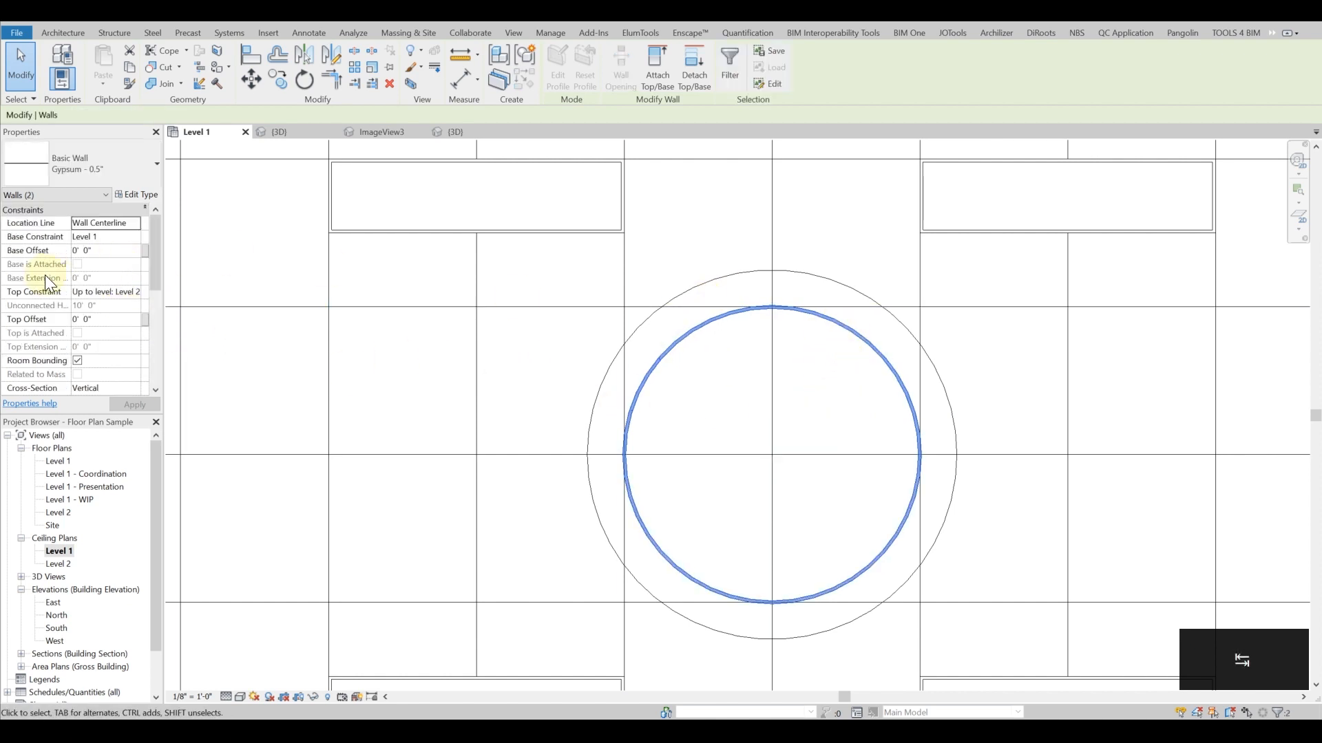
left_click(106, 250)
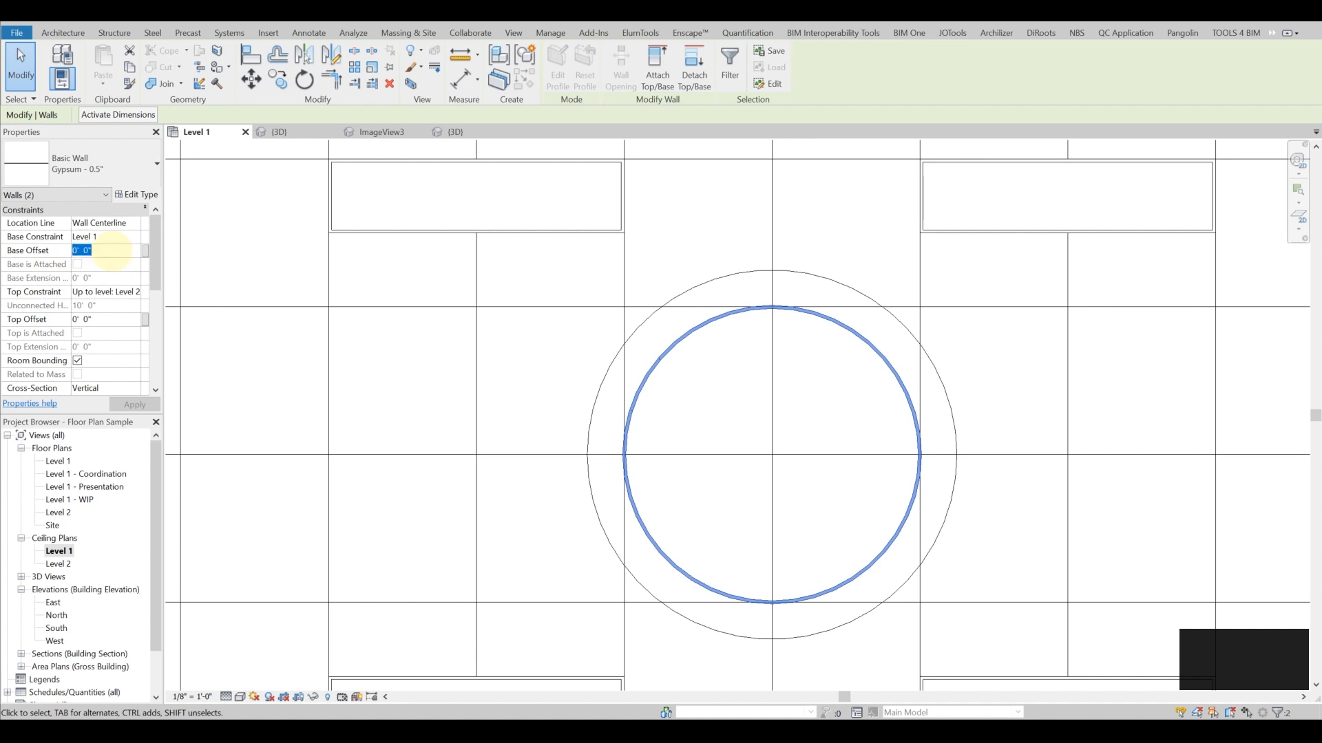
type("7")
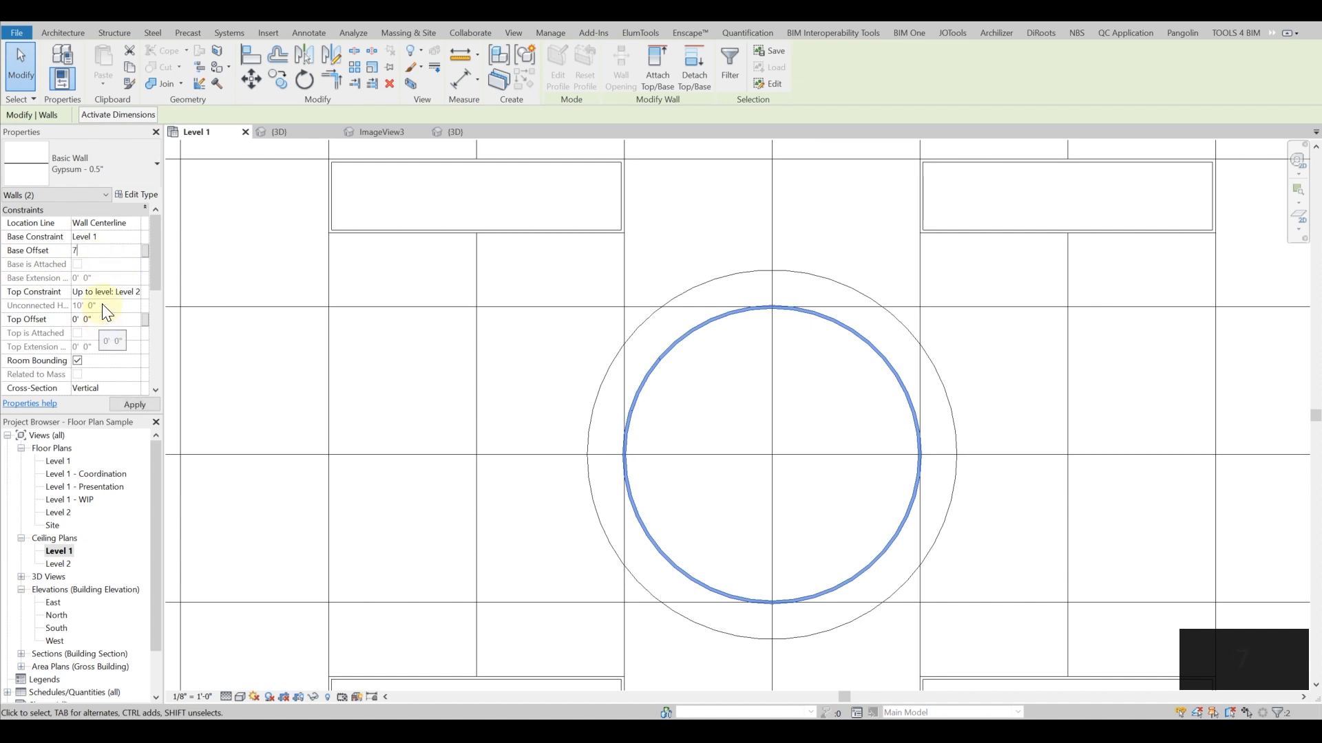
left_click(133, 405)
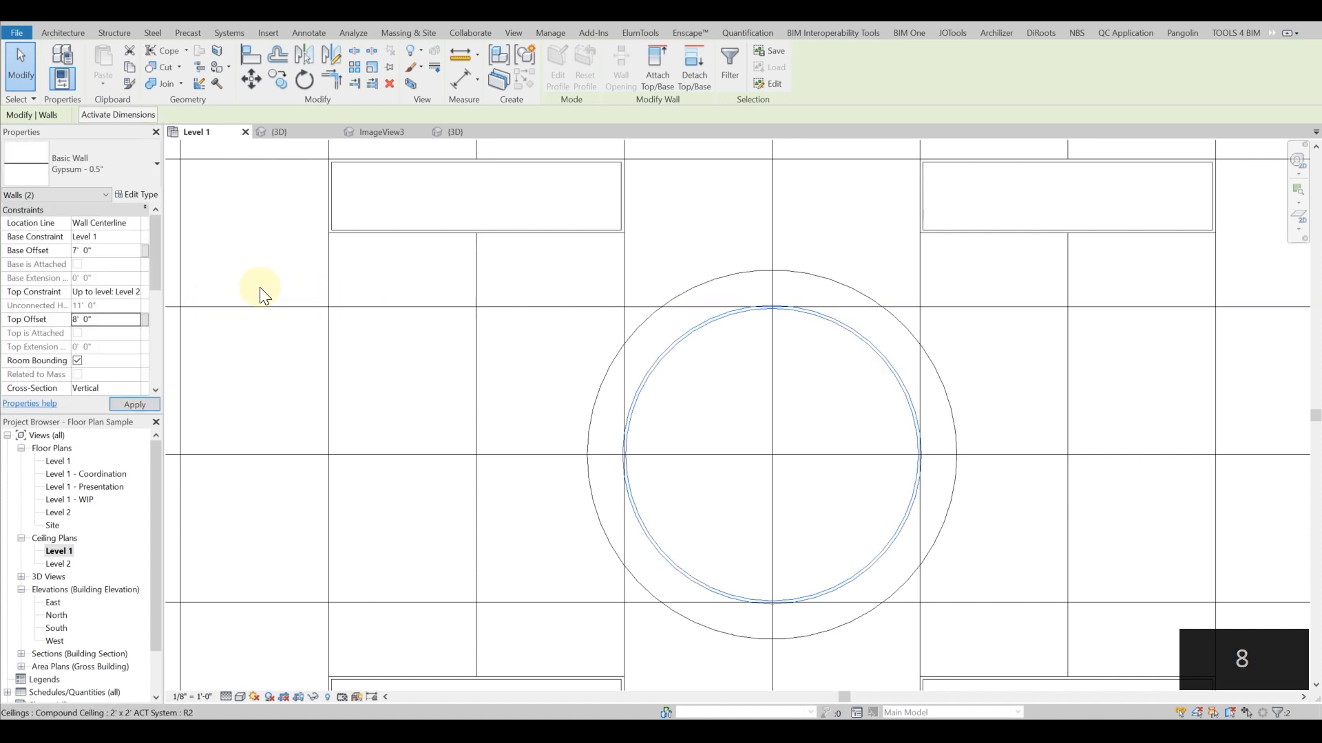
left_click(138, 291)
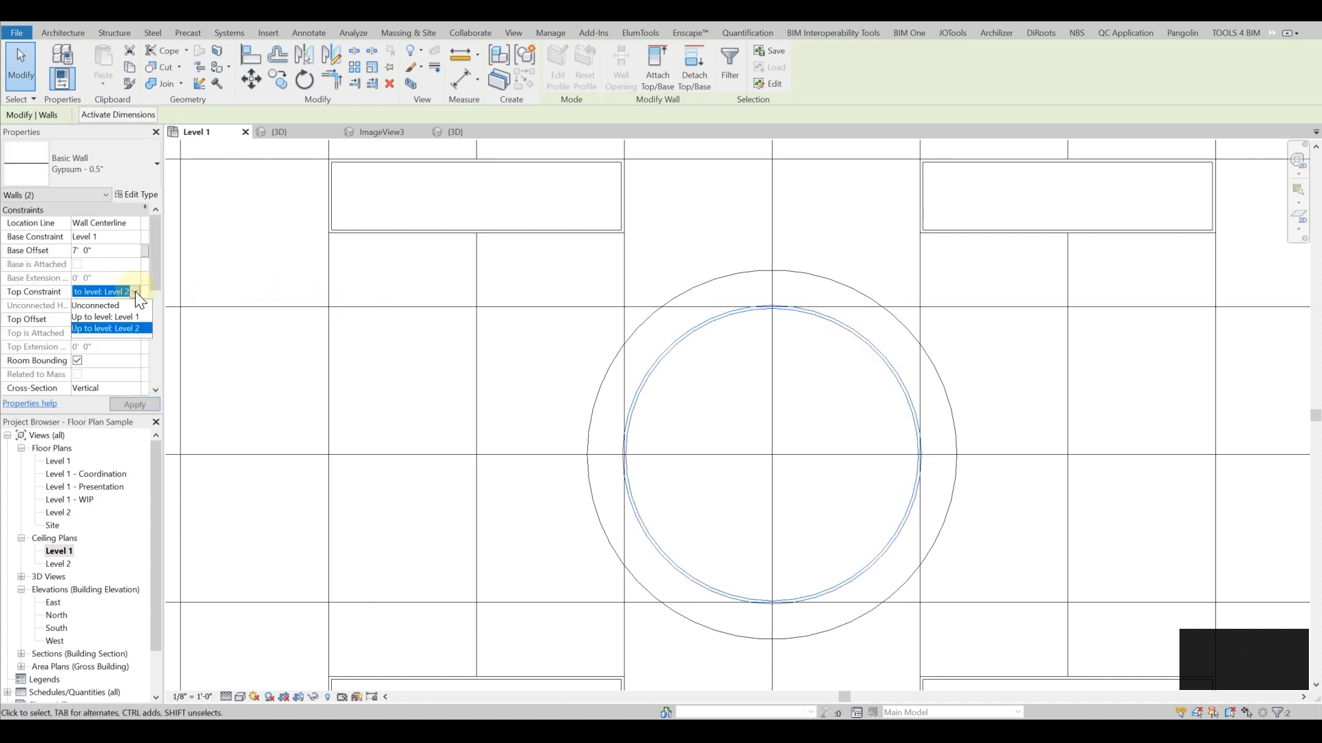
left_click(95, 304)
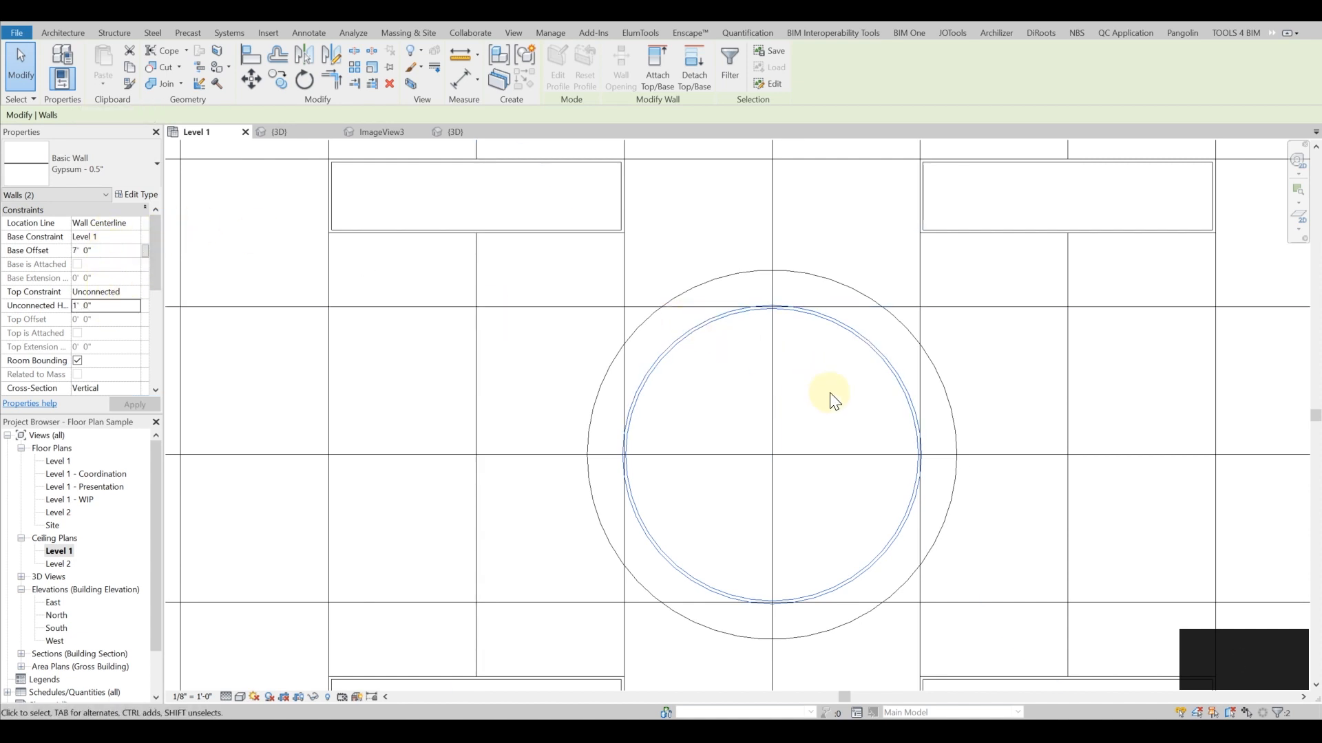
left_click(62, 33)
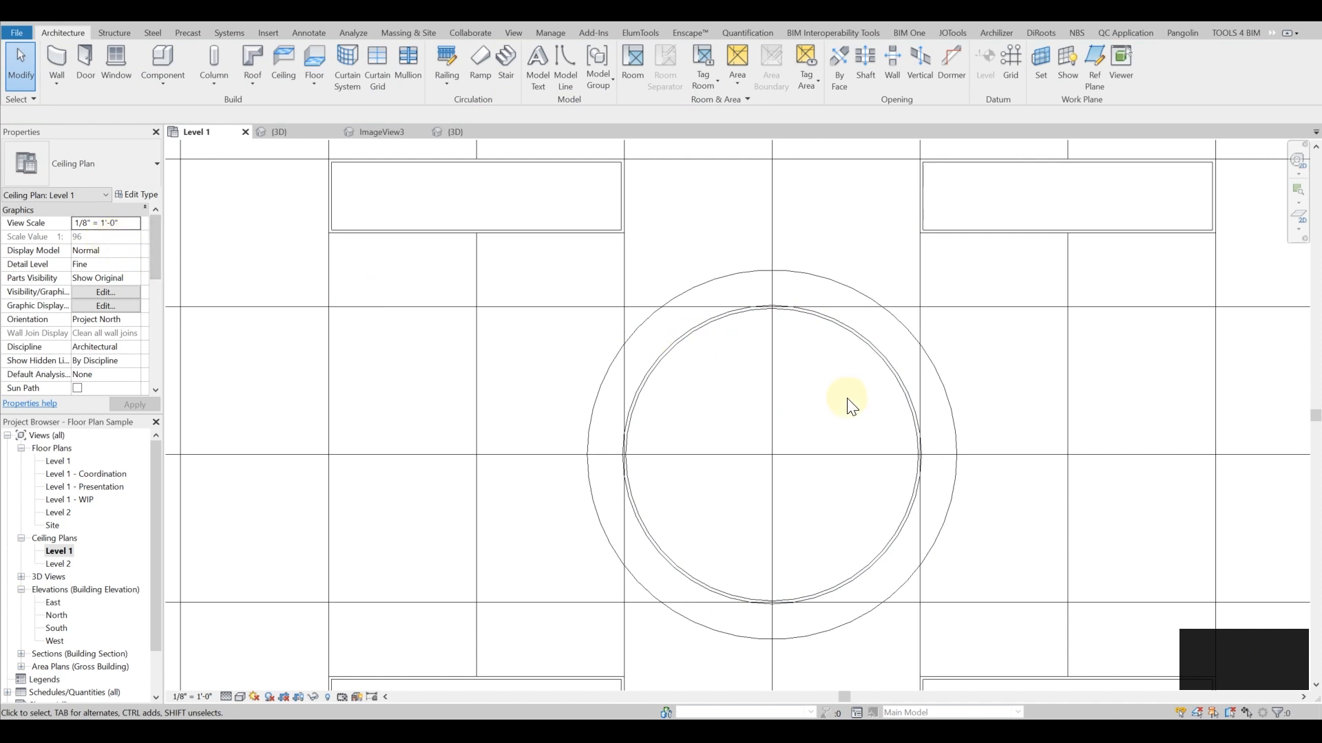
Orbit the 3D model to inspect the recessed circular cove and lights from below
left_click(278, 132)
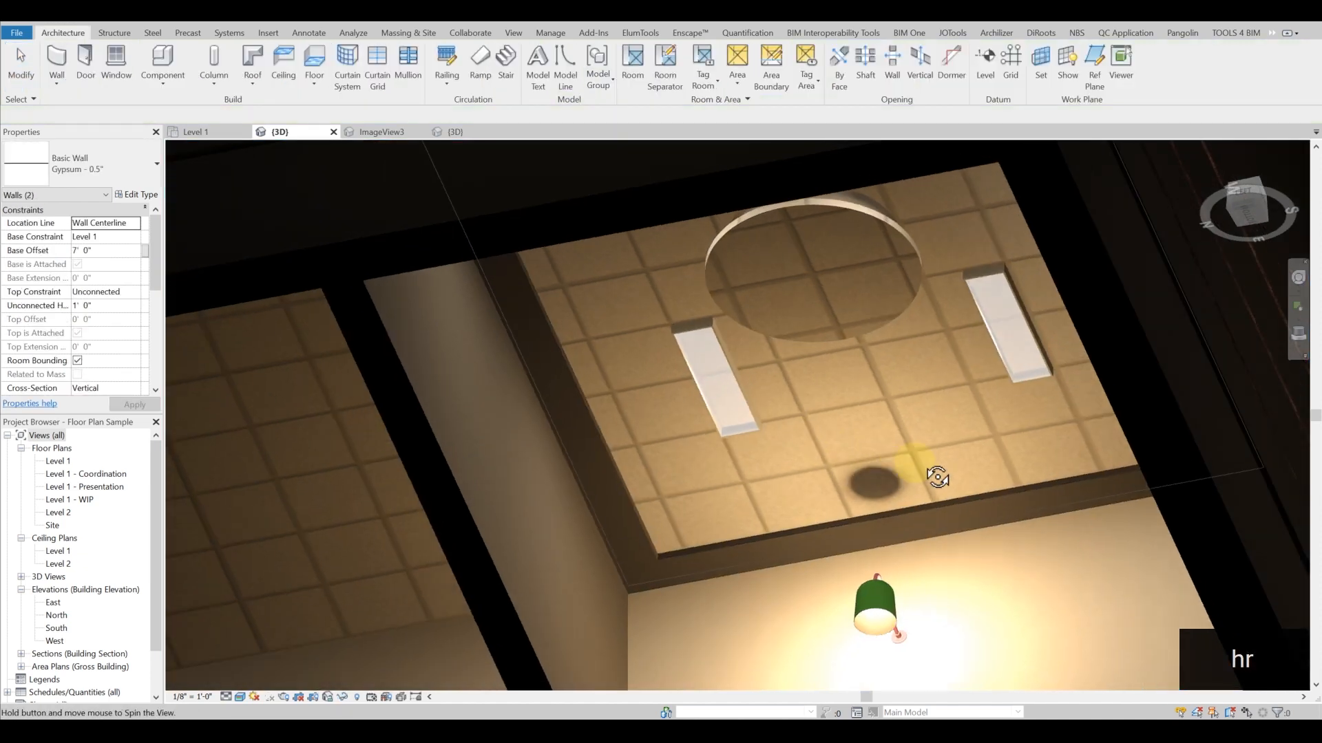
left_click_drag(937, 477, 896, 445)
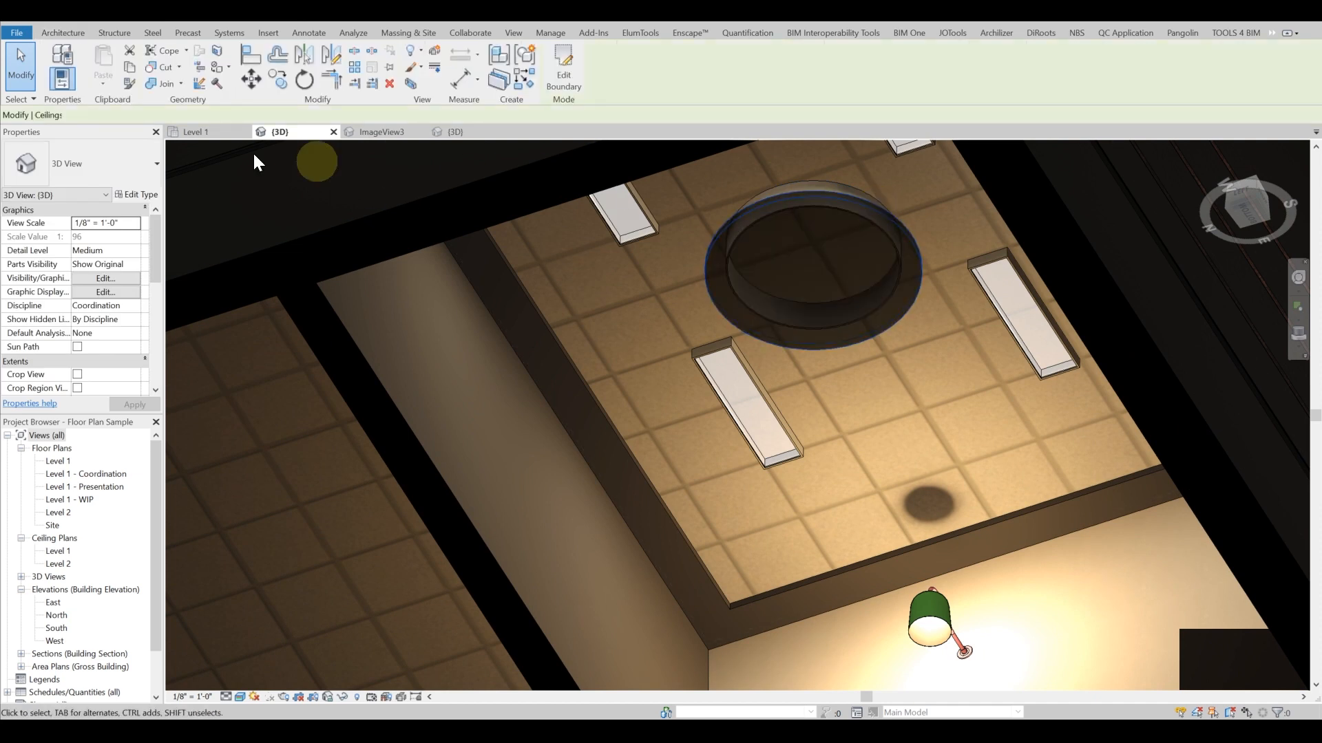
left_click(942, 430)
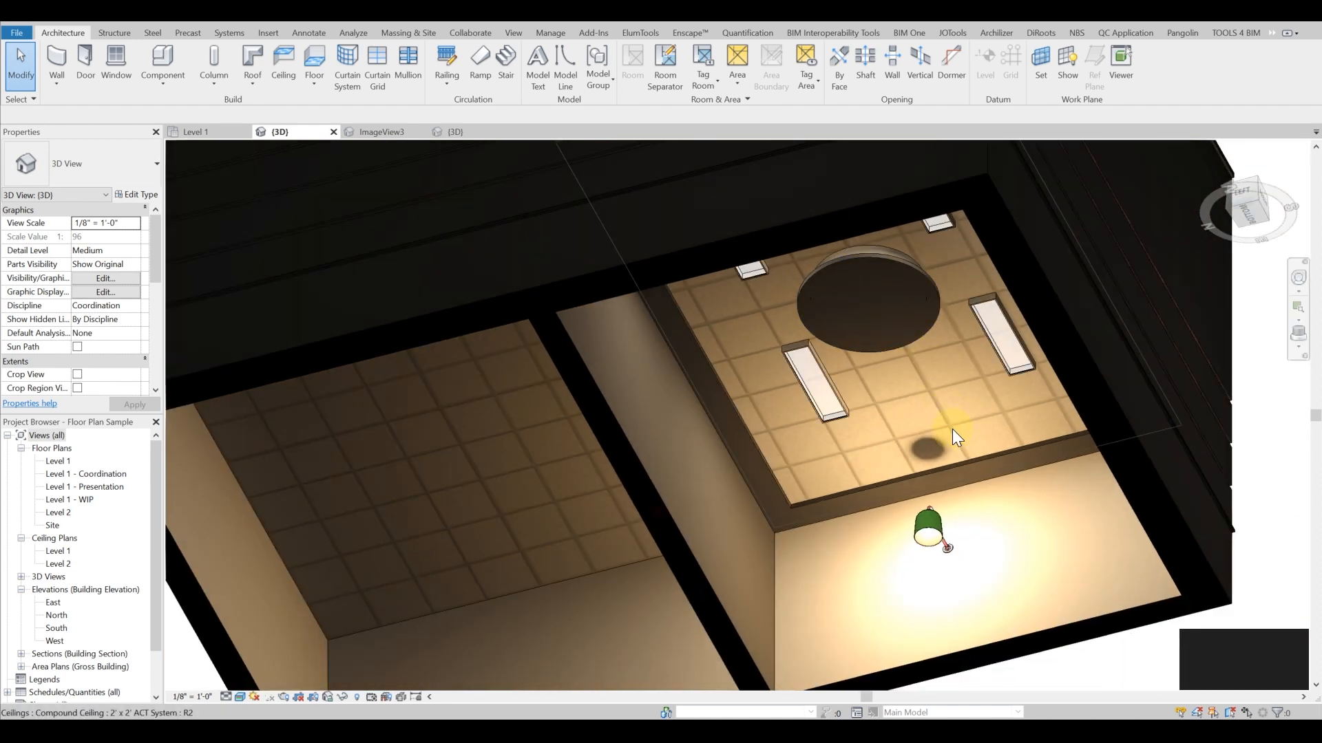
mouse_move(956, 438)
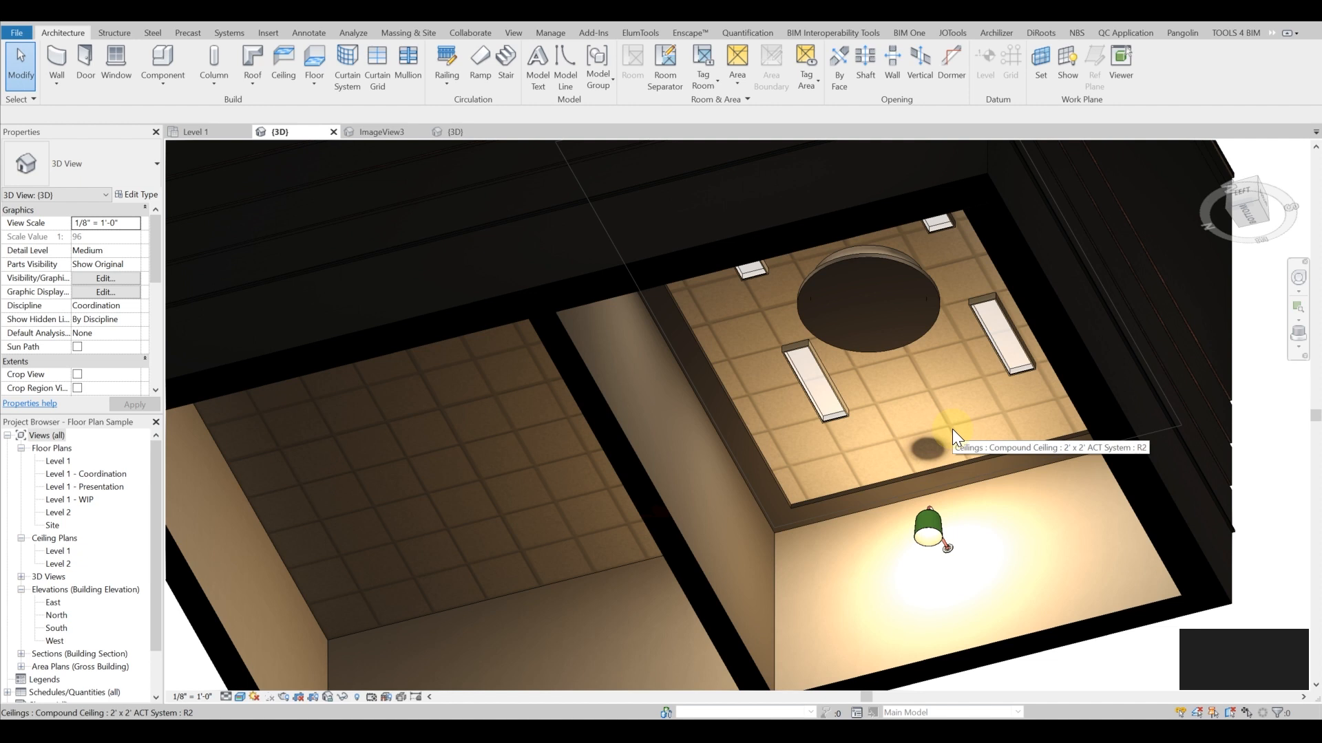
mouse_move(952, 434)
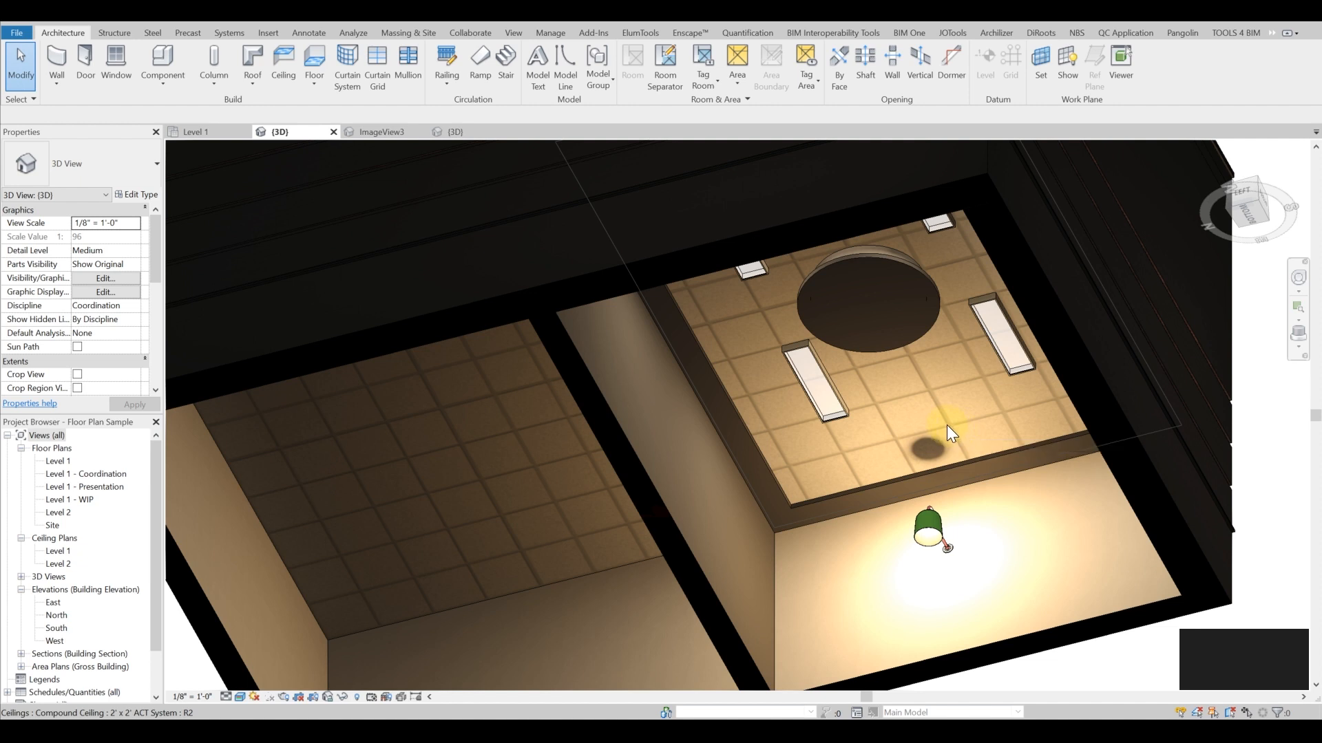
mouse_move(942, 448)
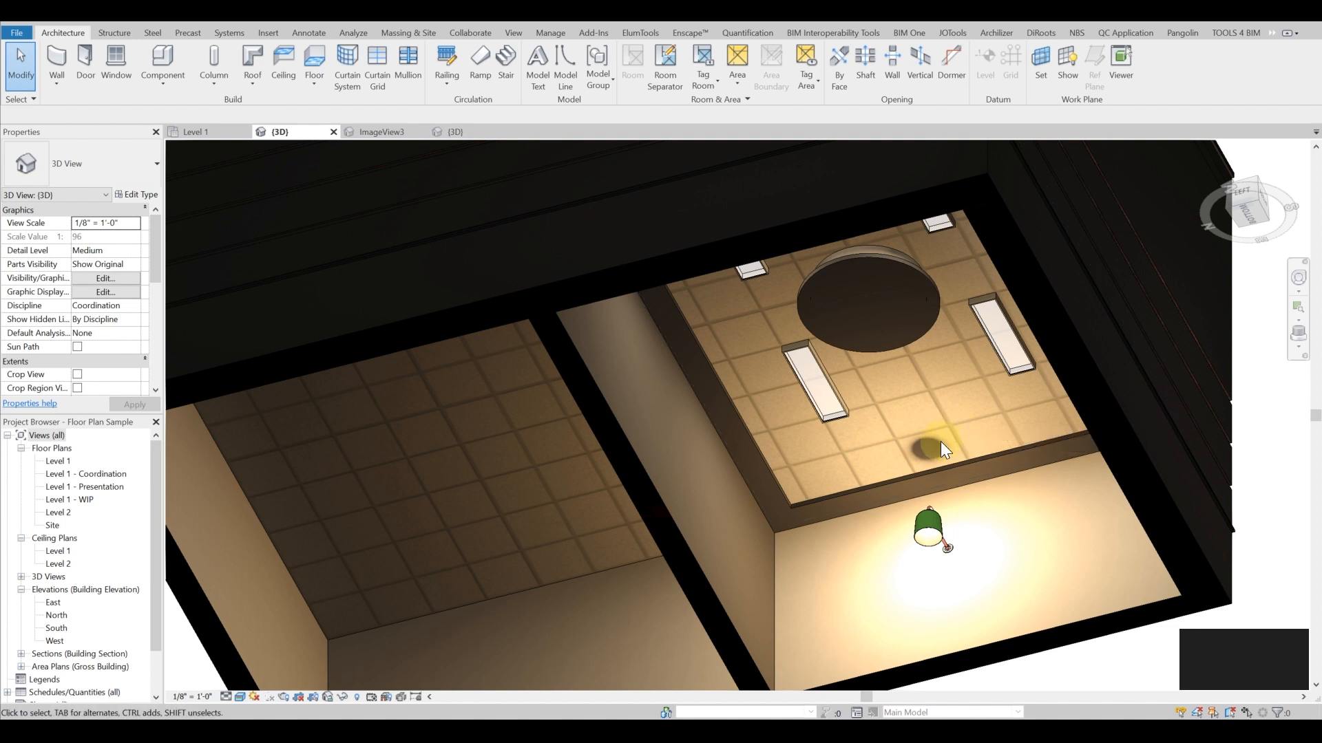
left_click_drag(944, 449, 976, 472)
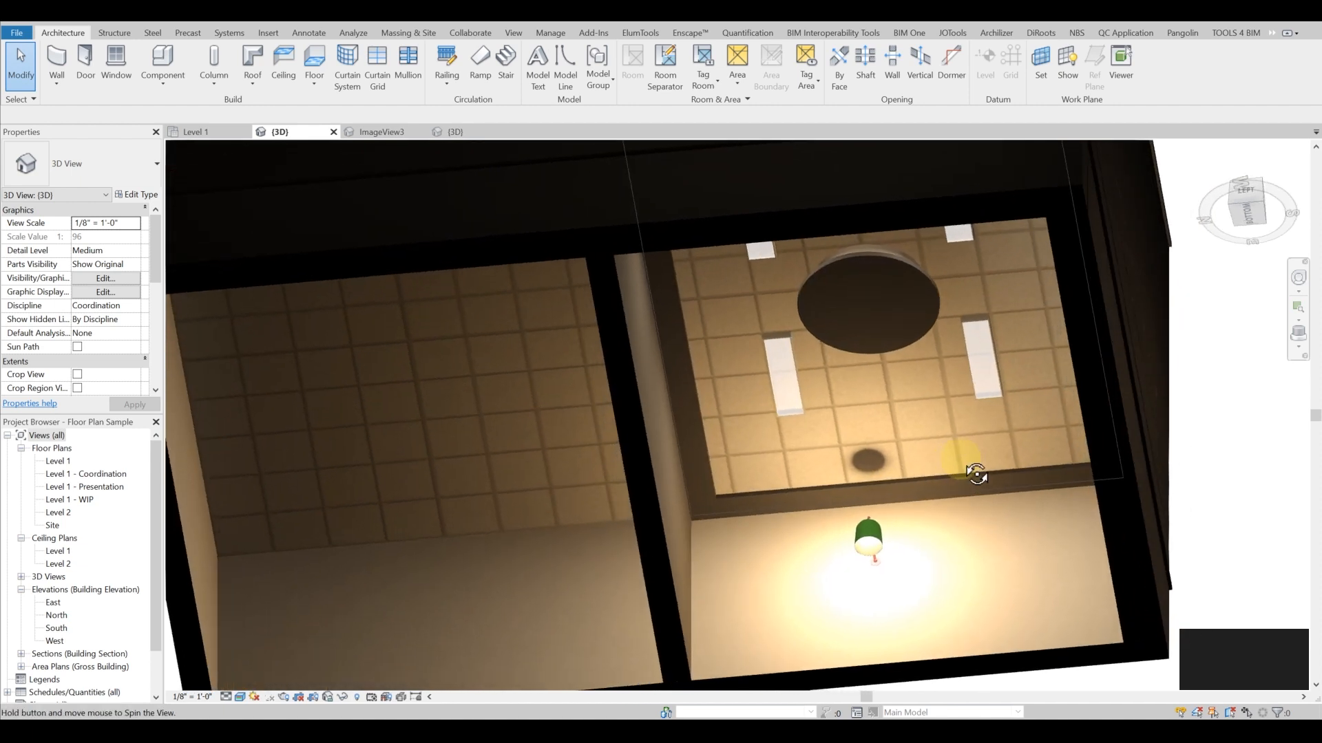
left_click_drag(977, 472, 986, 441)
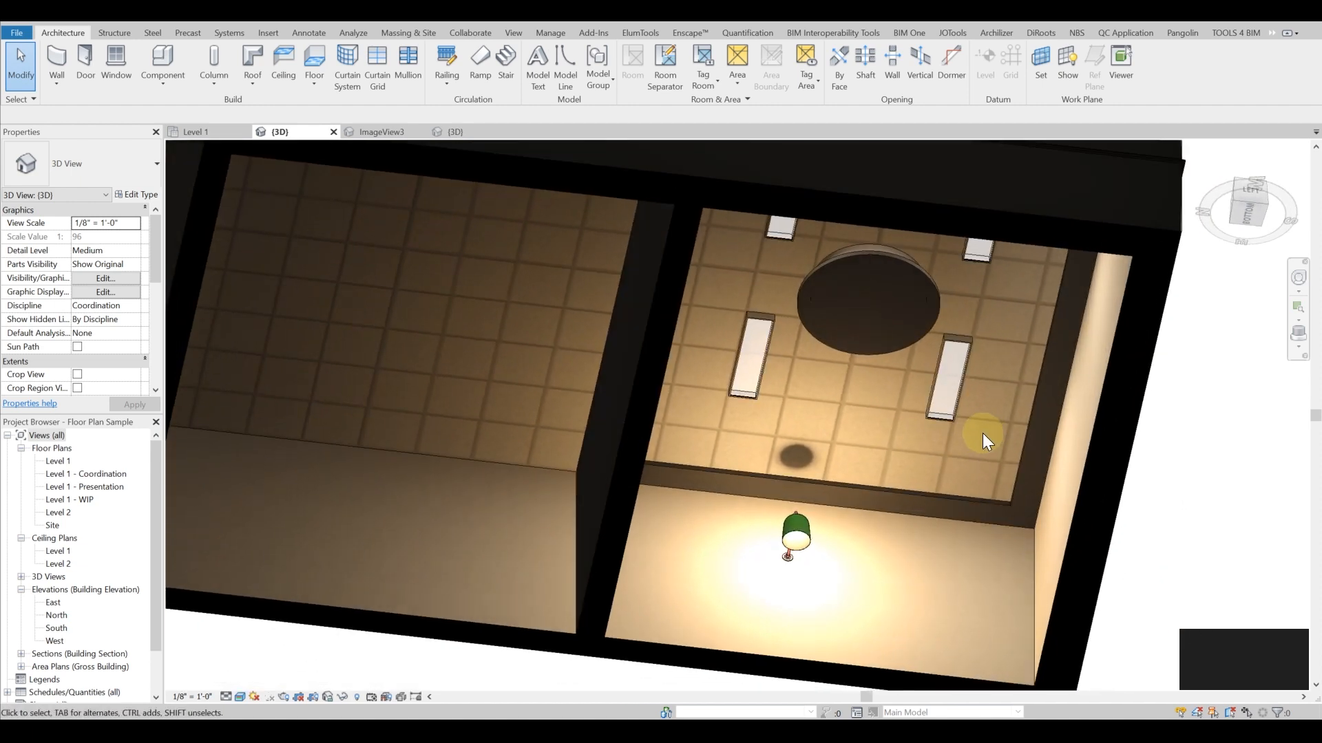
mouse_move(835, 480)
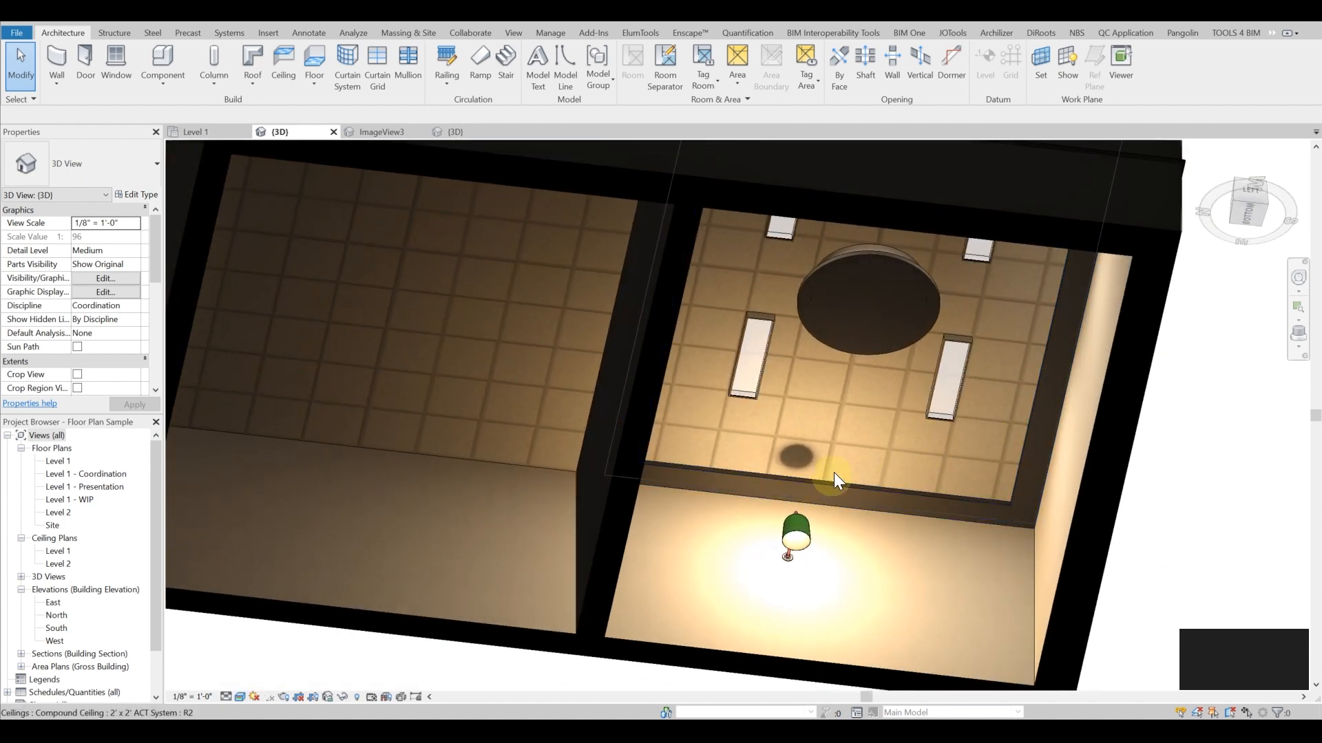
Select the globe wall light in its family, review its photometric type properties and cancel
left_click(795, 539)
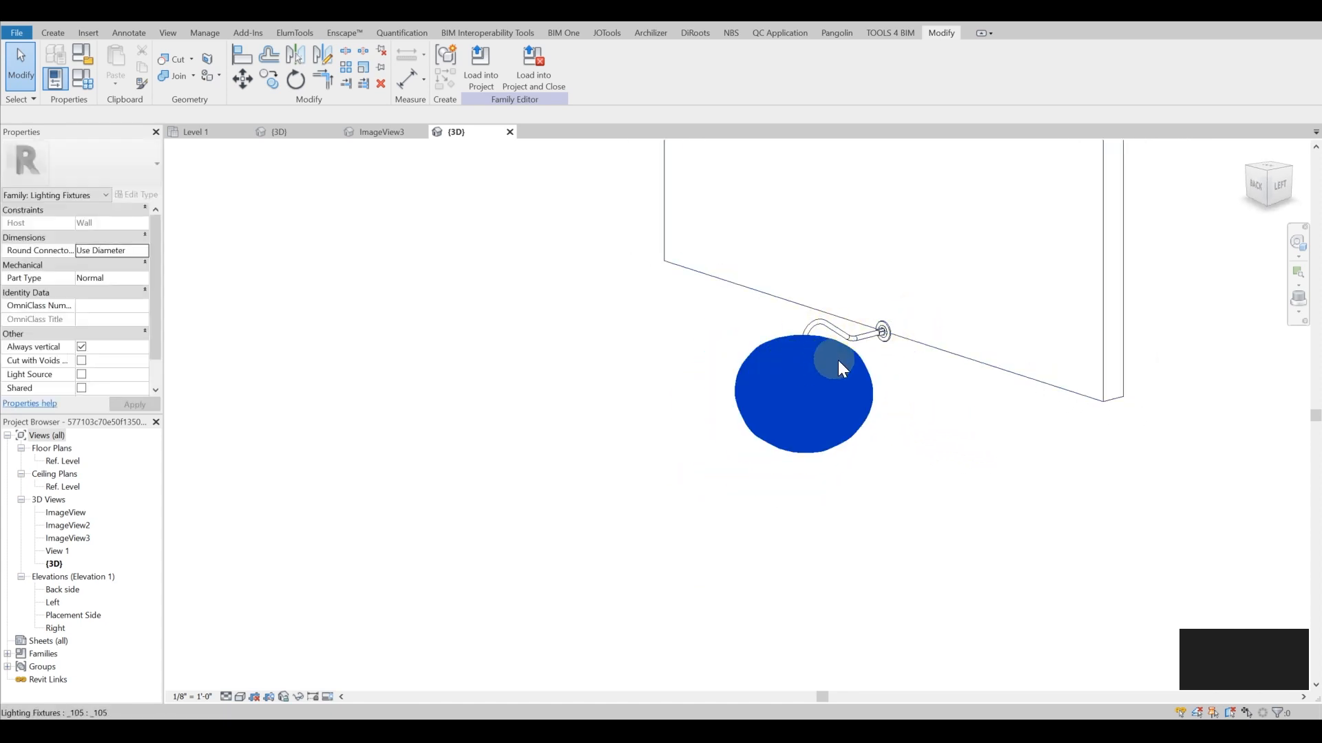
left_click(803, 392)
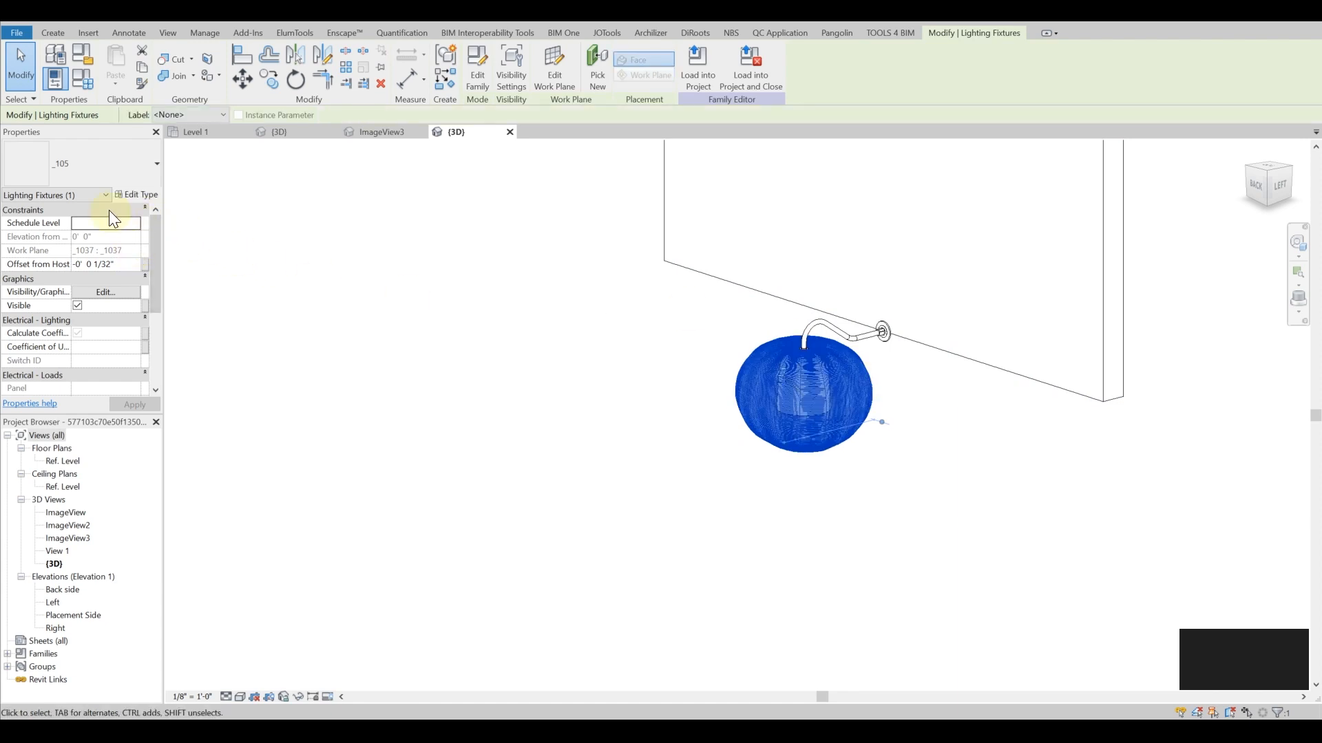
left_click(139, 194)
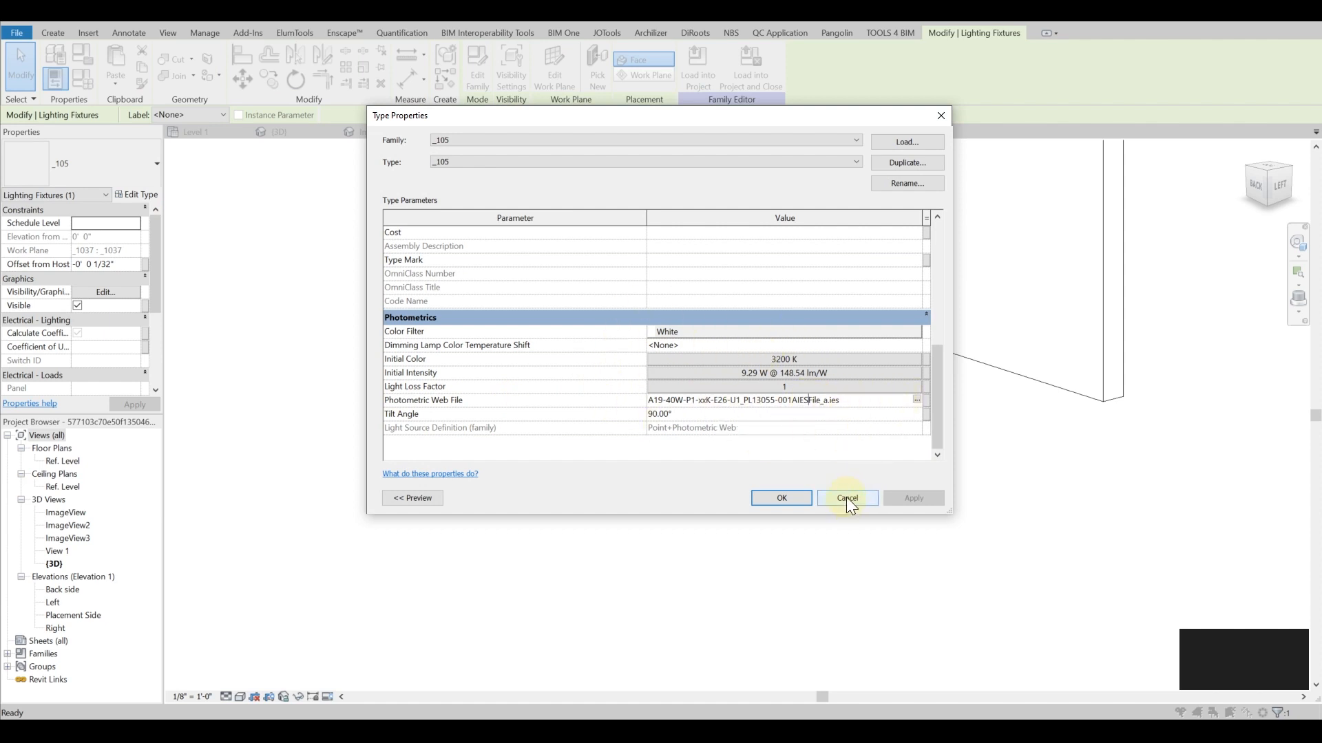
left_click(847, 497)
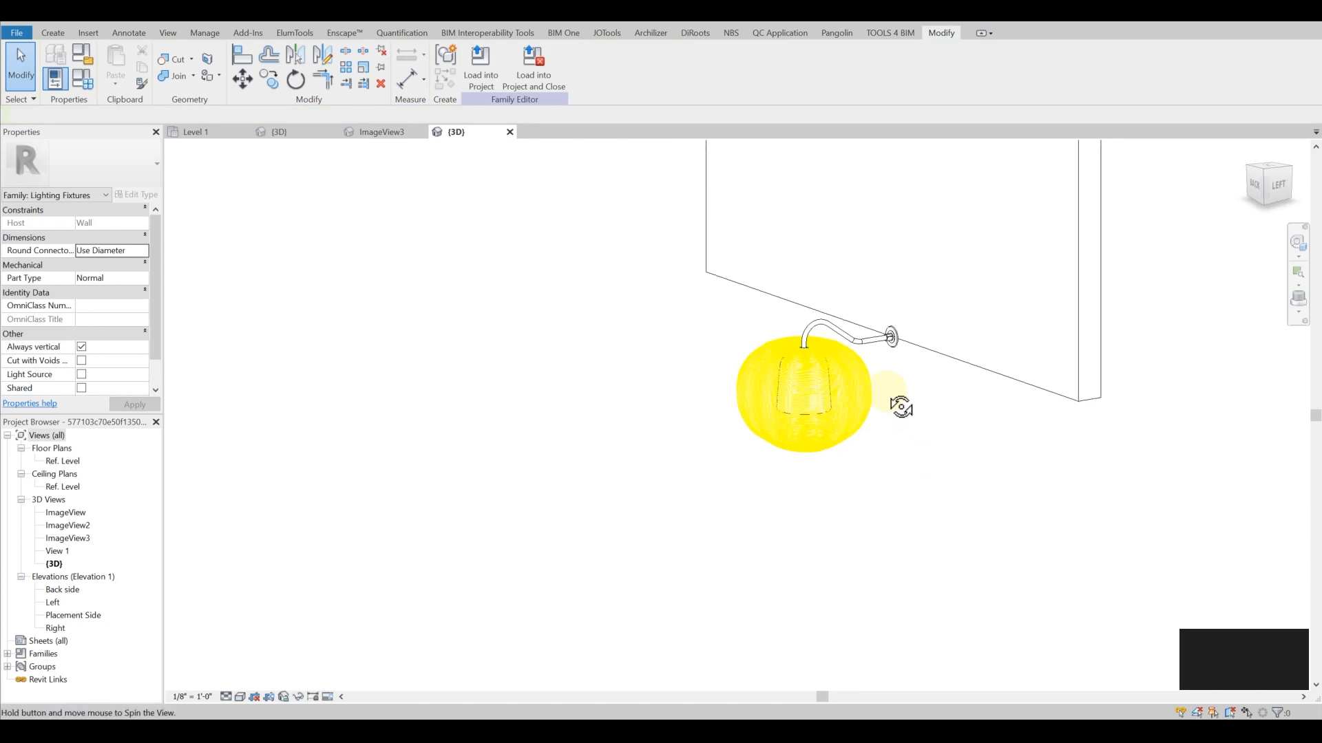